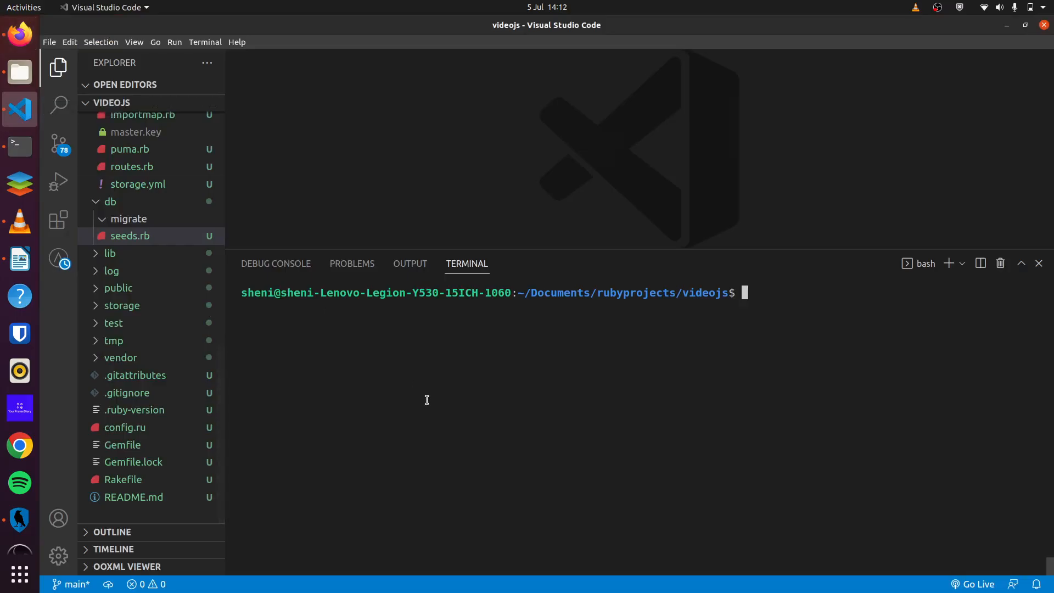
Step: Generate an Article scaffold with title and content fields using rails g scaffold
text(ra)
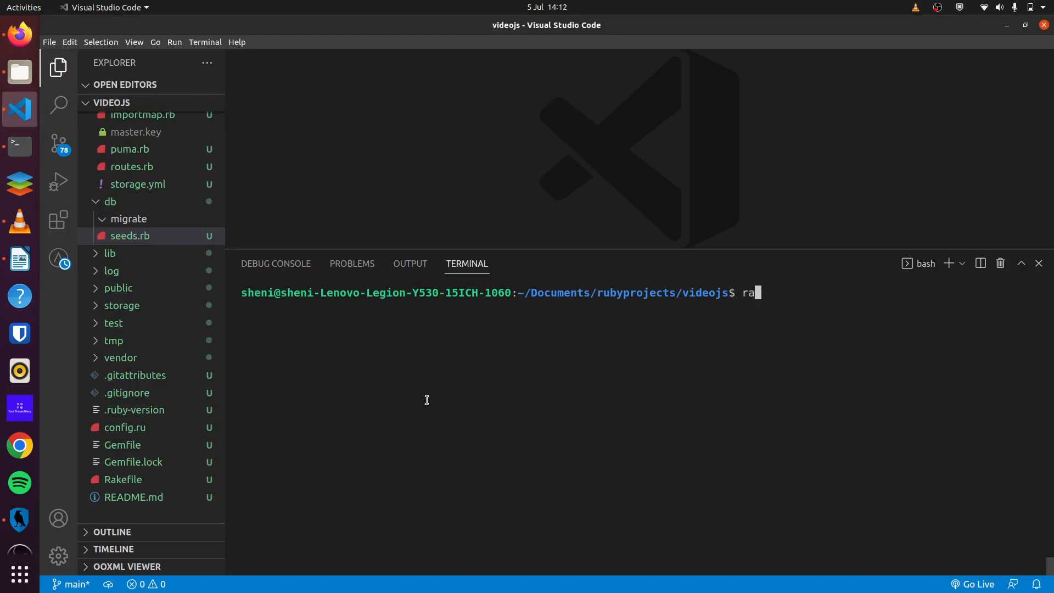
text(ils)
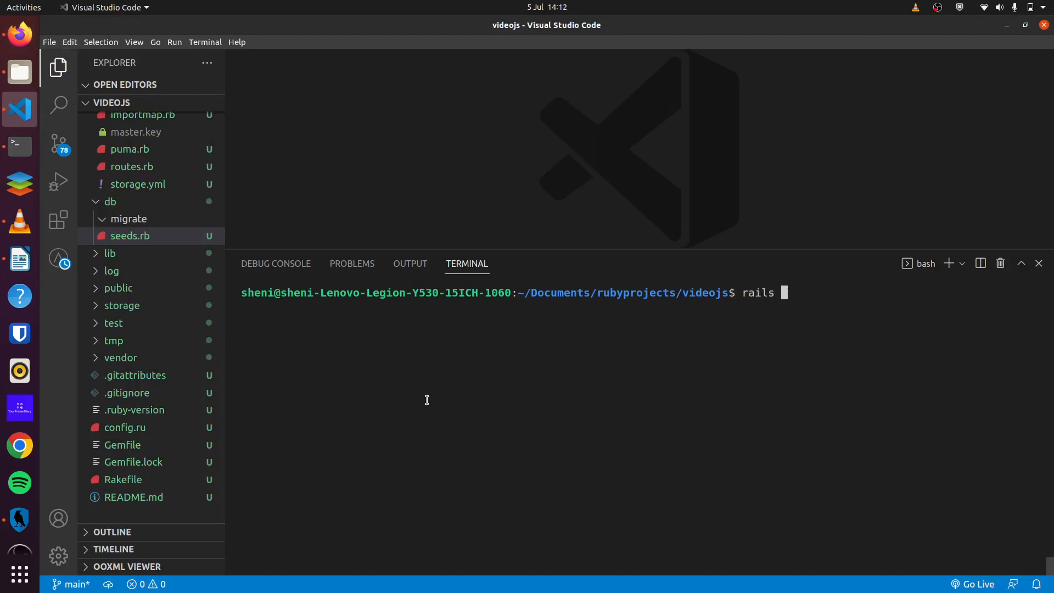
text(g)
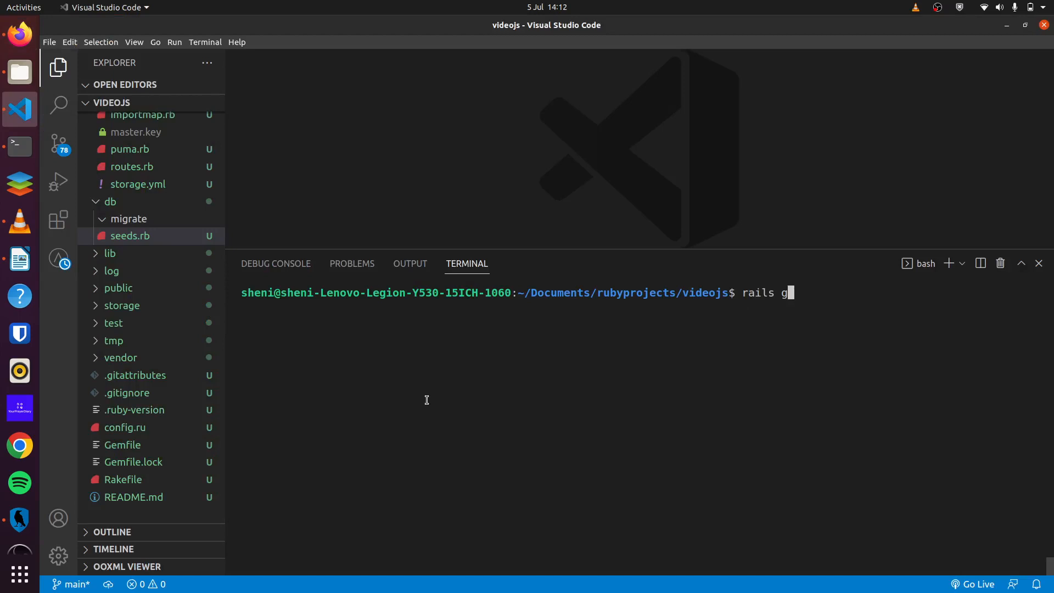
text(scaffold art)
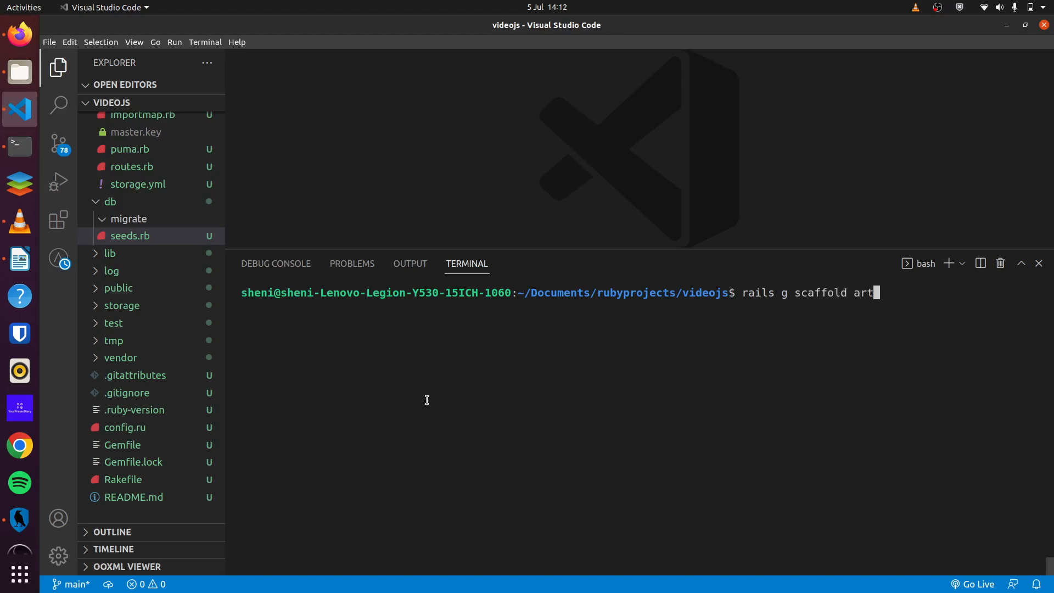
text(icle title content)
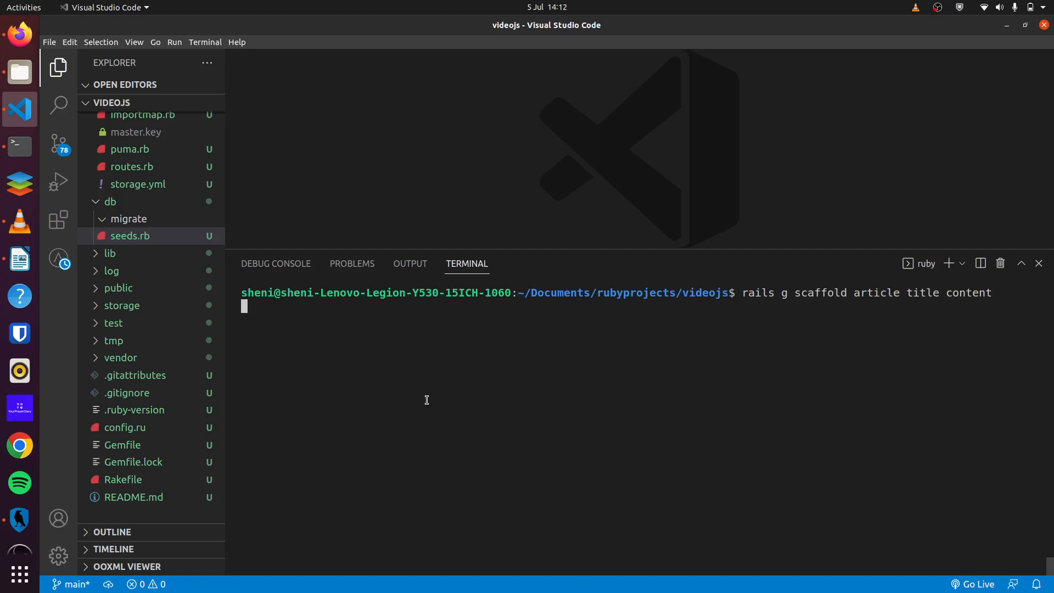
key(Return)
text(rails)
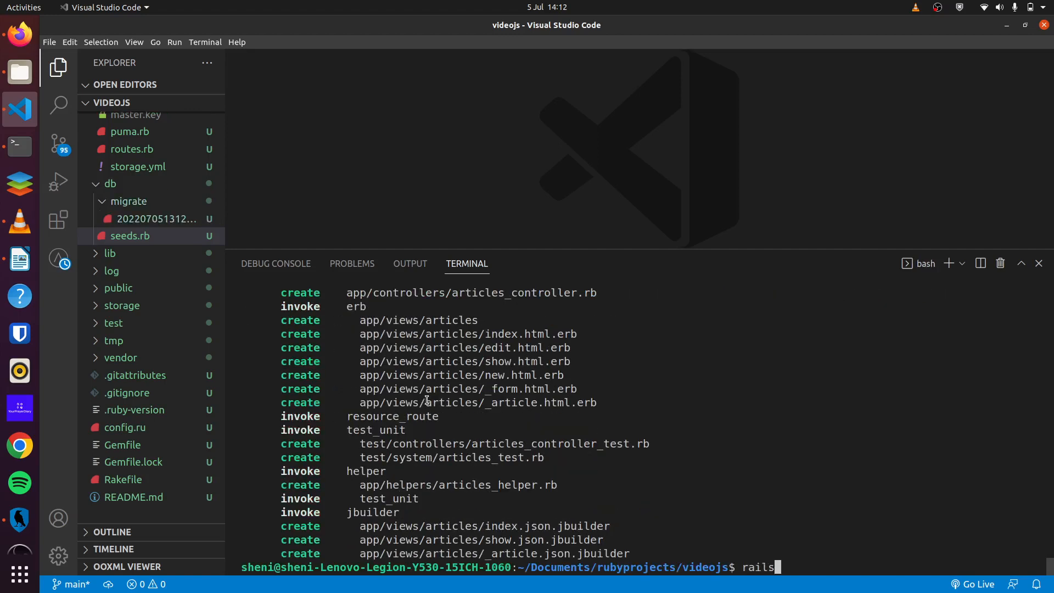
Step: Install Active Storage and run rails db:prepare to apply the migrations
text(active_sto)
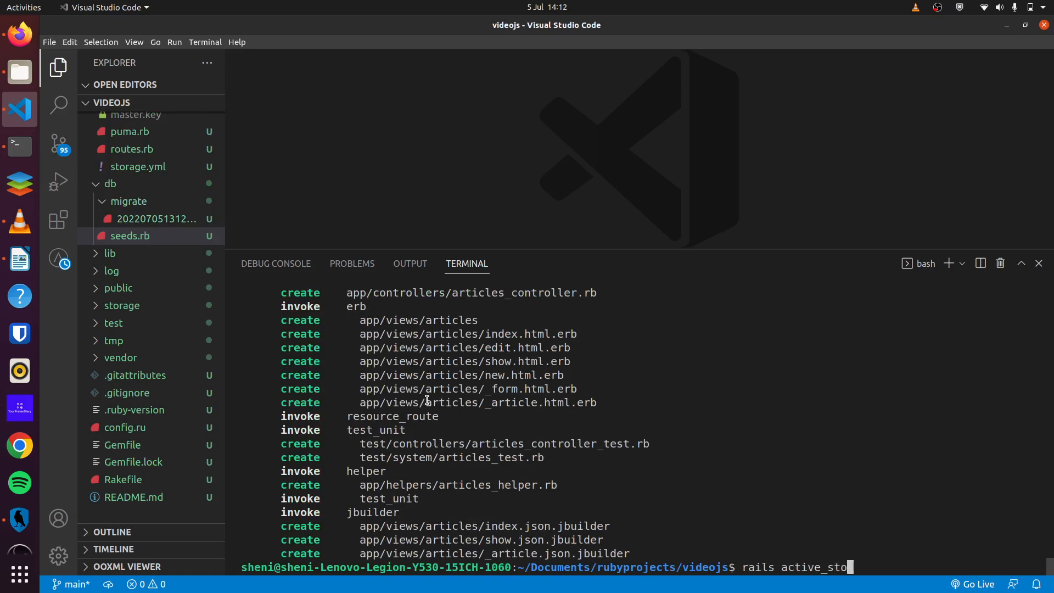
text(rage:install)
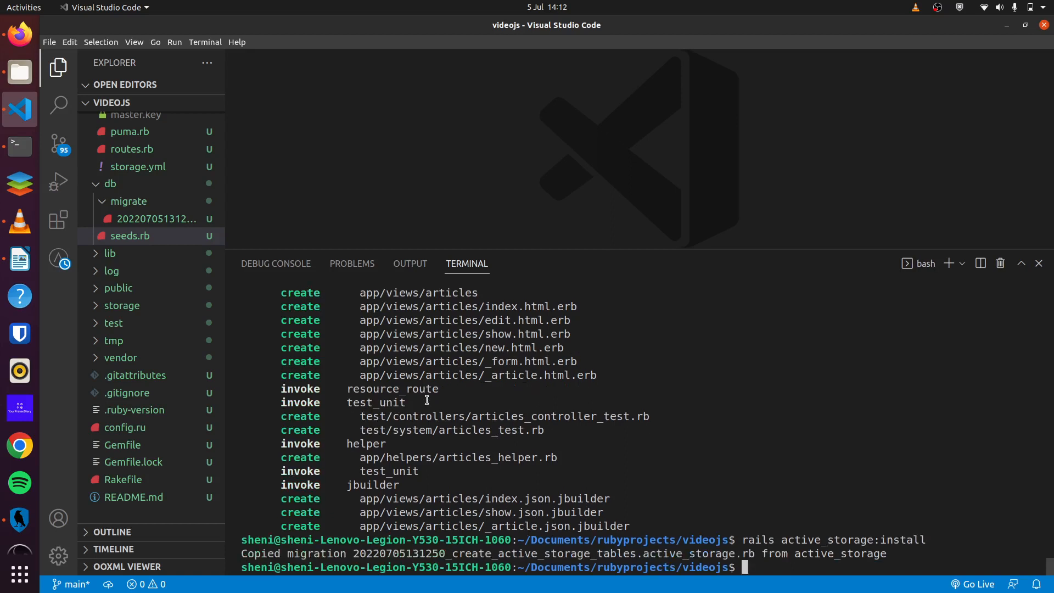
text(rails)
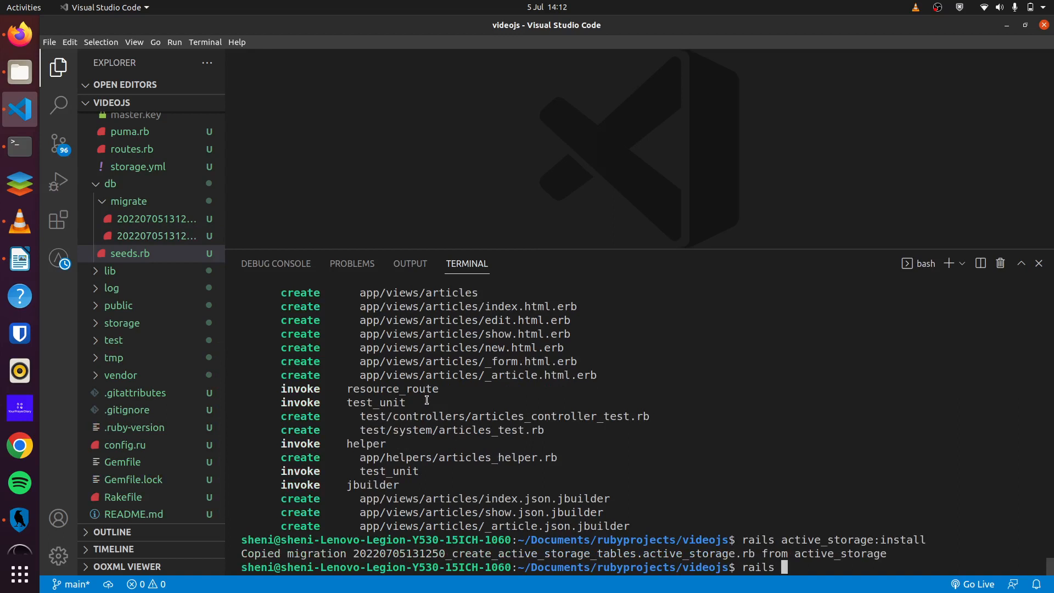
text(db:prepare)
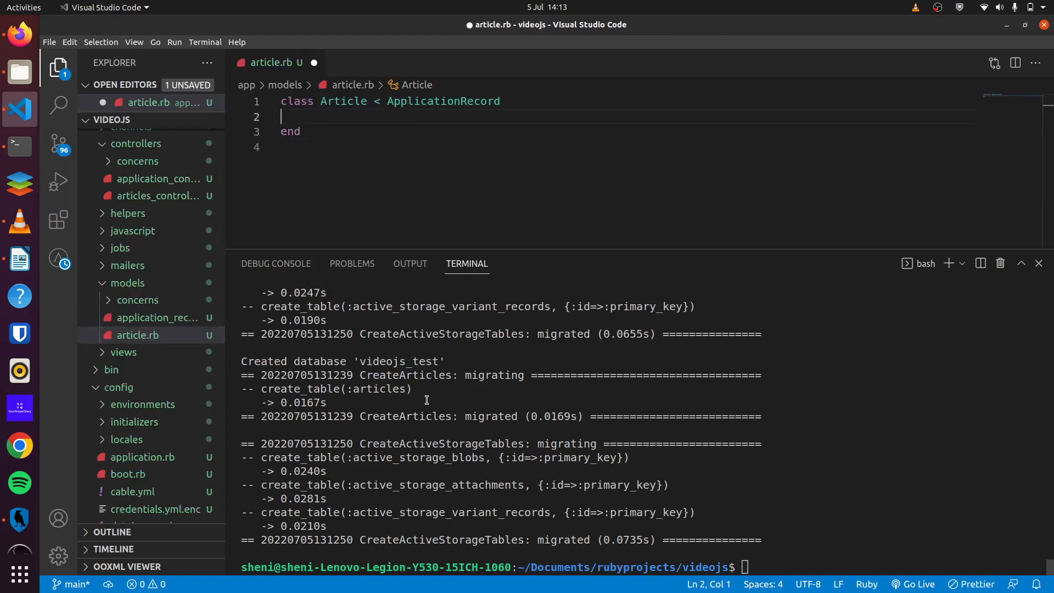
Step: Add has_one_attached :video to the Article model and save it
text(has_one)
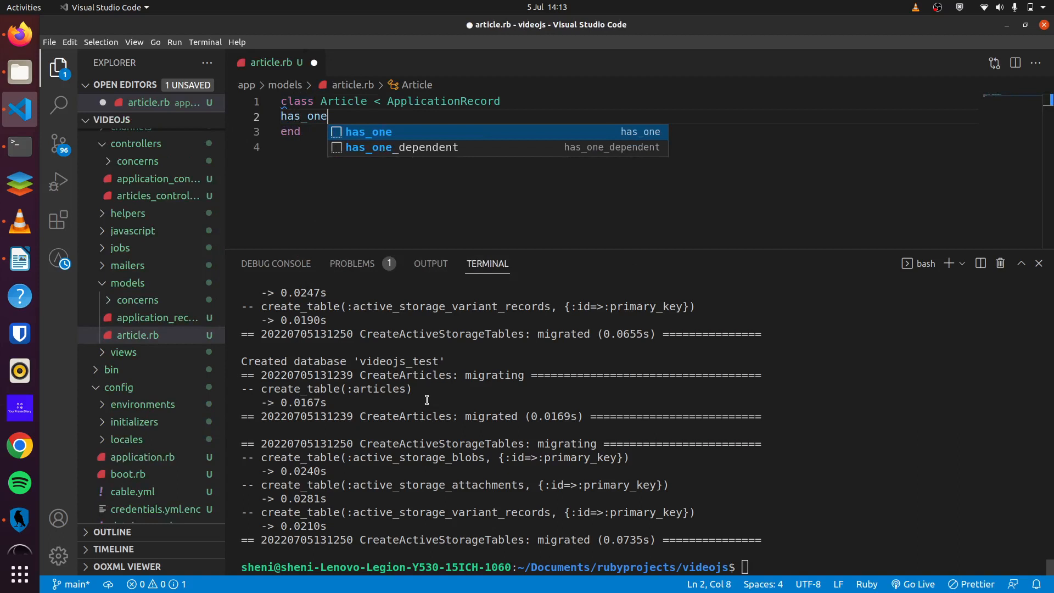
text(_attached)
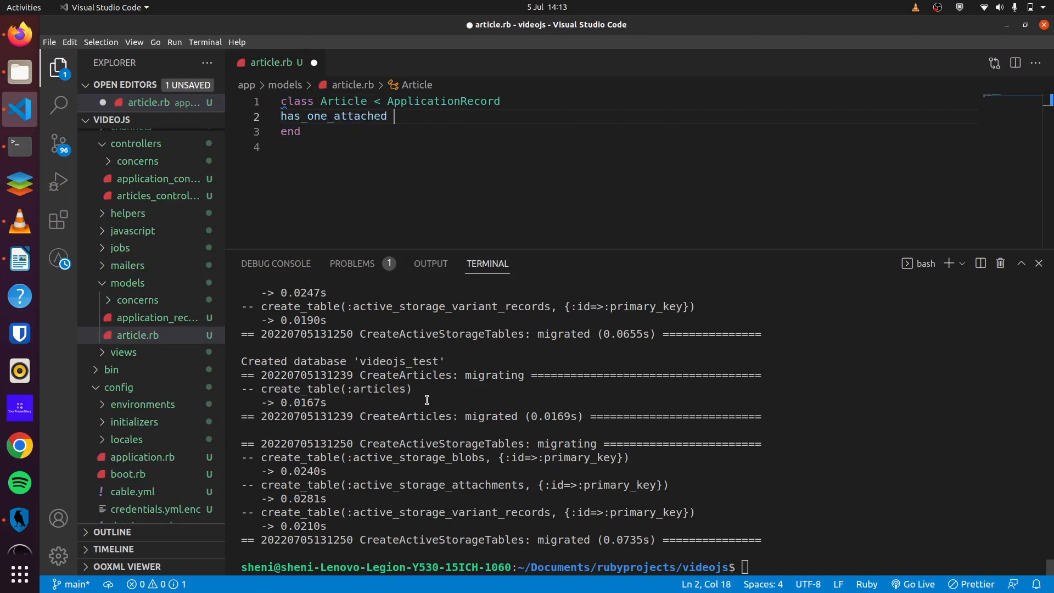
text(:video)
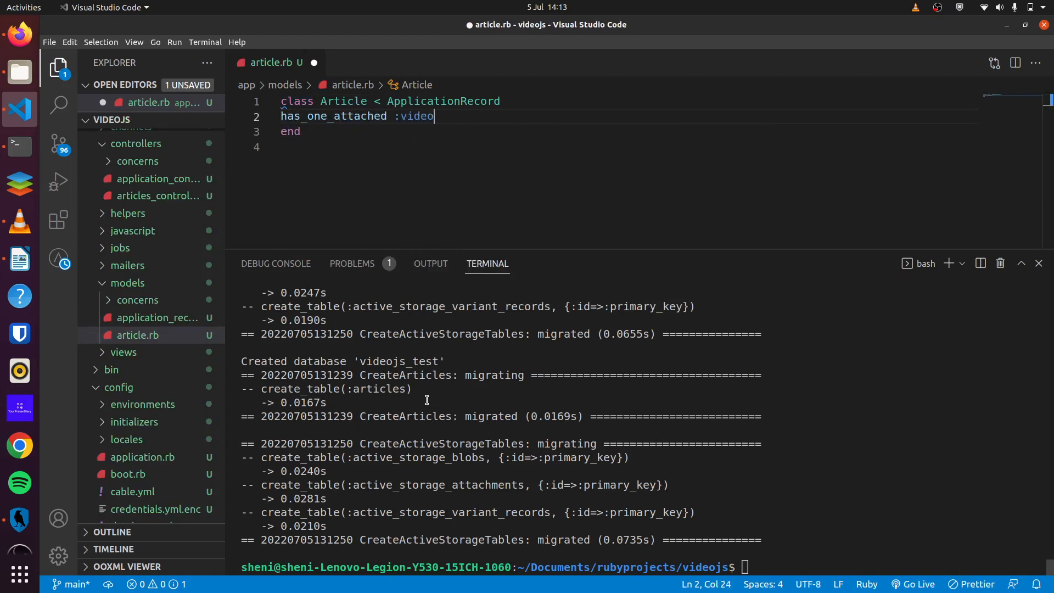
key(ctrl+s)
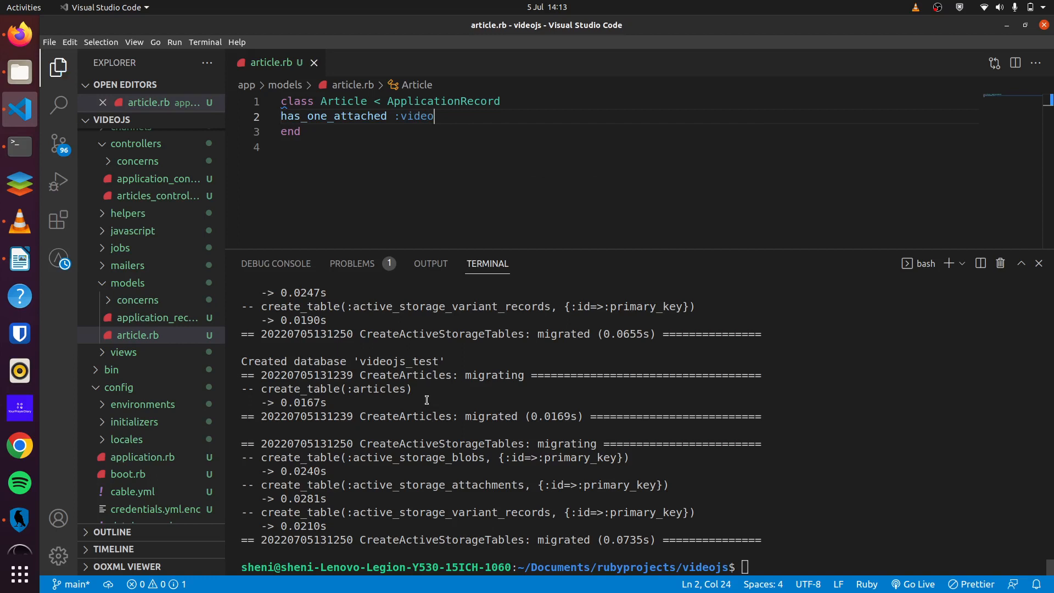
Step: Open articles_controller.rb and add another key to permit() in article_params
text(articleco)
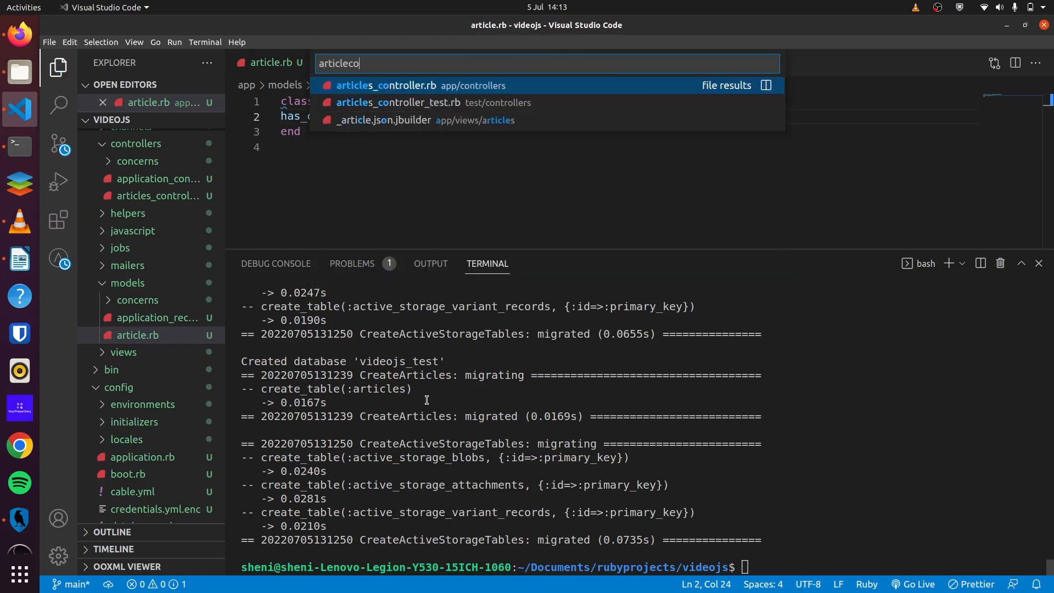
click(385, 86)
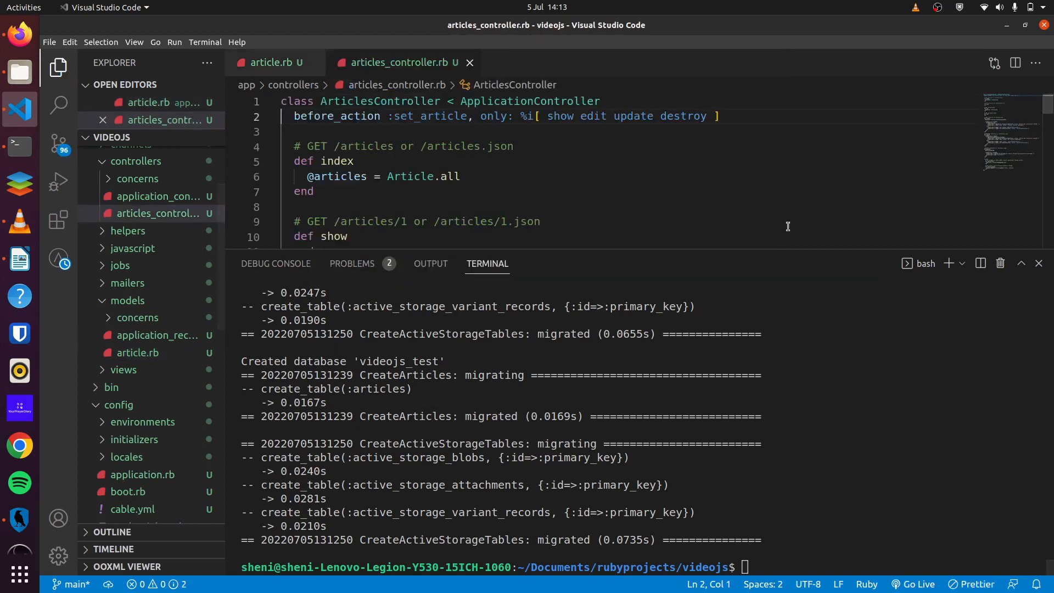
scroll(down, 3)
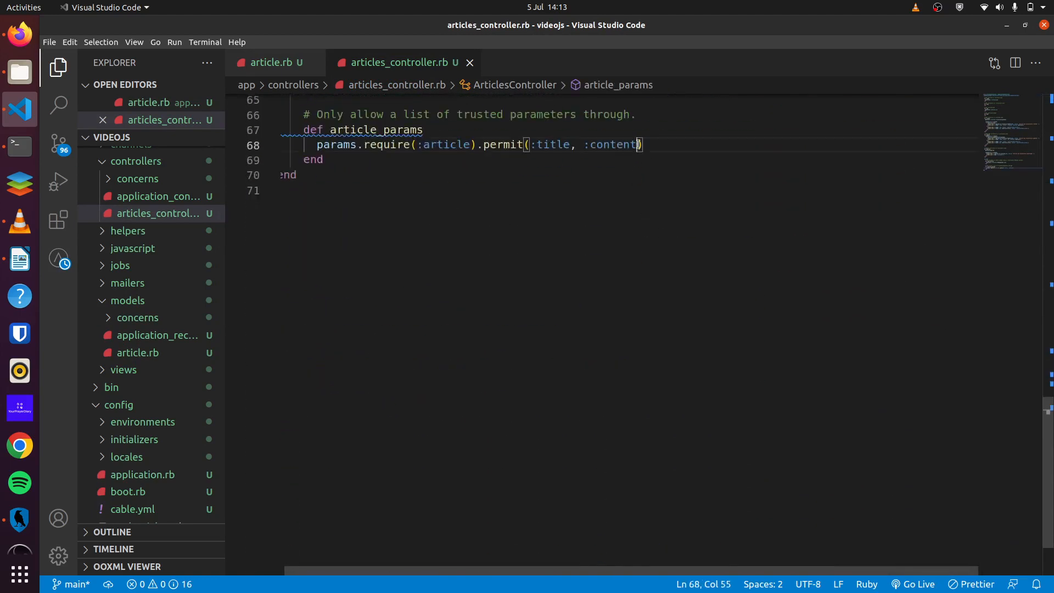
text(, :)
text(fo)
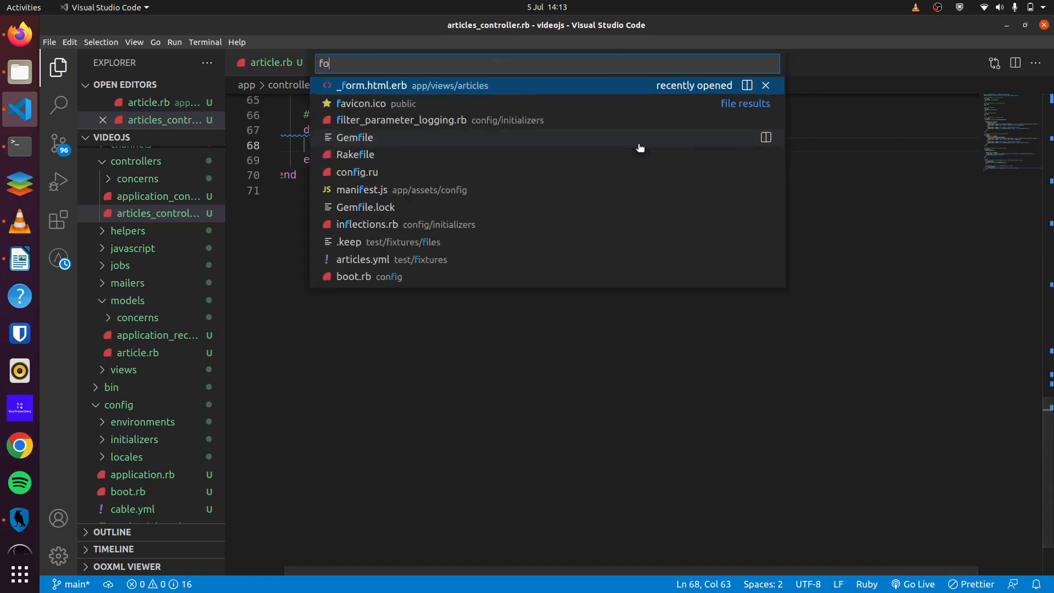
Step: Duplicate the content field in _form.html.erb as a :video label and file_field
click(372, 85)
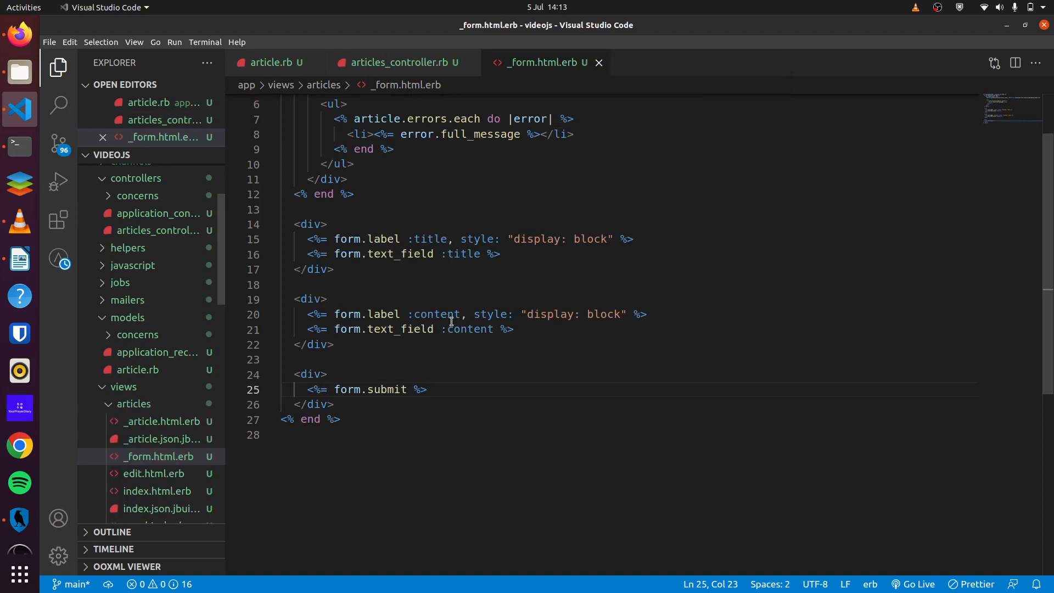
drag(283, 284, 340, 344)
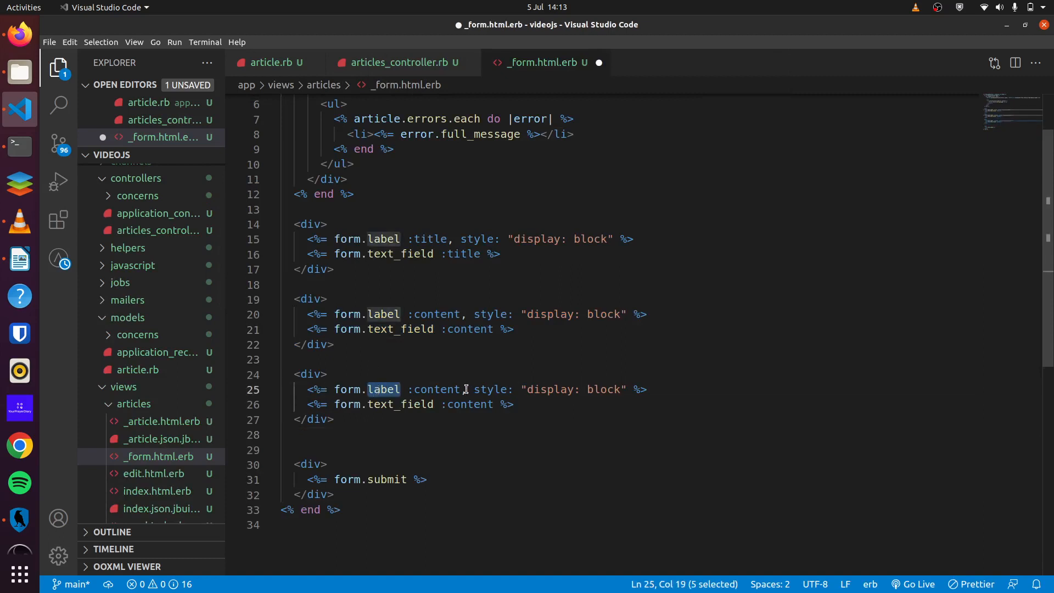
text(video)
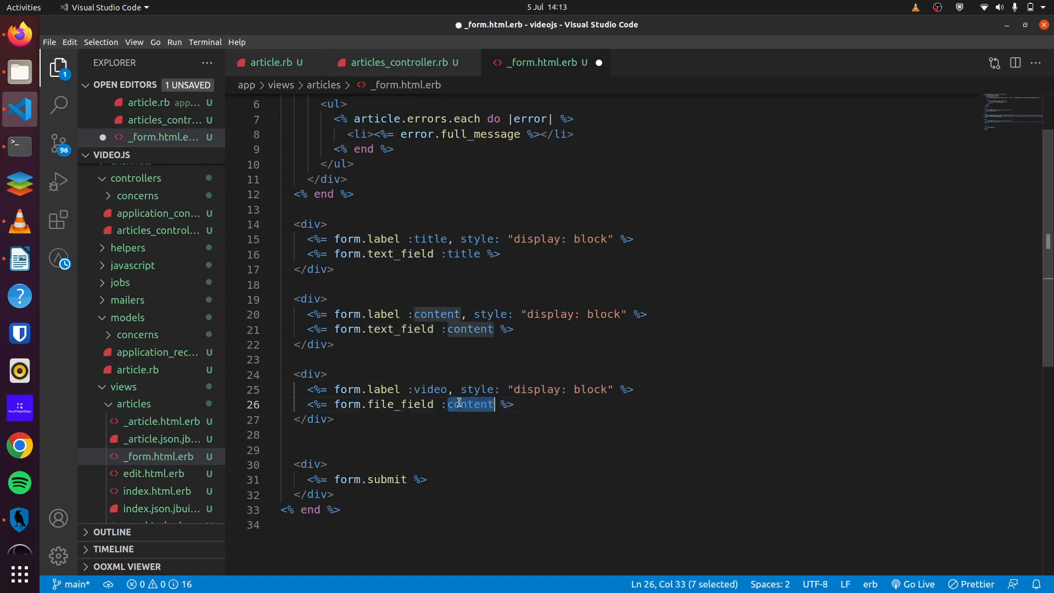
text(video)
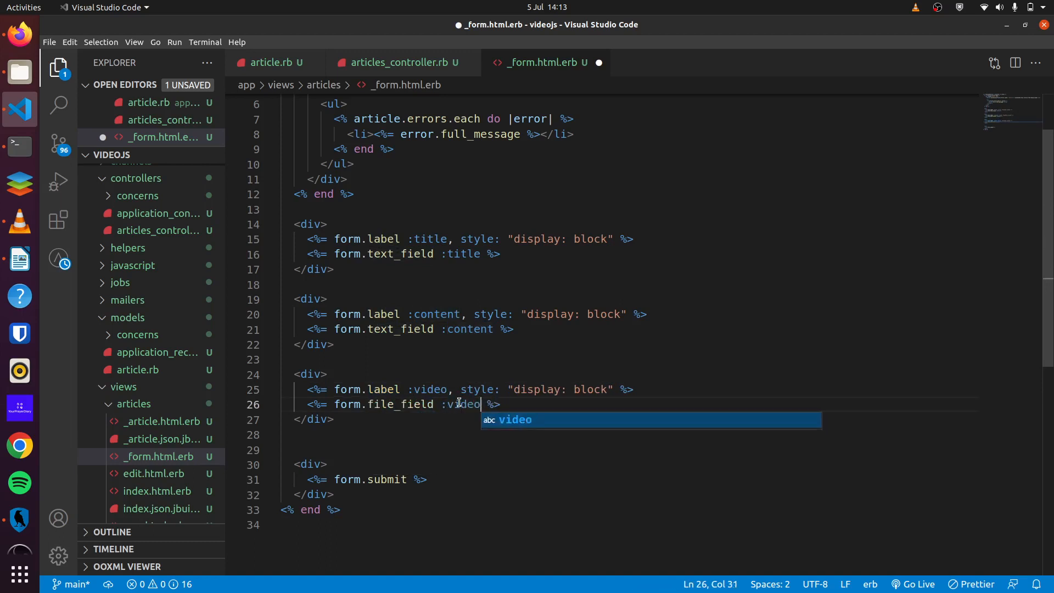
key(ctrl+p)
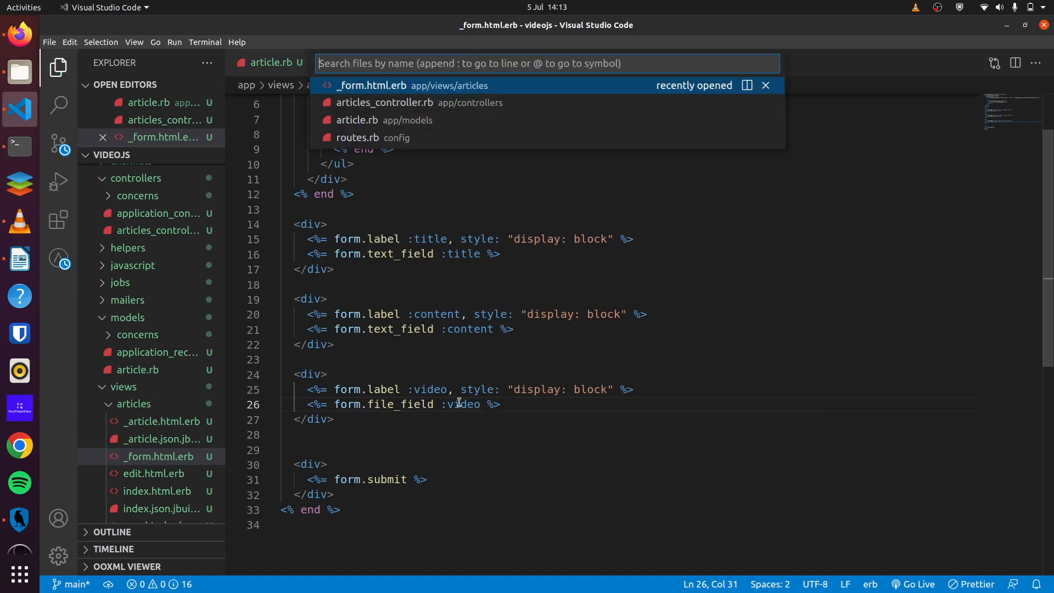
Step: Add root "articles#index" below resources :articles in config/routes.rb
click(357, 137)
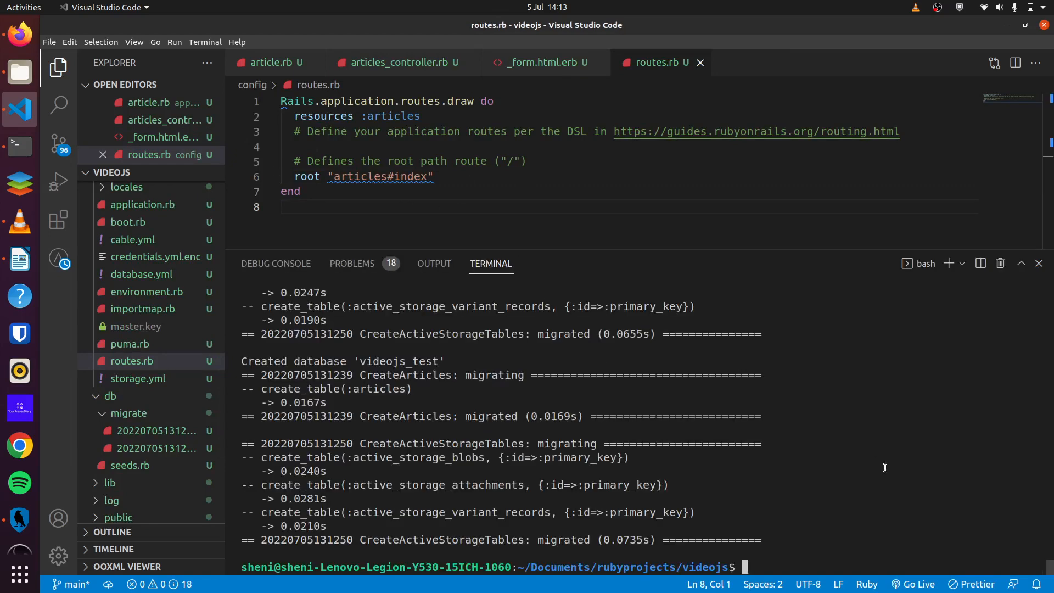
text(r)
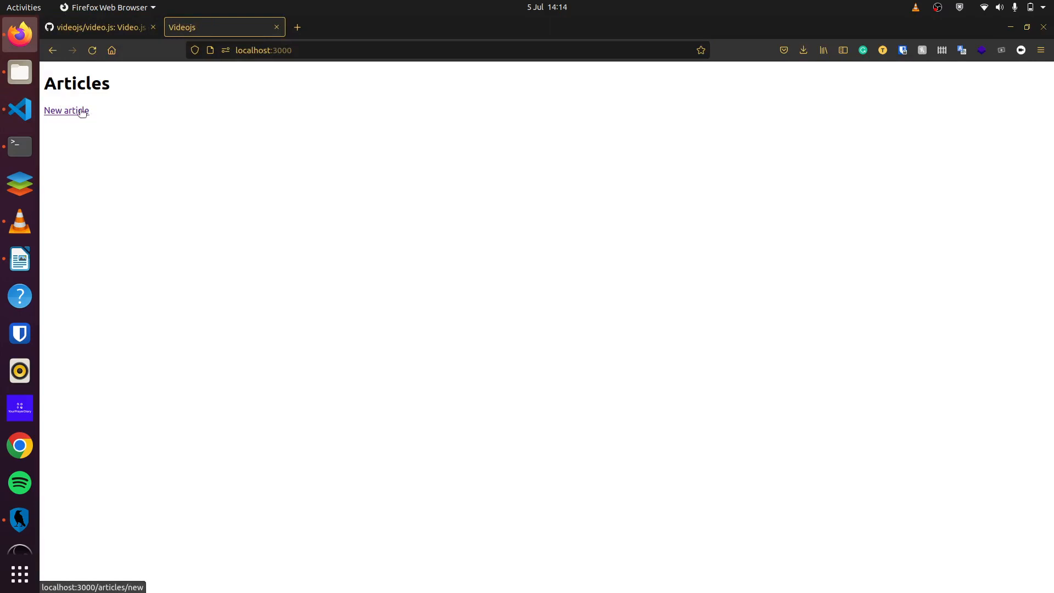
Step: Create 'First article' with placeholder content and Pexels Videos 2113097.mp4 attached
click(66, 110)
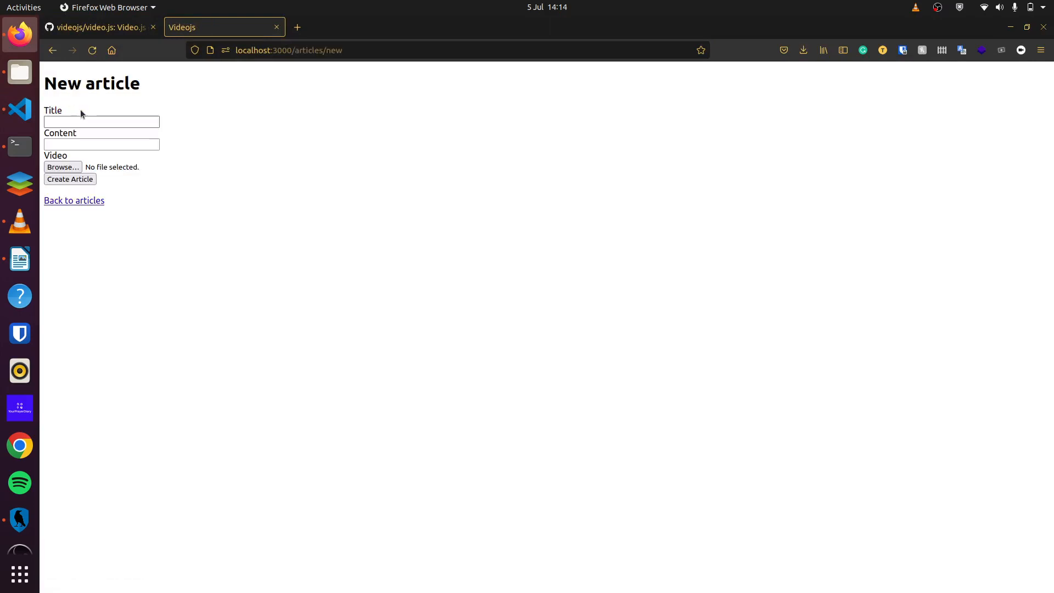
mouse_move(511, 406)
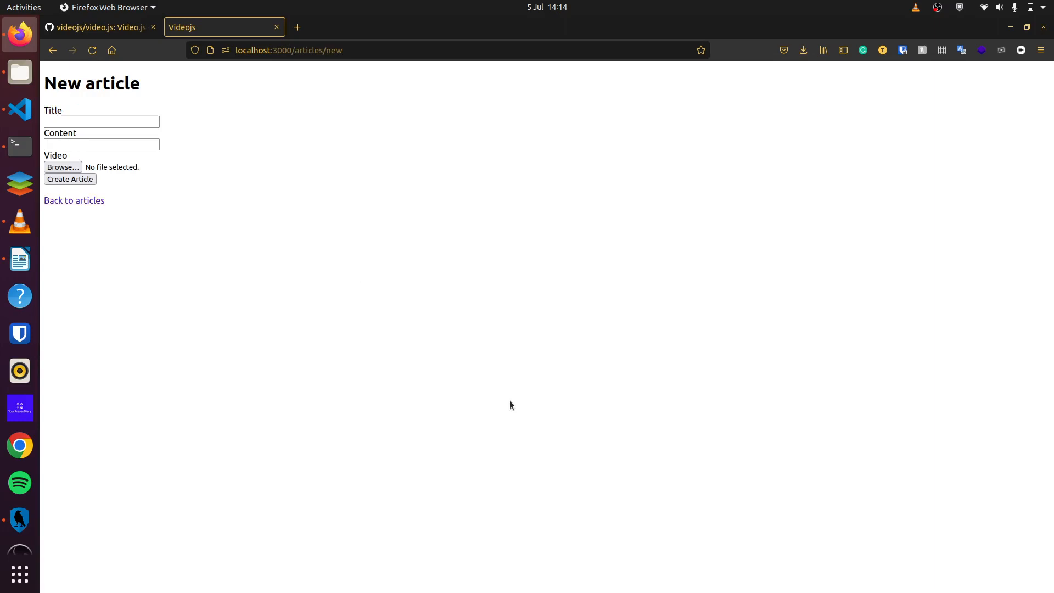
mouse_move(426, 313)
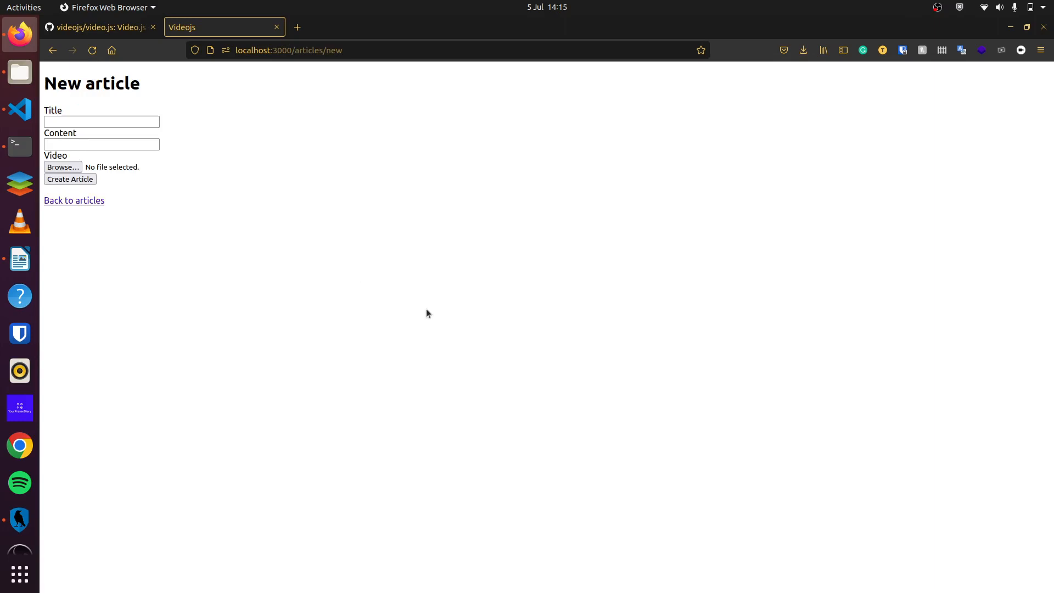
text(F)
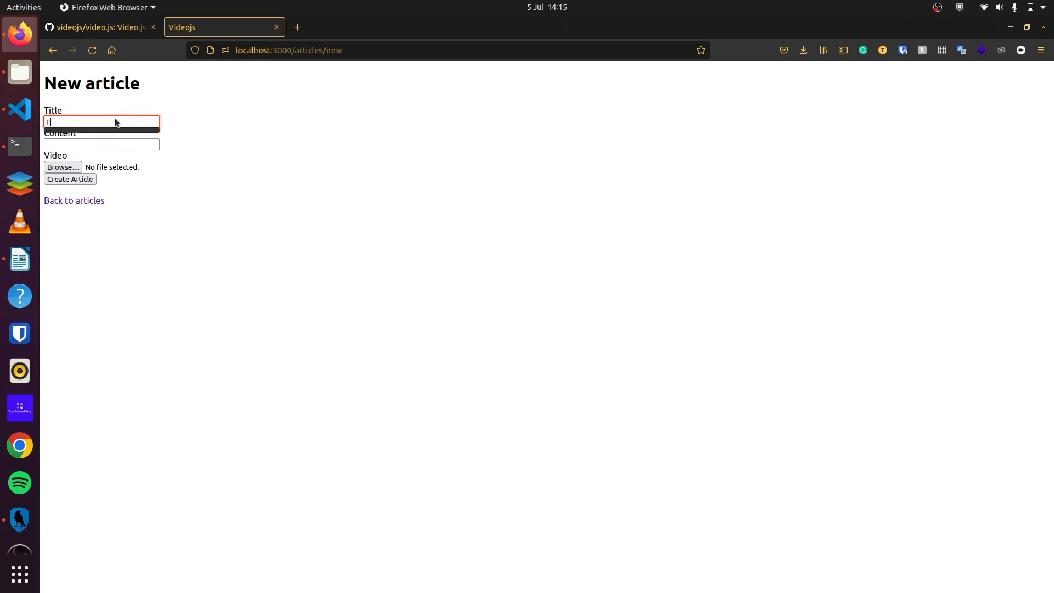
text(irst article)
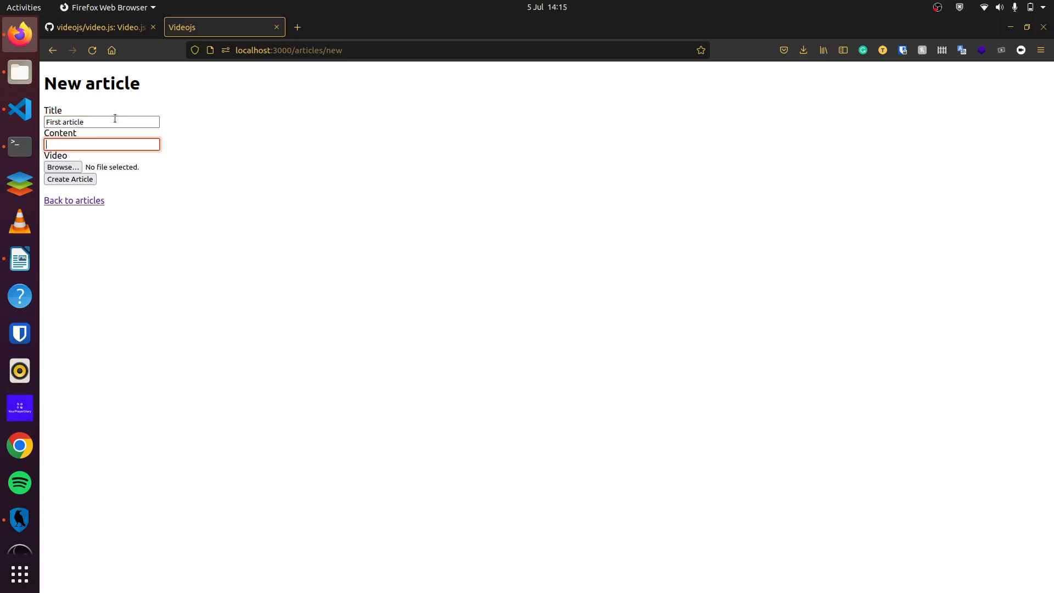
text(fdsfsdsdfs)
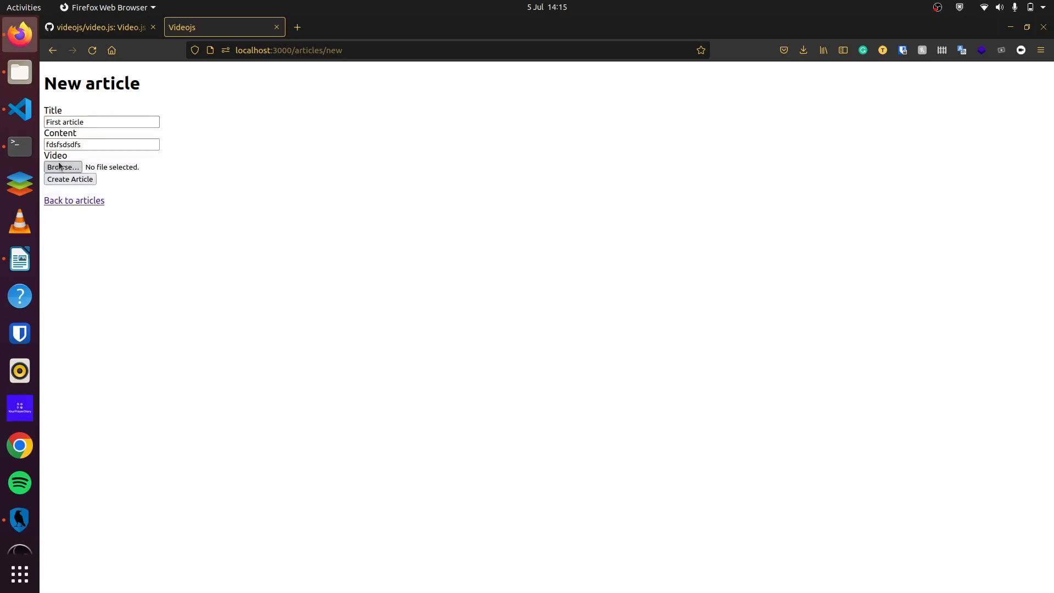
click(62, 167)
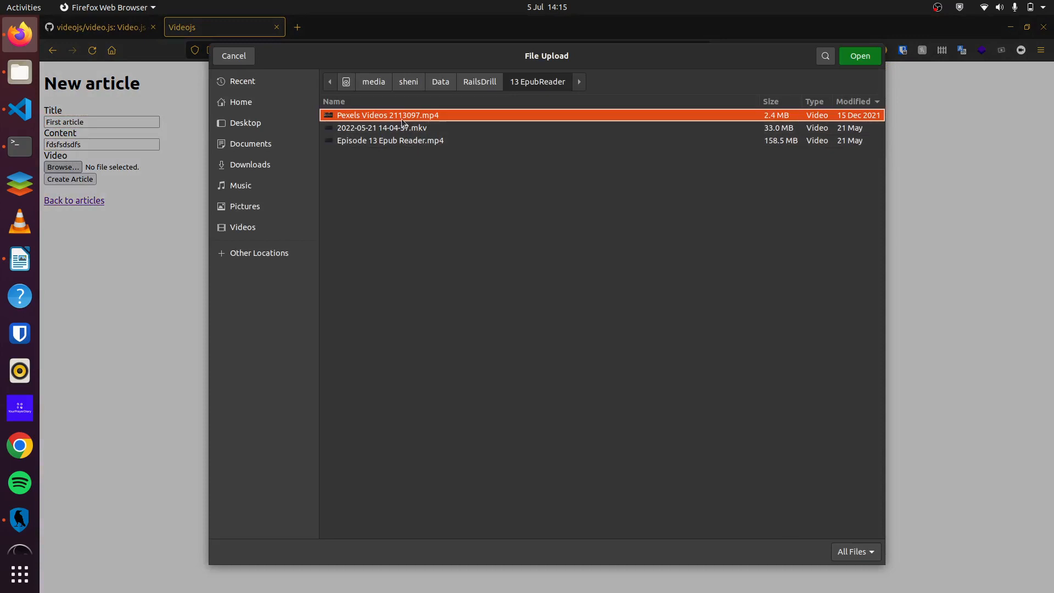
click(860, 56)
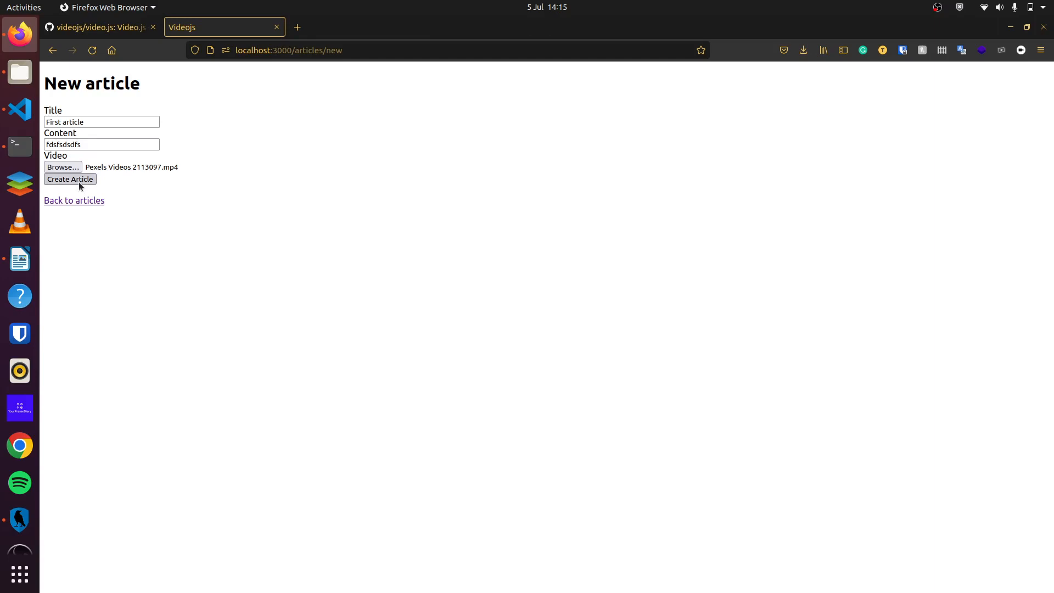
click(70, 179)
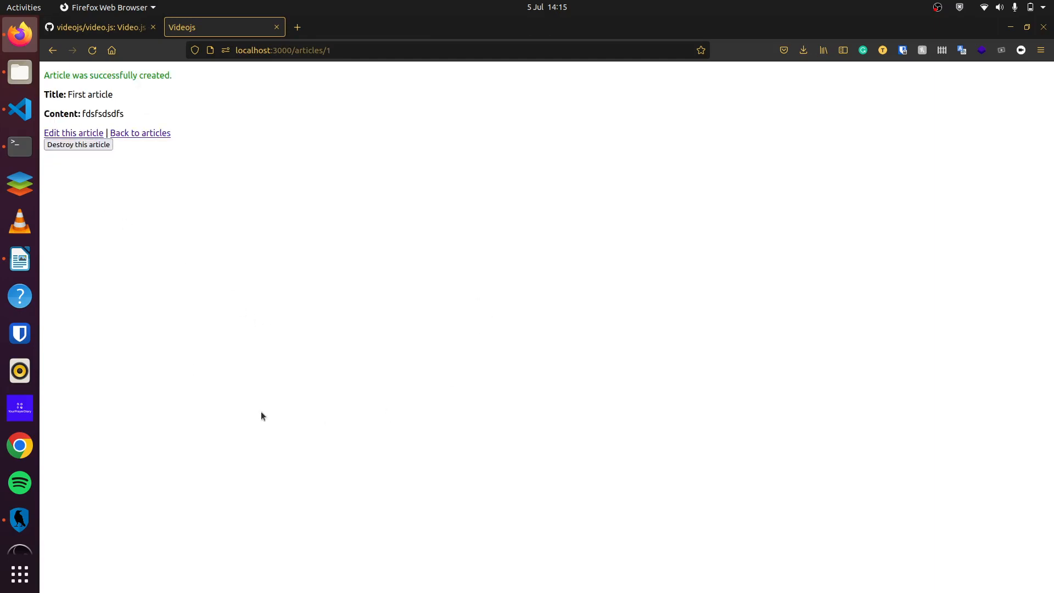
mouse_move(207, 335)
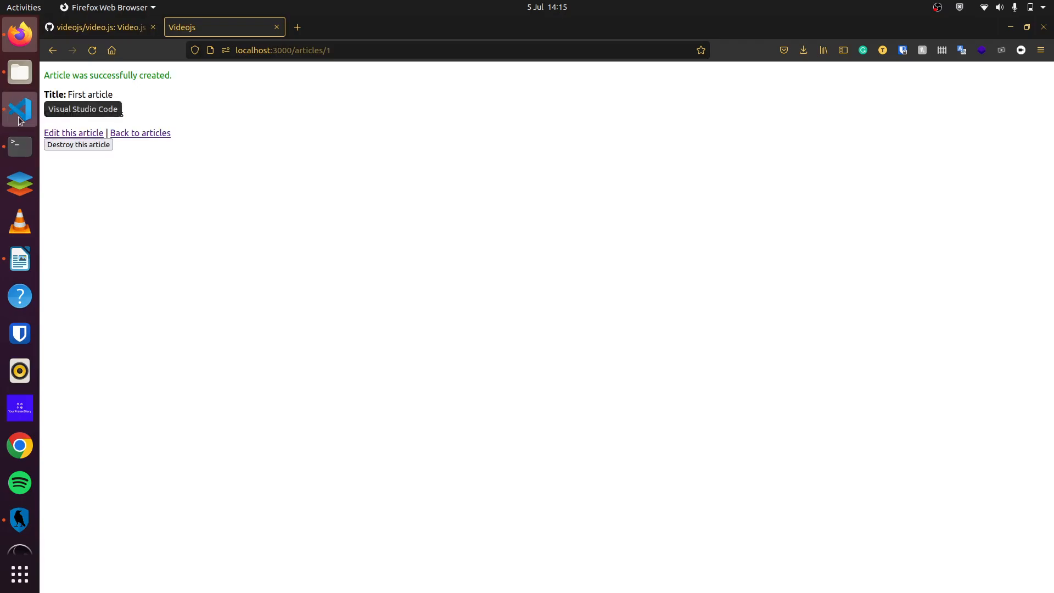
Step: Open show.html.erb and start a video element with a source tag
click(19, 108)
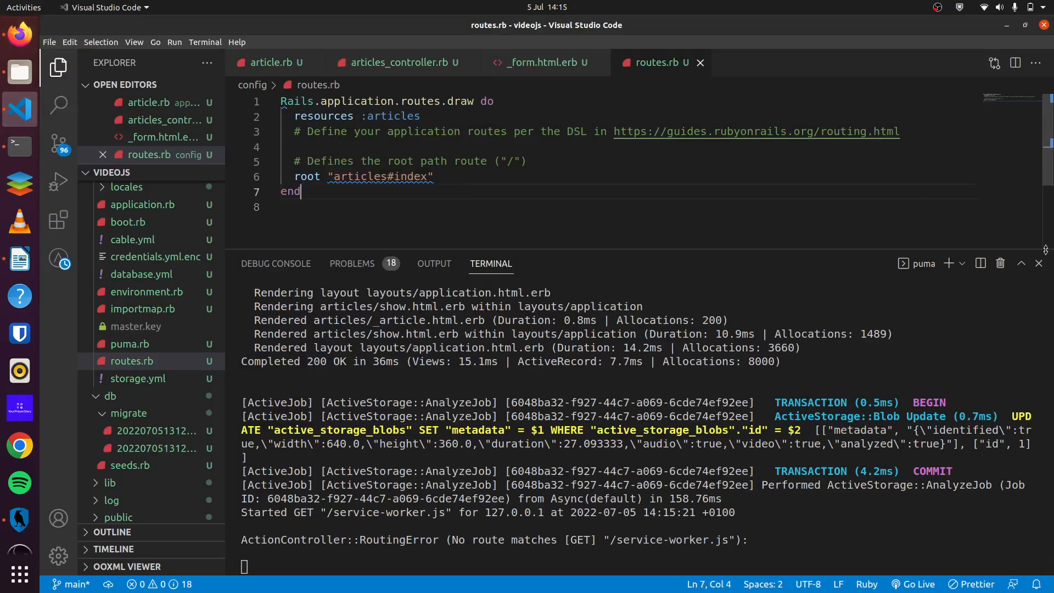
click(1039, 263)
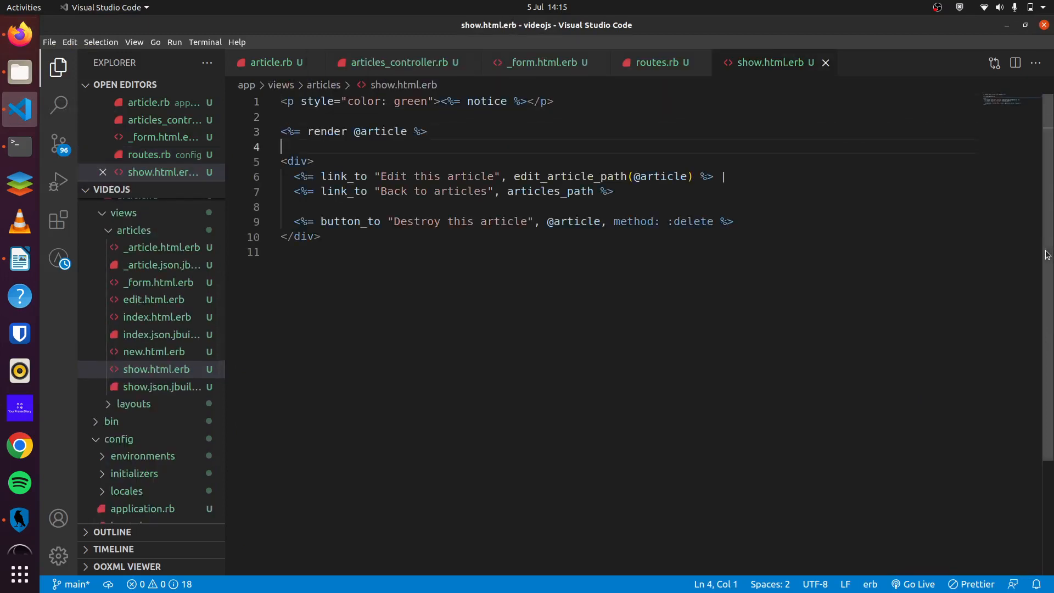
text(<video>)
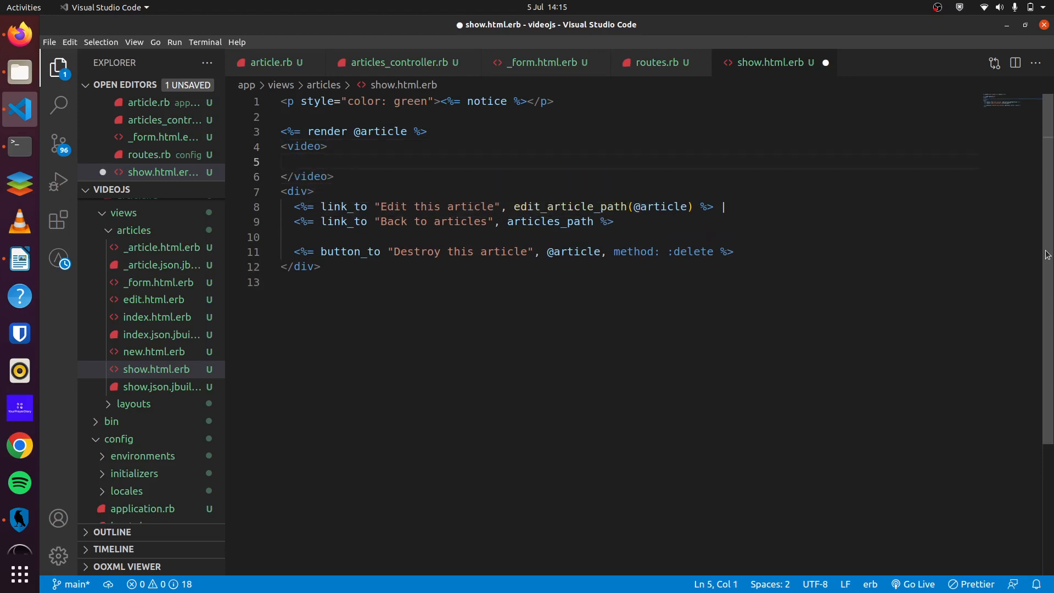
text(source src=<>>)
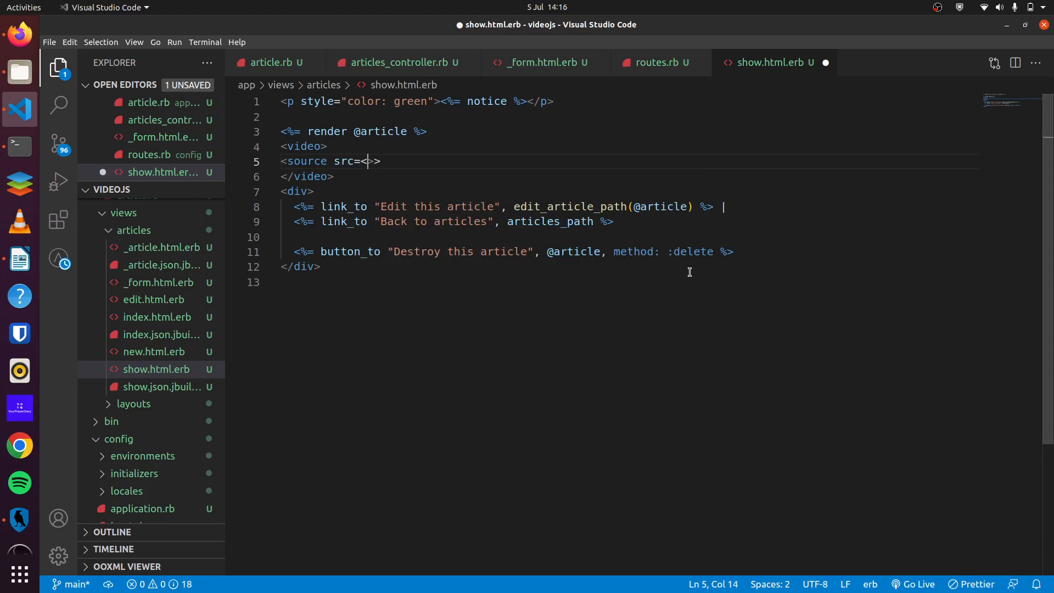
text(")
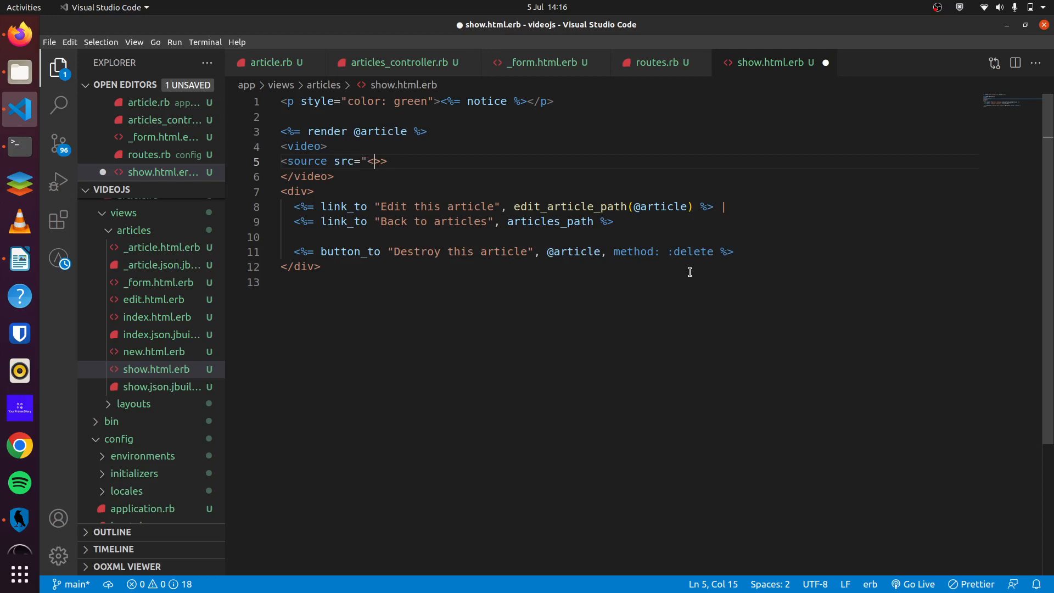
text(%=)
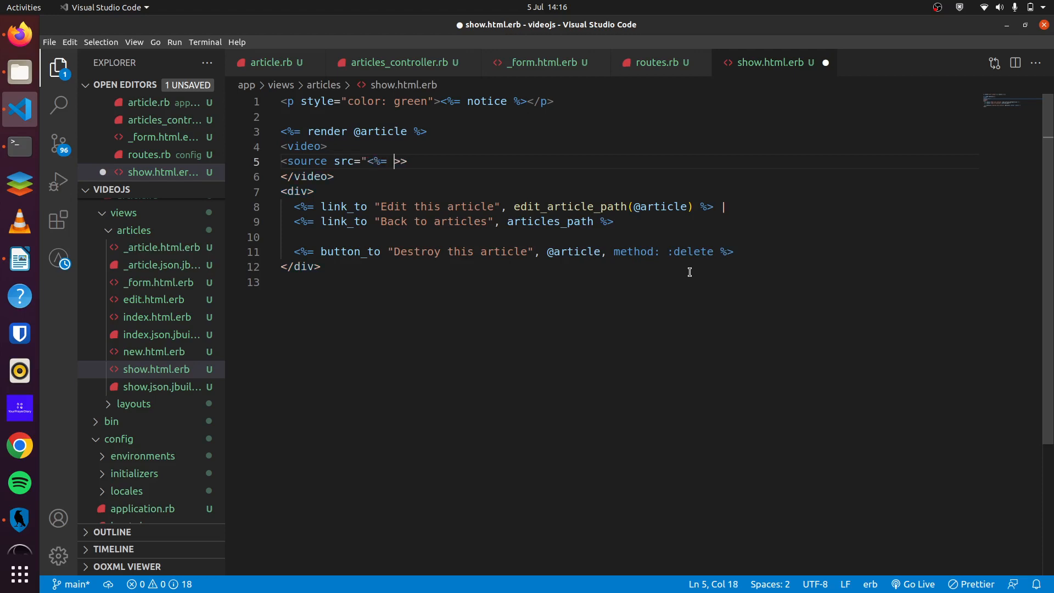
drag(393, 161, 321, 267)
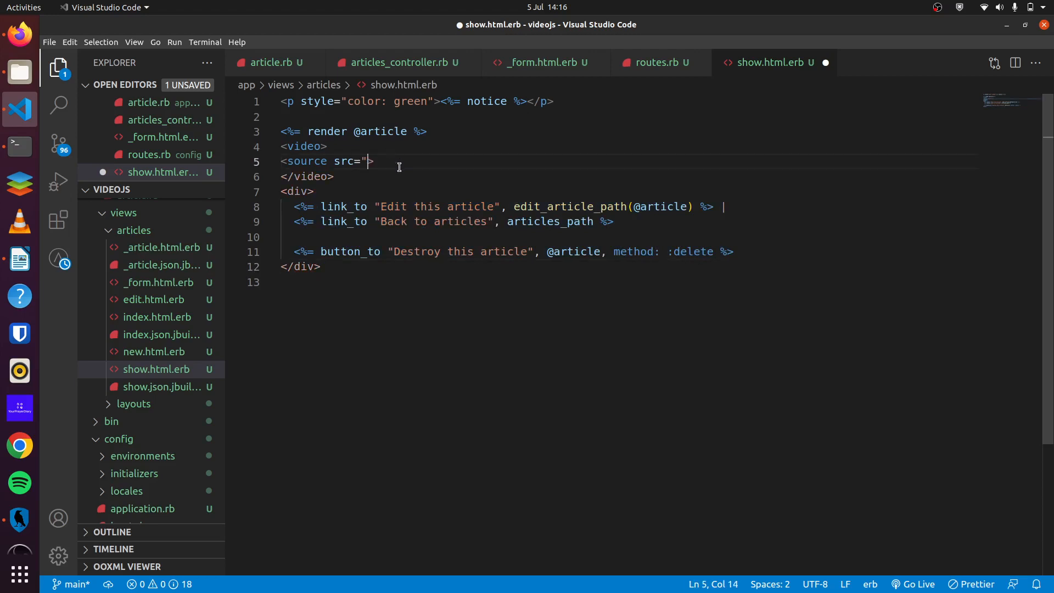
text(<)
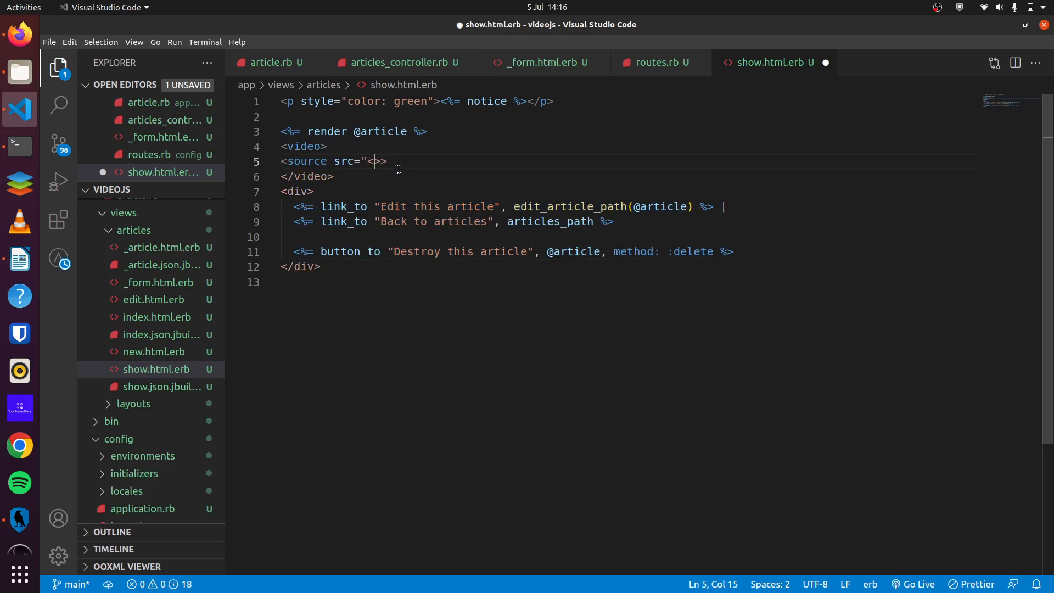
text(%=)
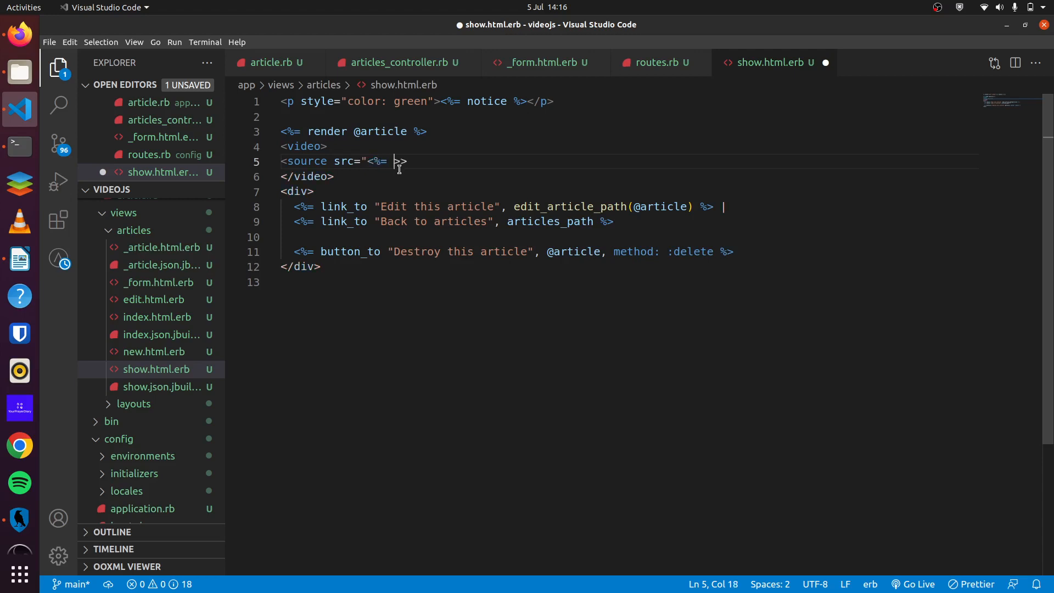
text(rails_blob_pat)
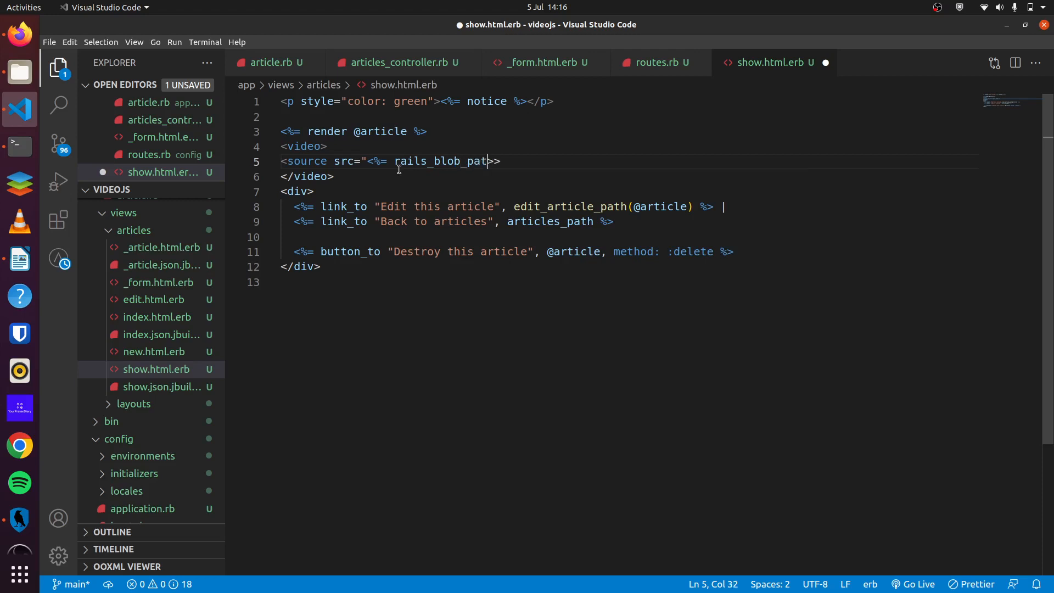
text((@article.video)
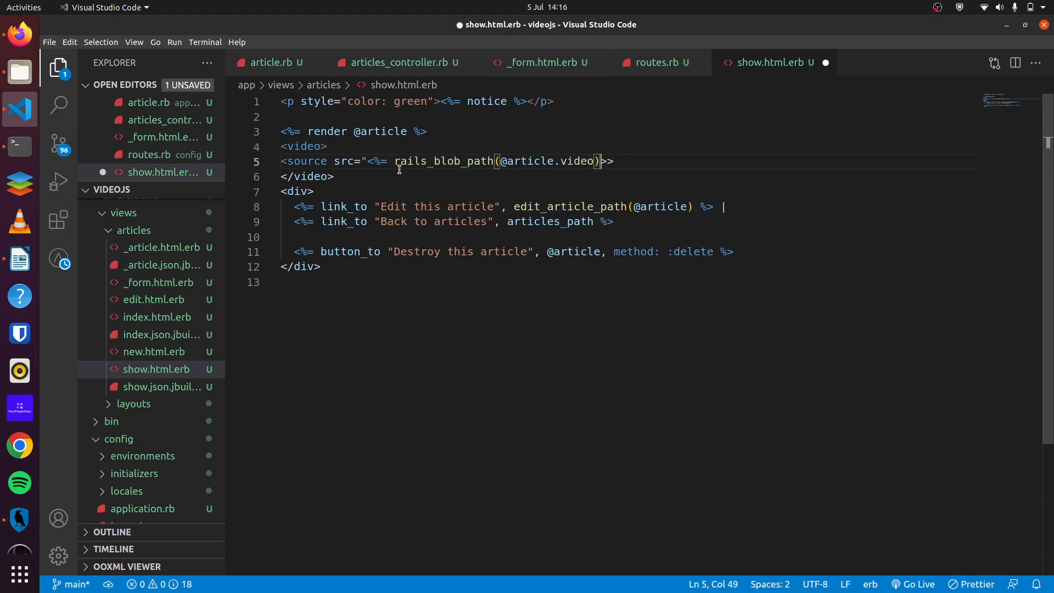
text(%)
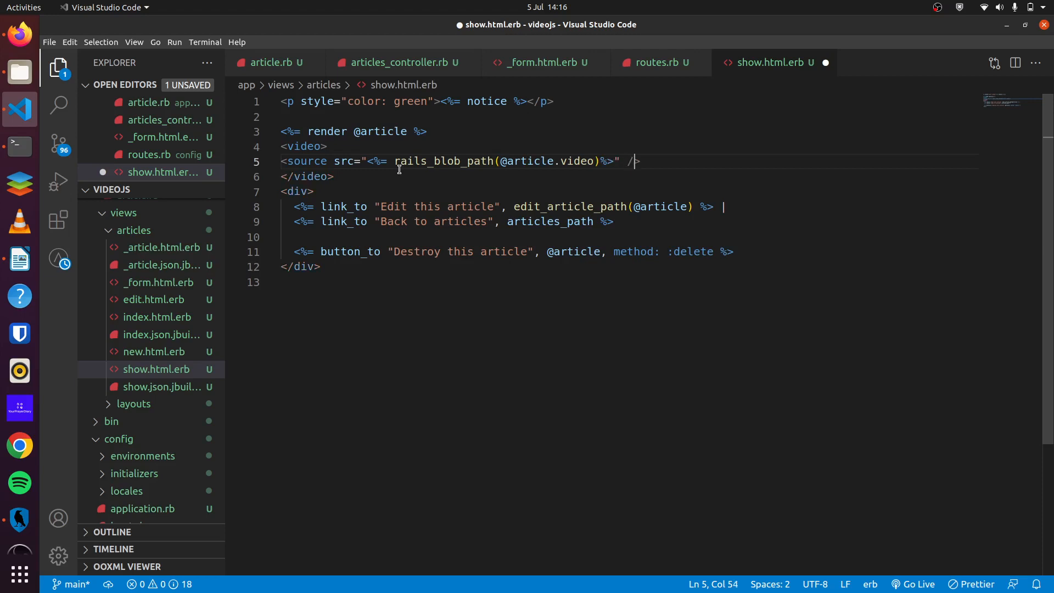
mouse_move(478, 203)
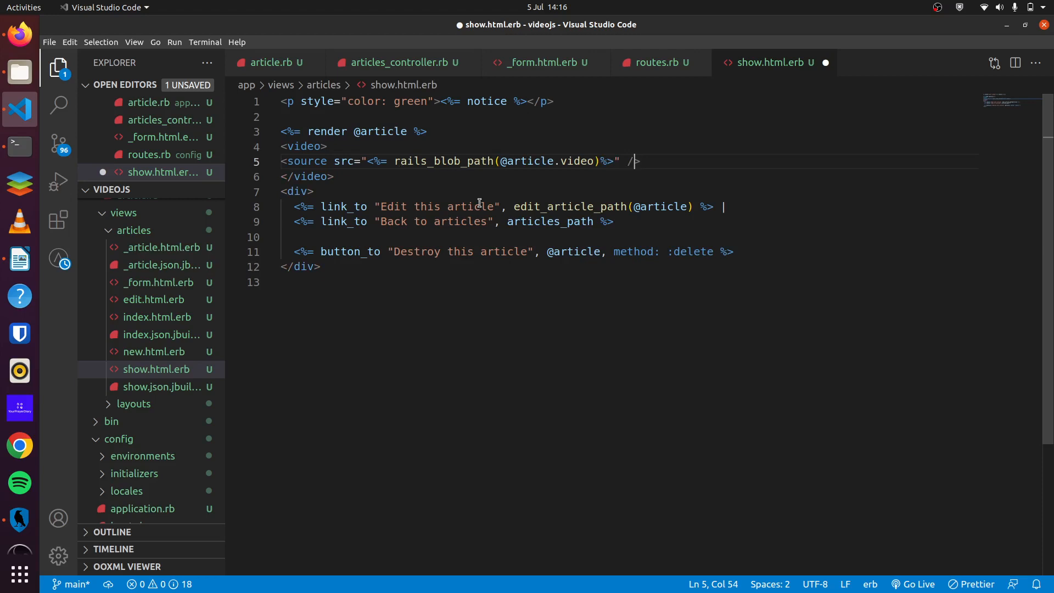
key(alt+Tab)
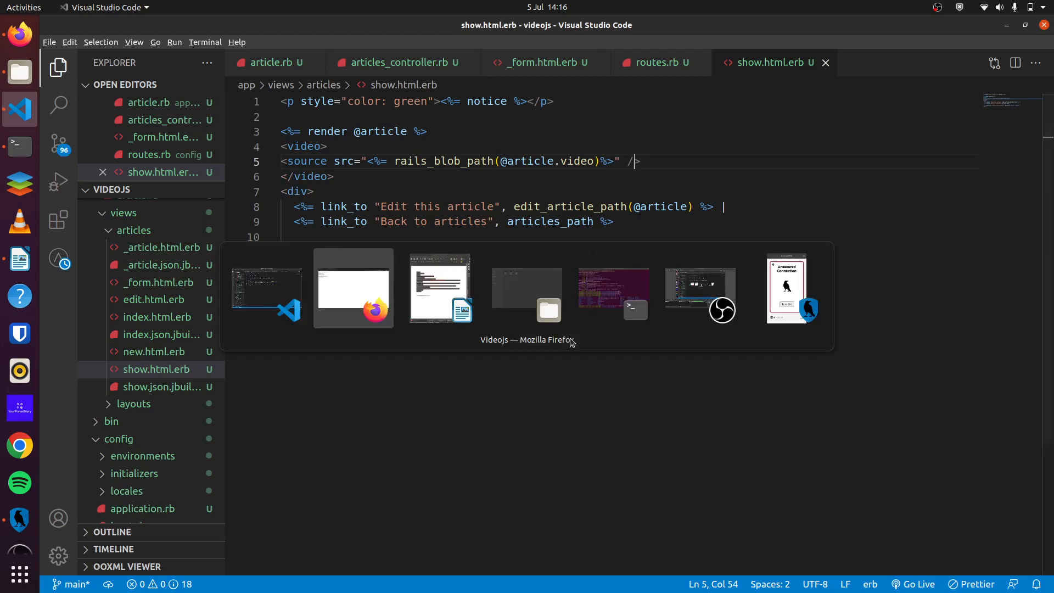
Step: Reload localhost:3000/articles/1 in Firefox and play the embedded street video
click(353, 288)
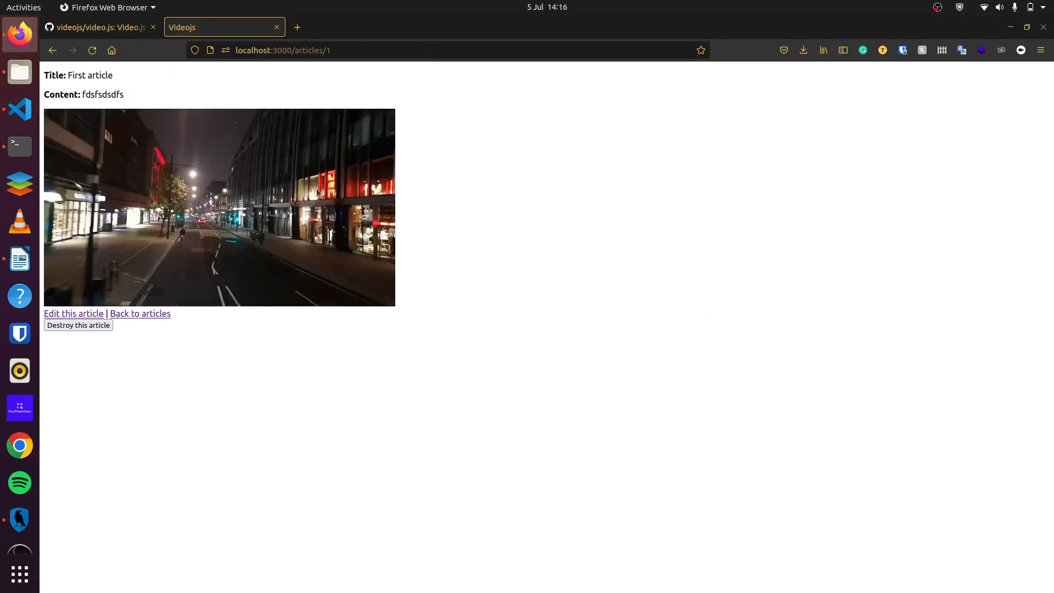
mouse_move(674, 357)
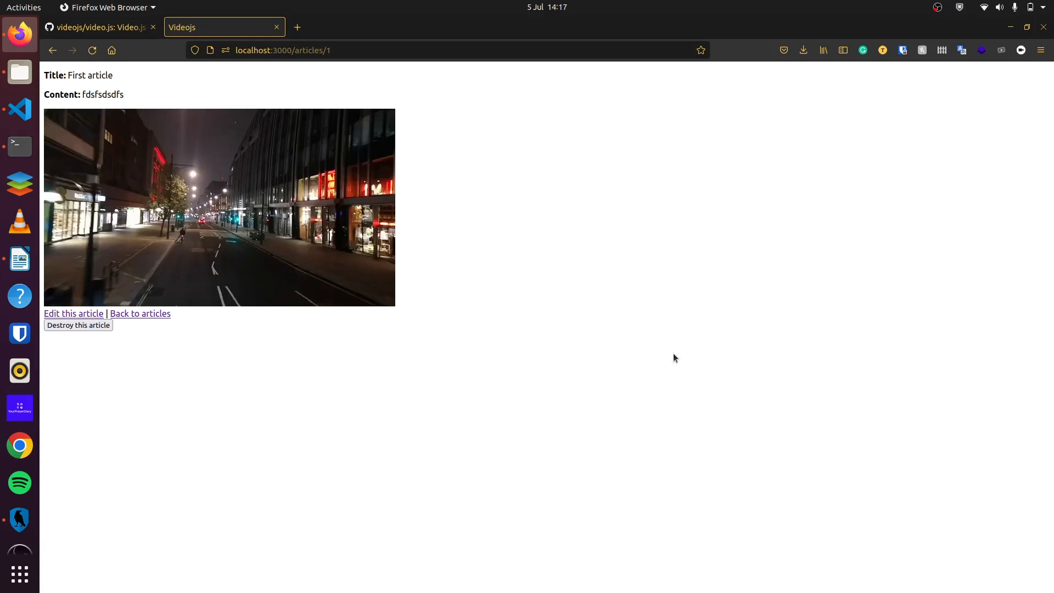
click(219, 207)
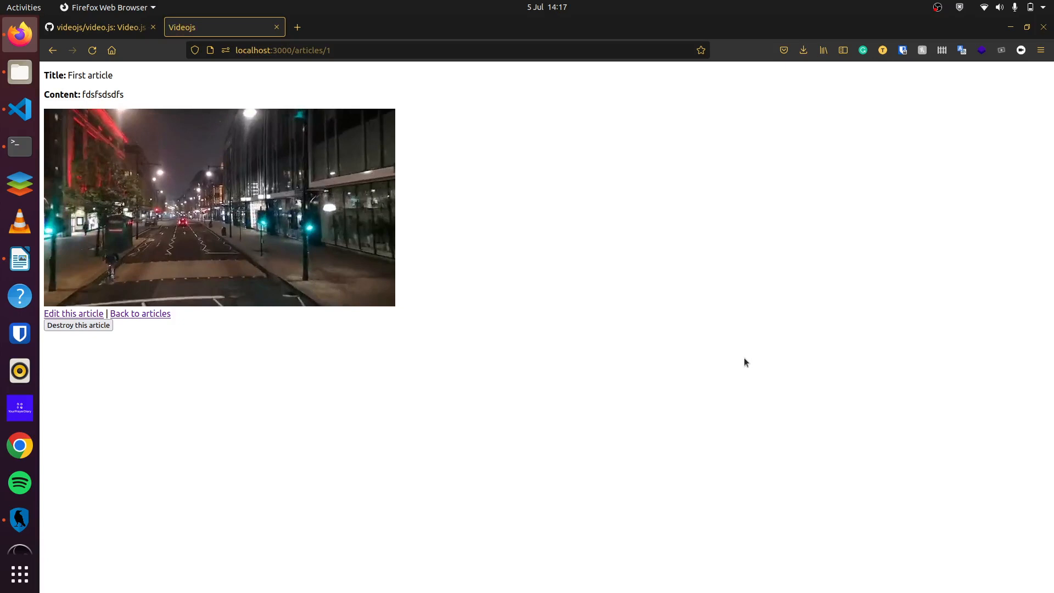
mouse_move(294, 307)
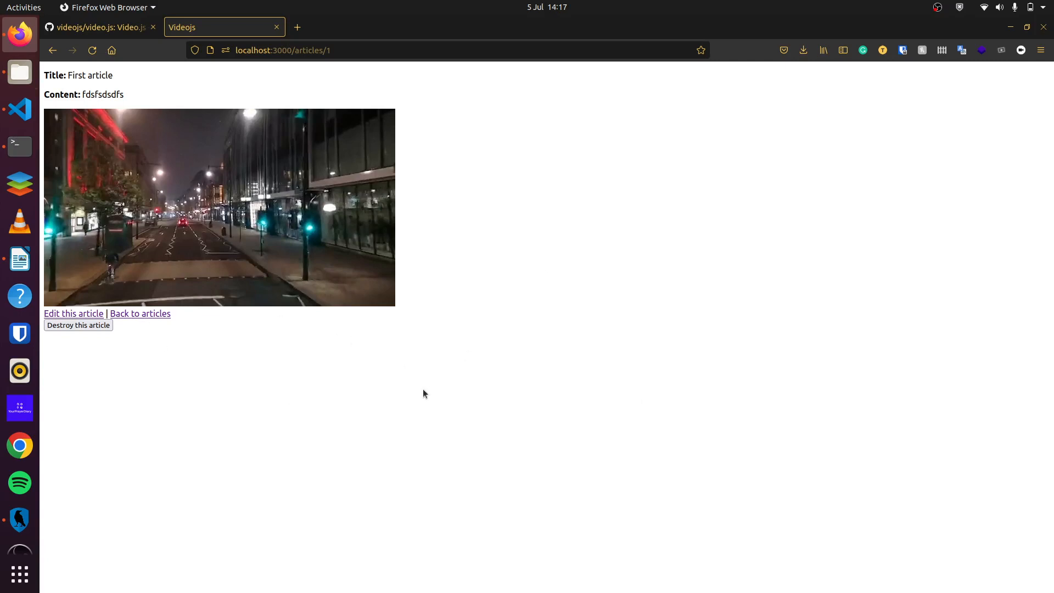
mouse_move(671, 267)
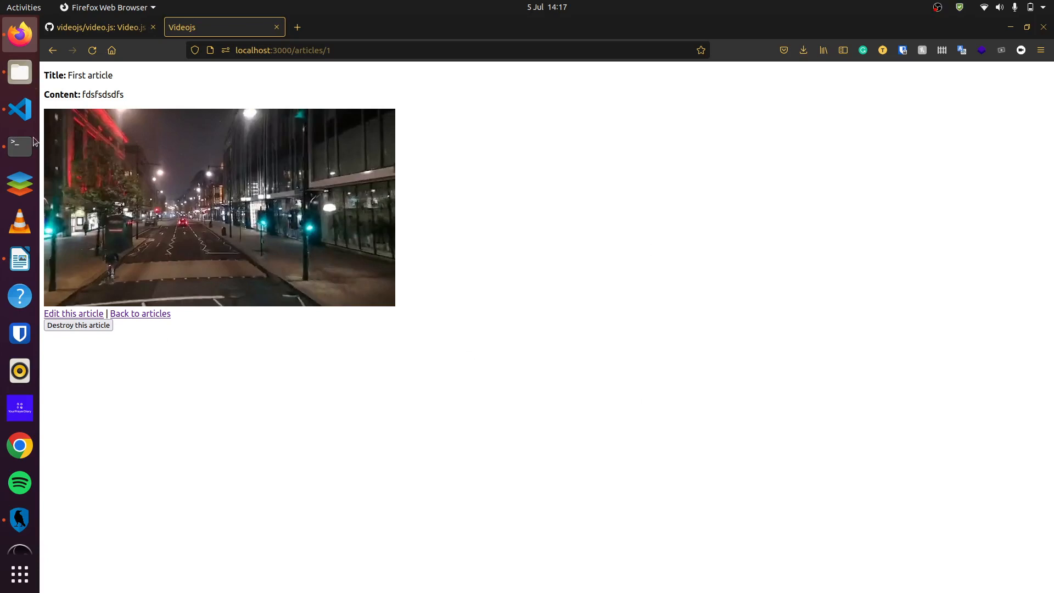
mouse_move(20, 109)
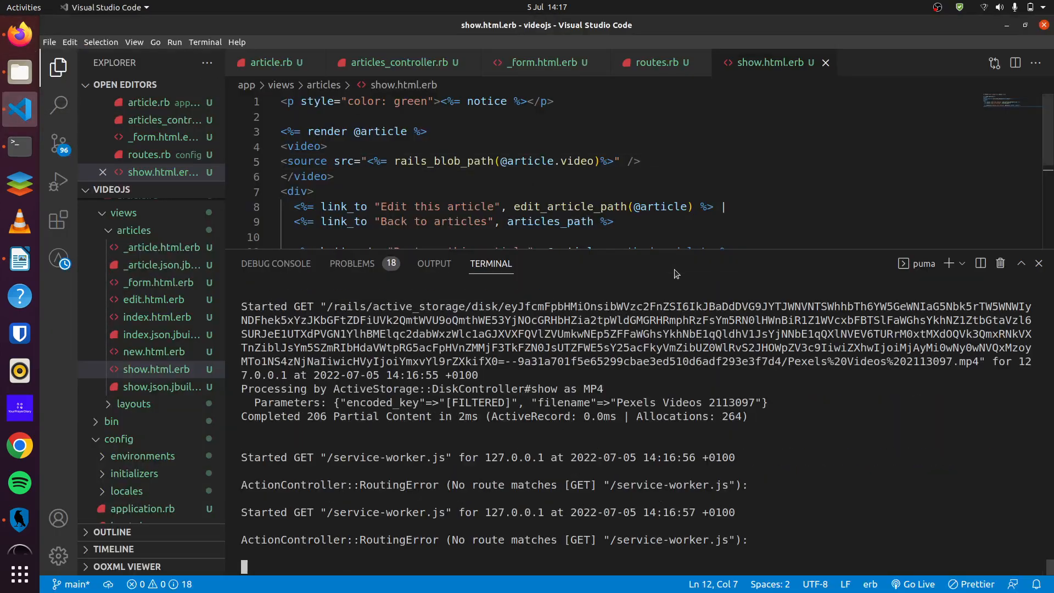
Step: Run ./bin/importmap pin video.js, then open config/importmap.rb
click(947, 263)
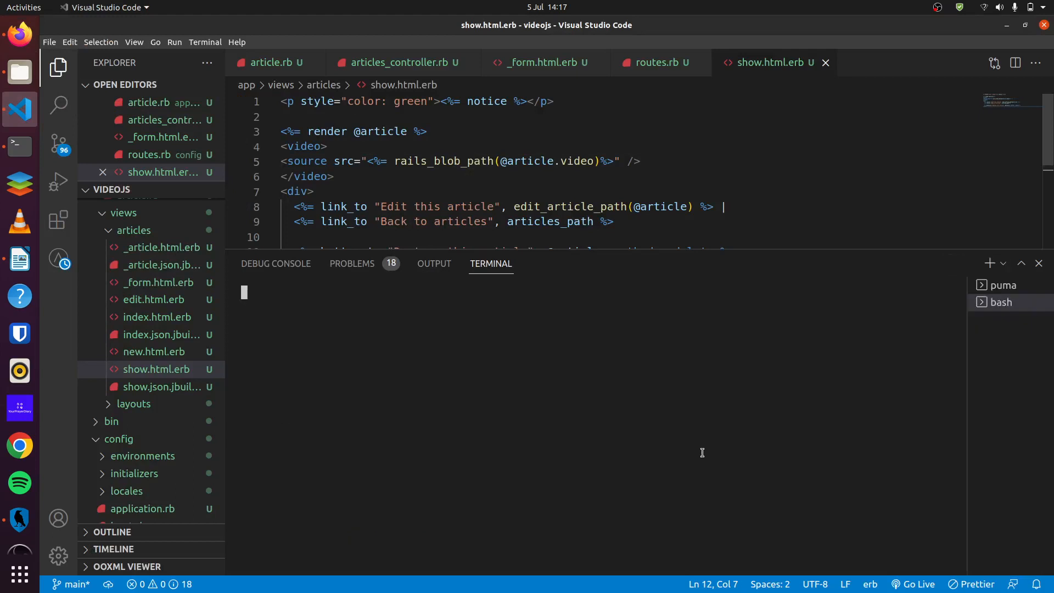
text(./bin/importmap pin video.js)
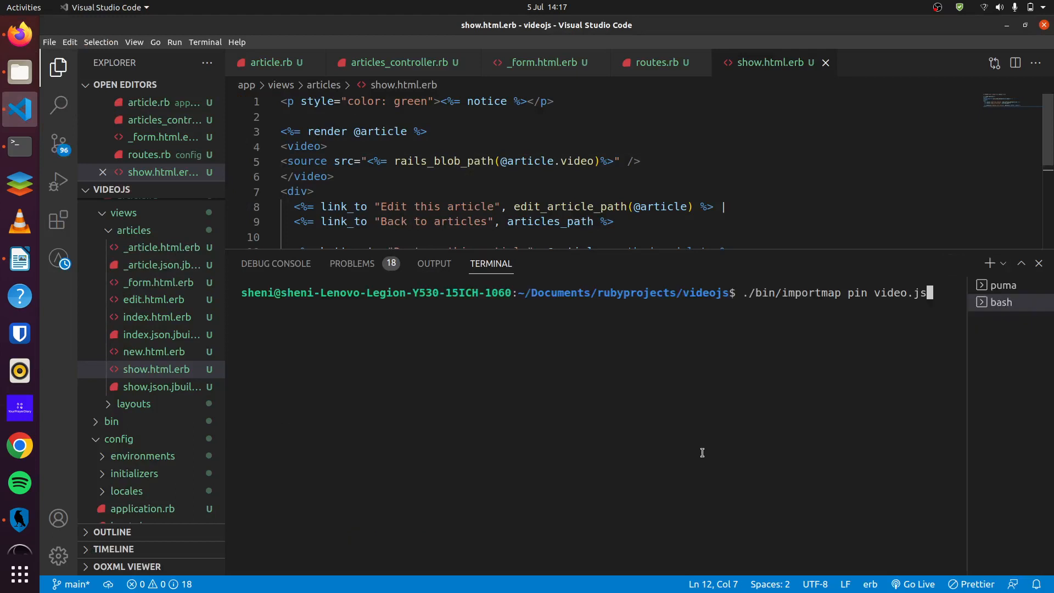
mouse_move(861, 309)
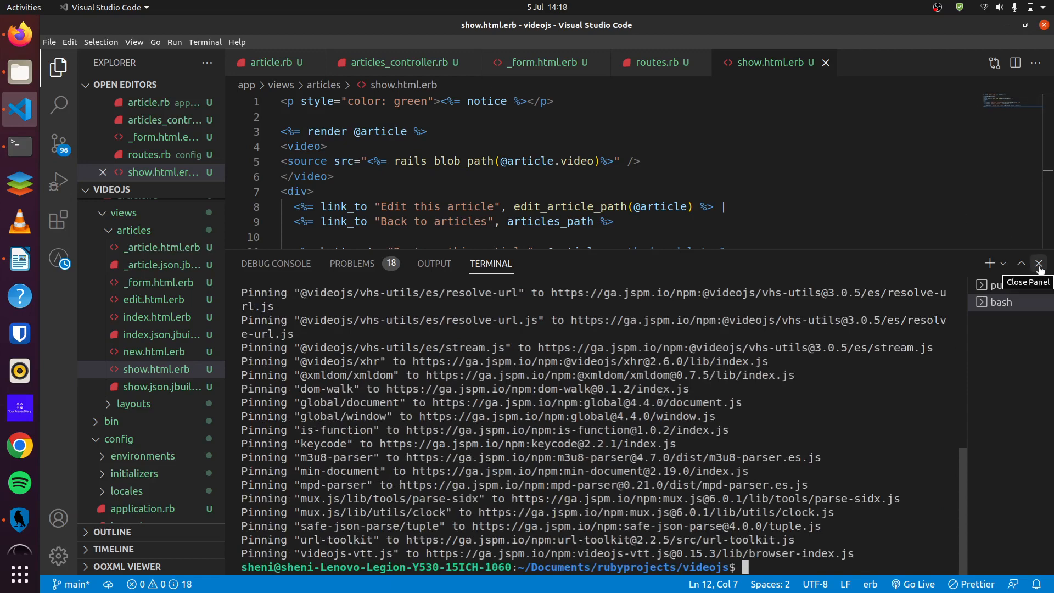
key(ctrl+p)
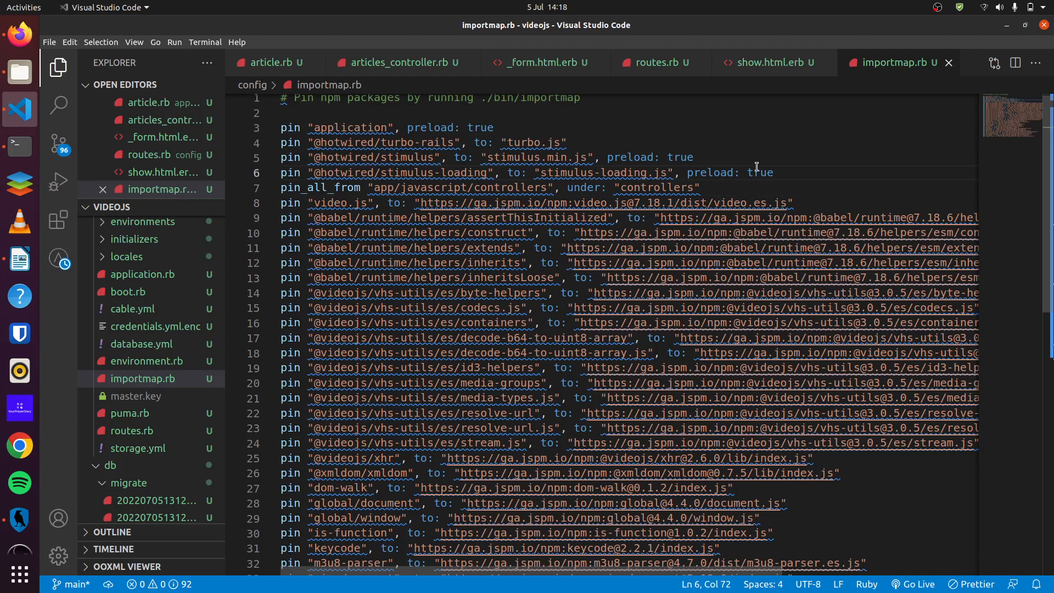
Step: Open hello_controller.js and delete the Hello World textContent line
text(hee)
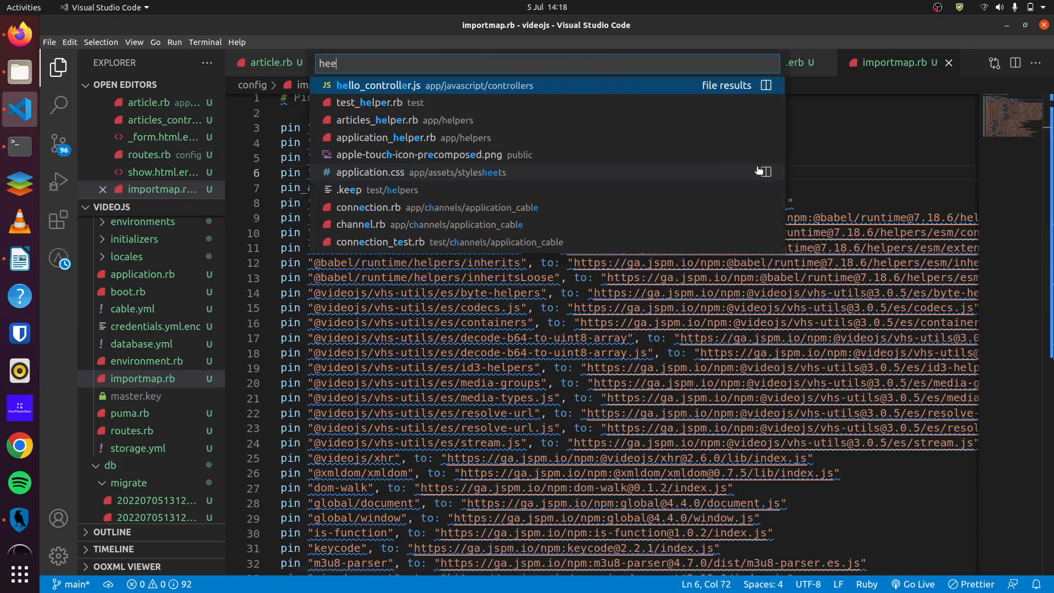
click(376, 85)
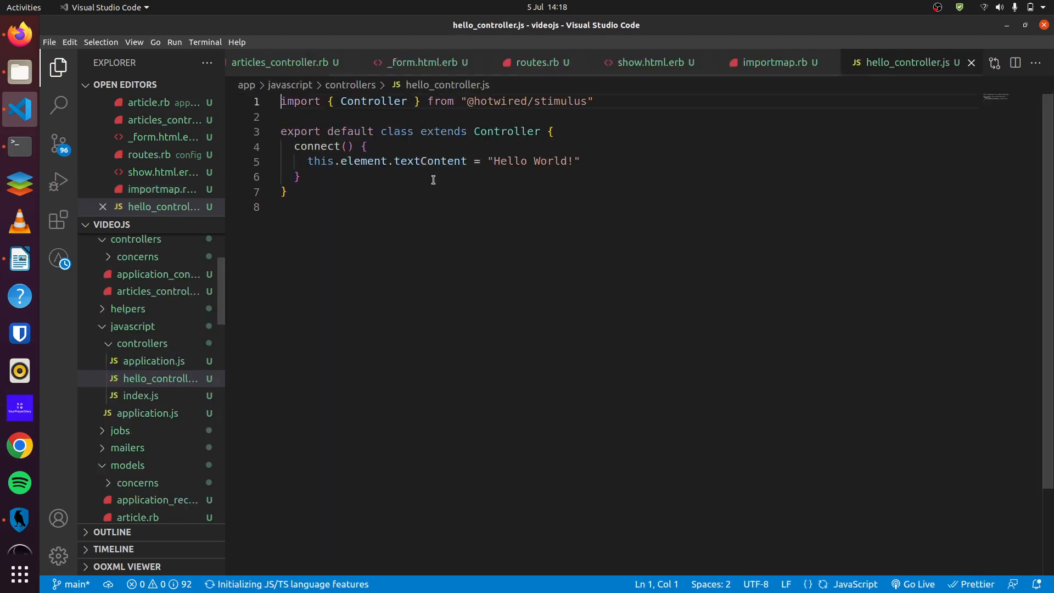
double_click(431, 161)
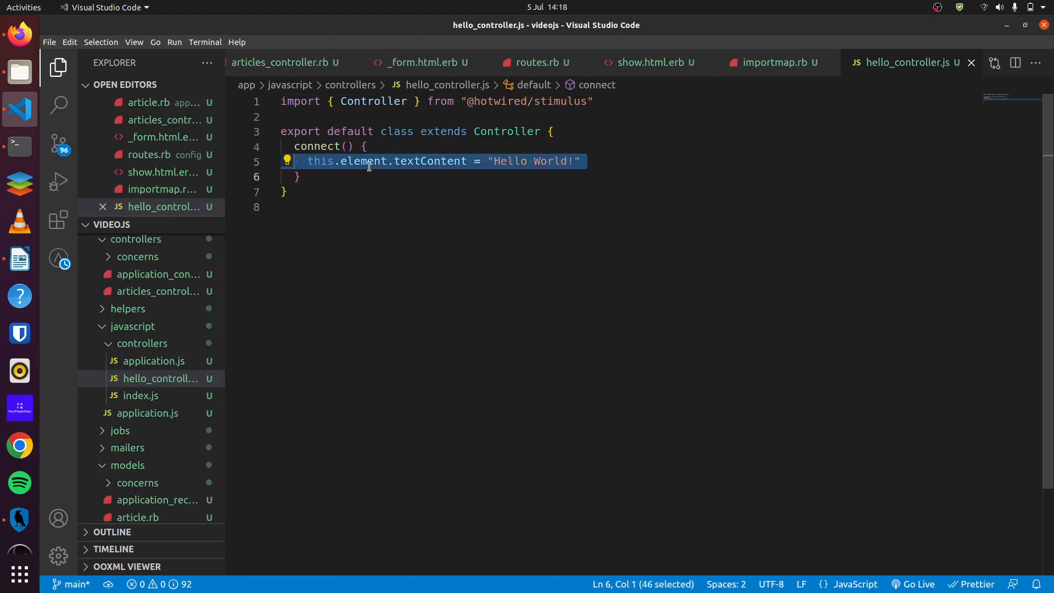
key(Delete)
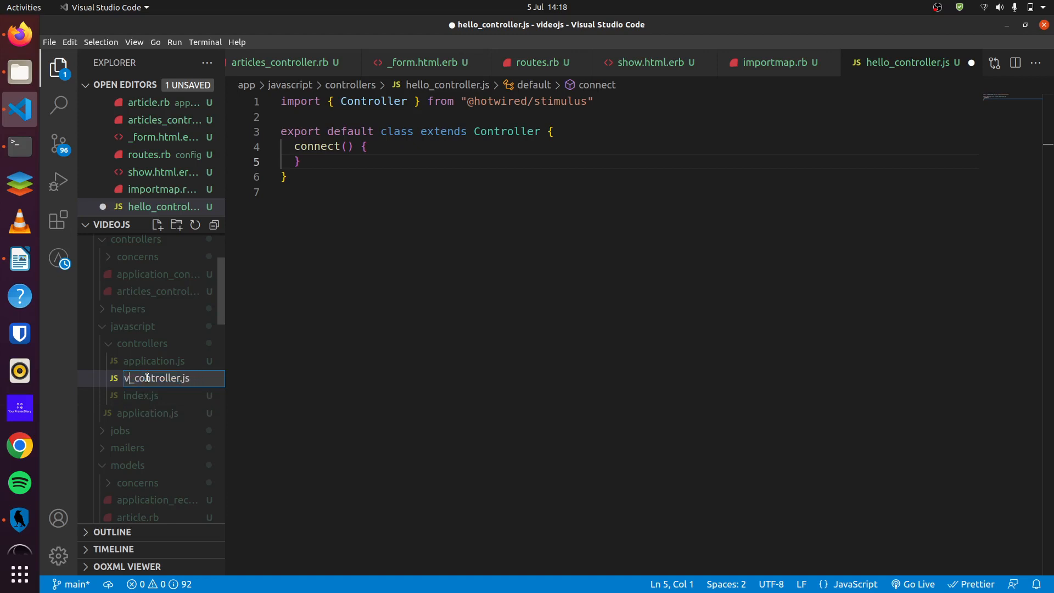
Step: Rename the file to video_controller.js, import videojs, and save
key(Enter)
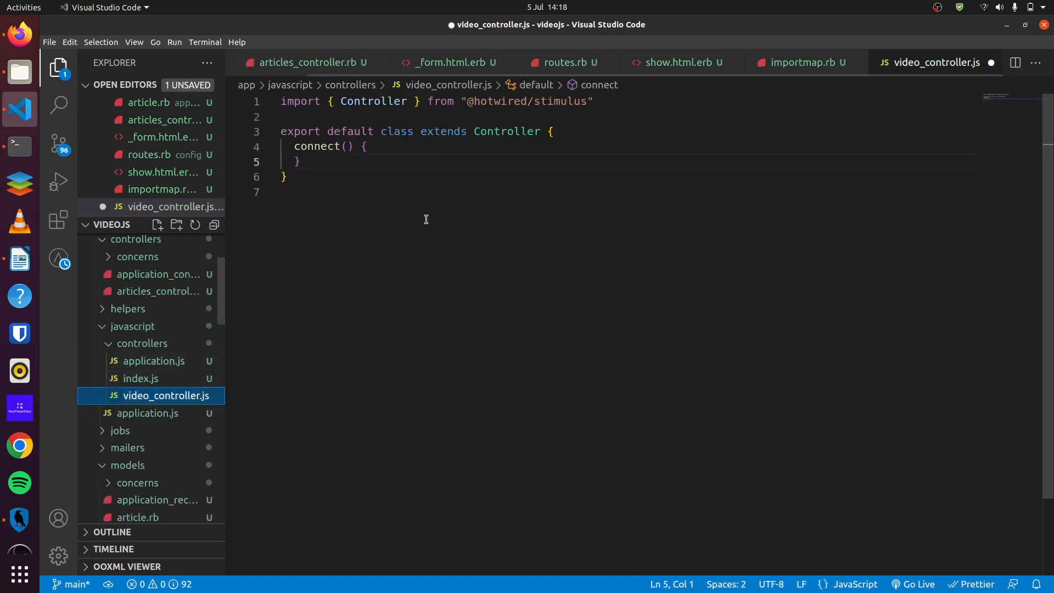
text(import videojs from "video.js)
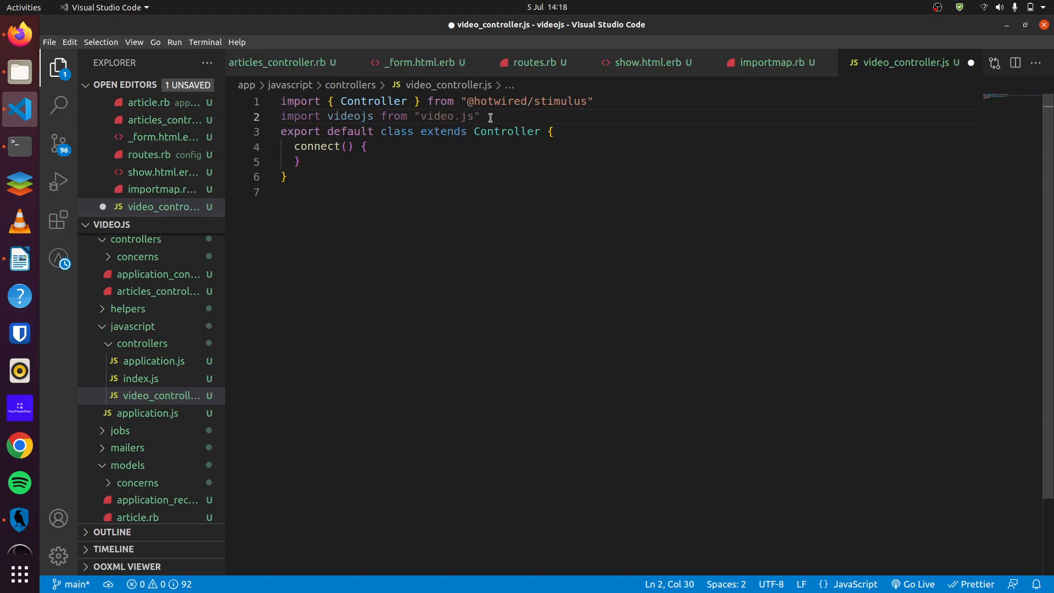
key(ctrl+s)
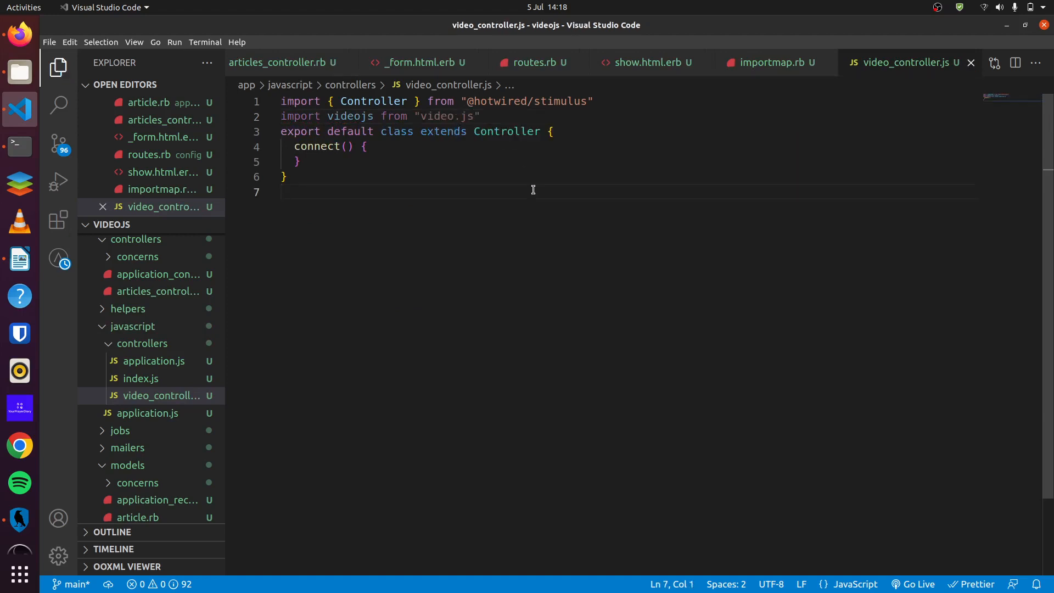
click(647, 62)
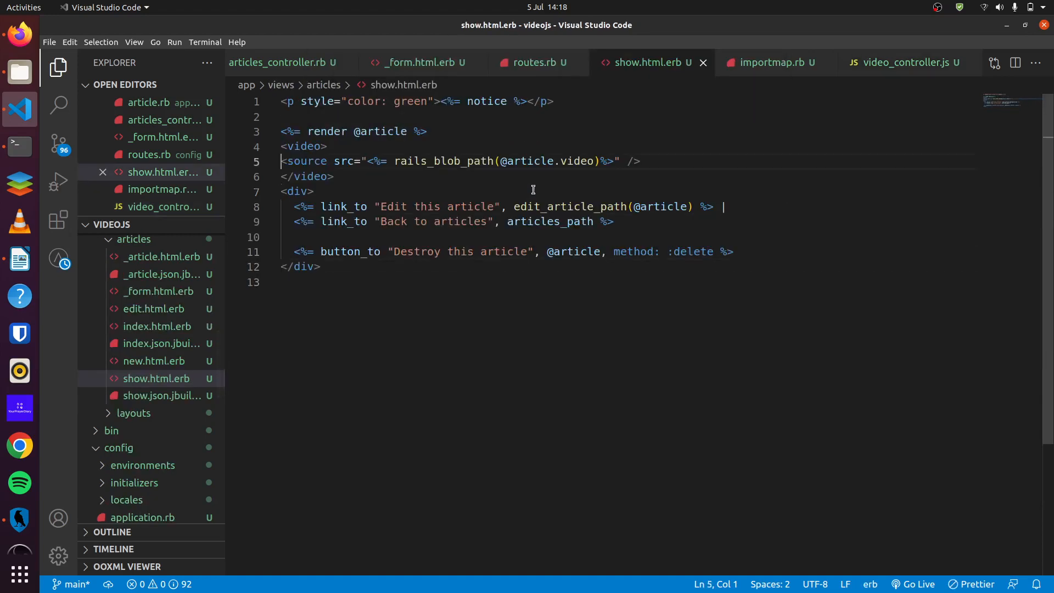
Step: Wrap show.html.erb in <div data-controller="video"> with a closing </div>
text(<div>)
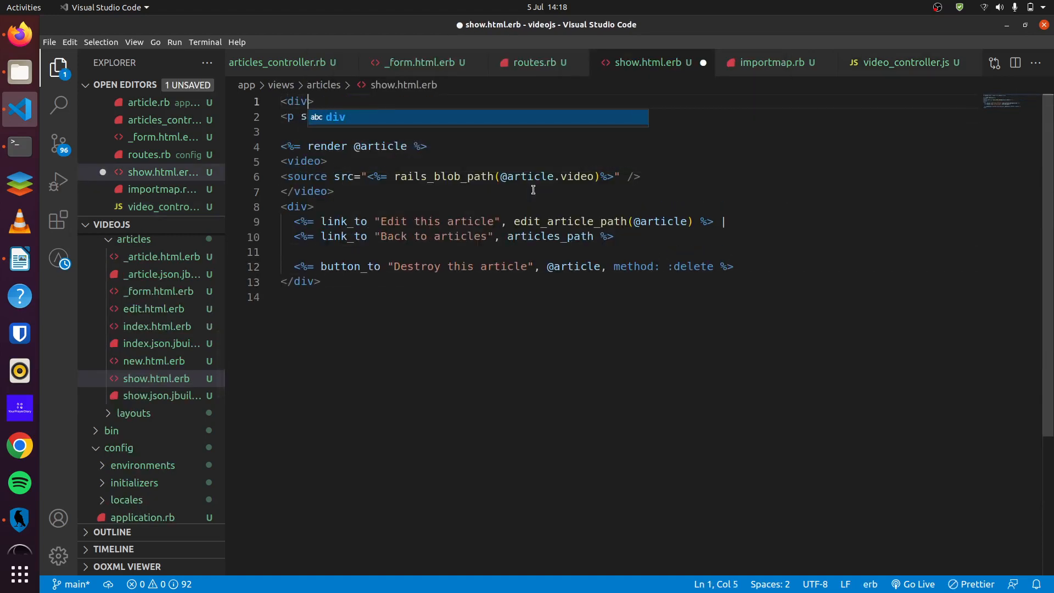
text(data0)
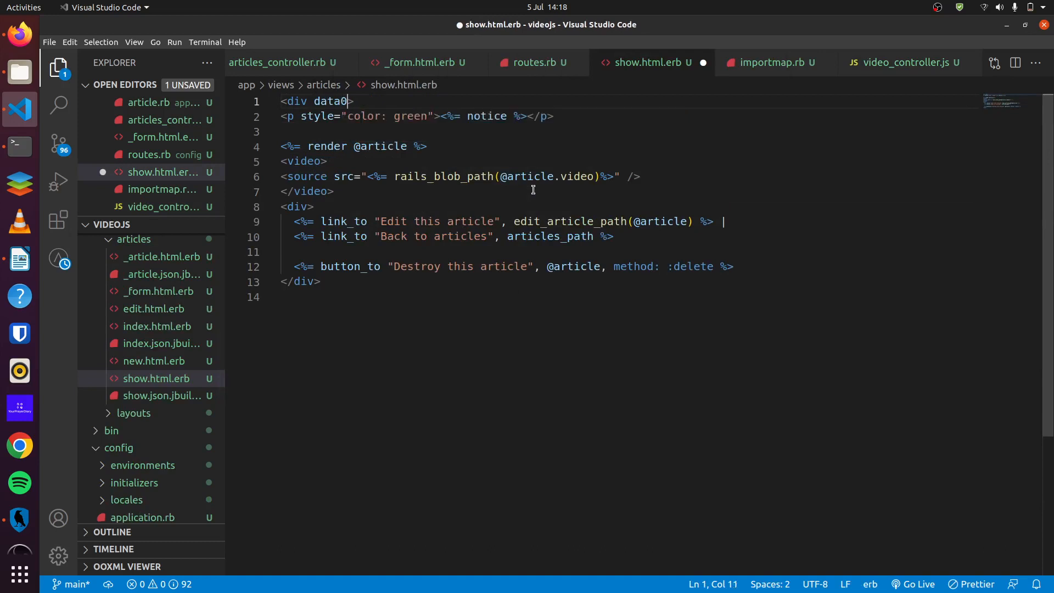
text(-controller=")
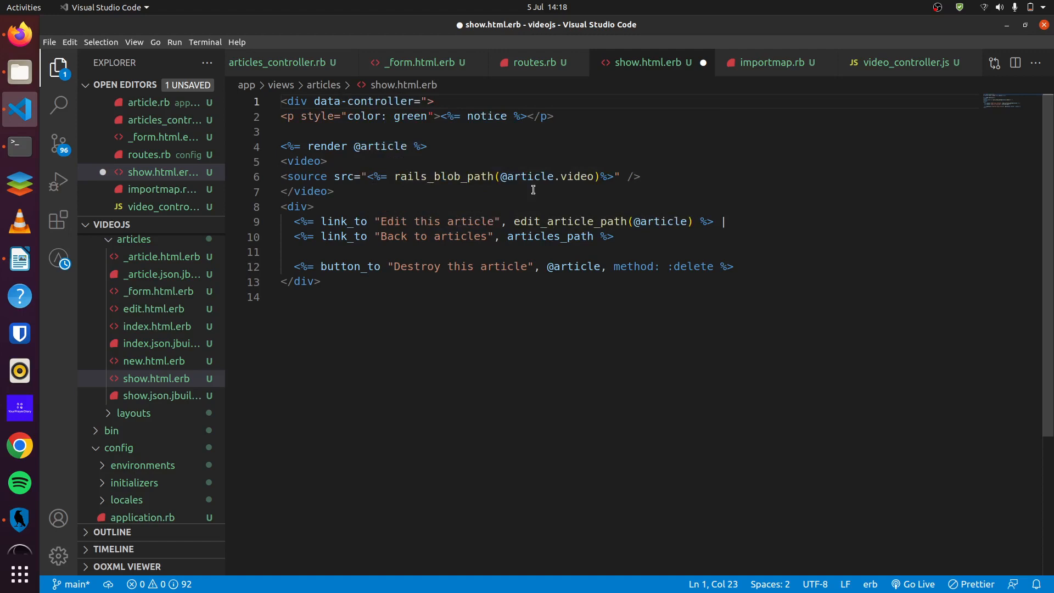
text(vi)
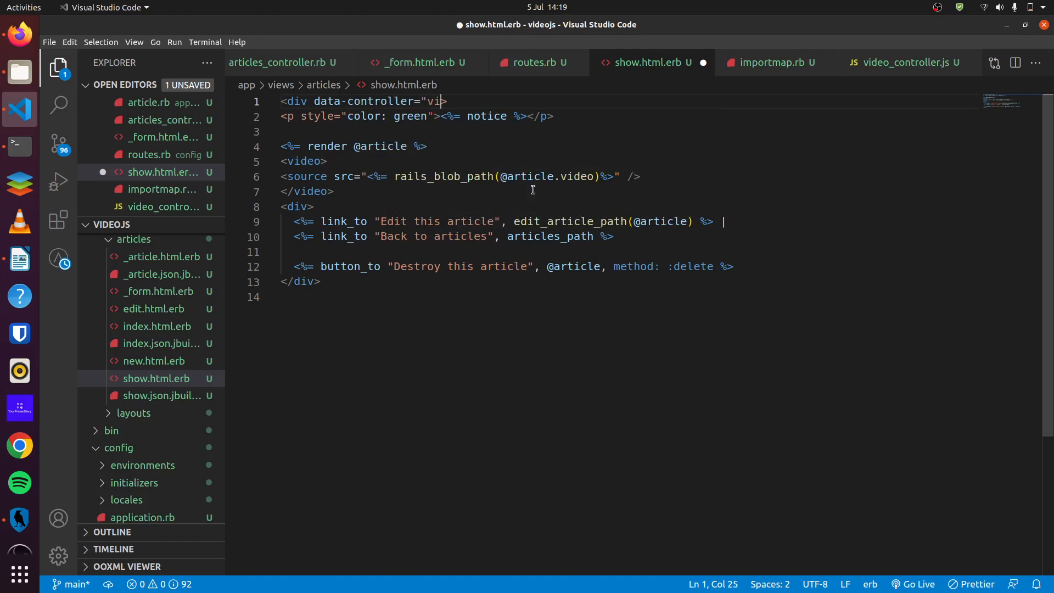
text(deo")
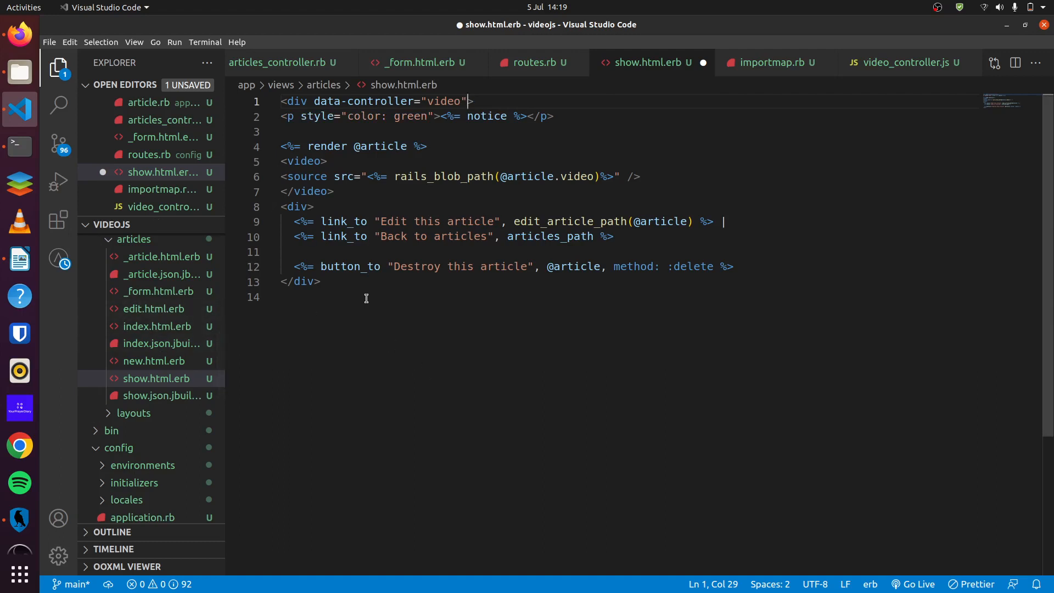
text(</>)
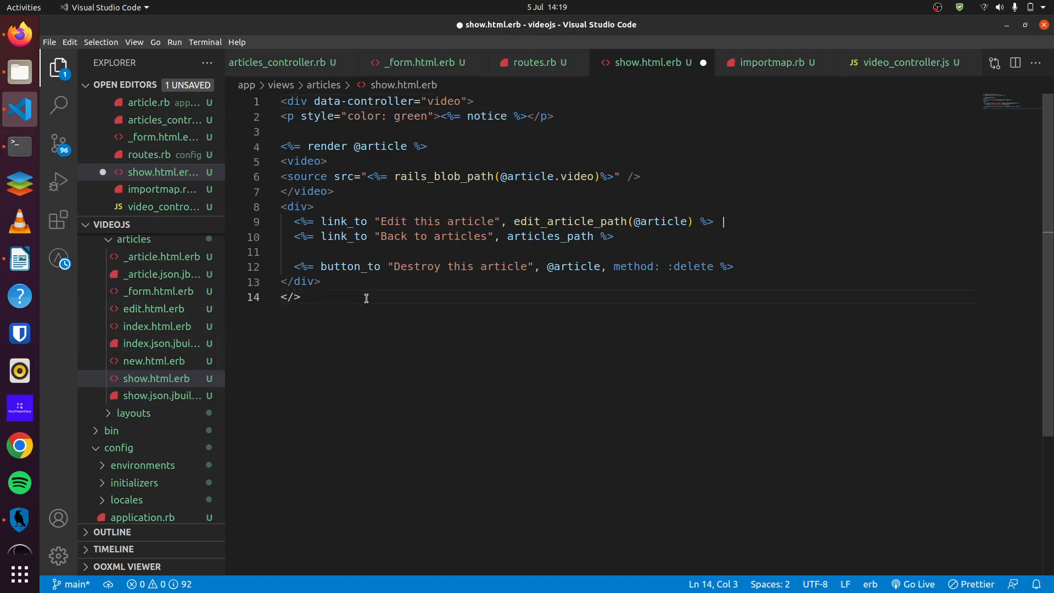
text(v)
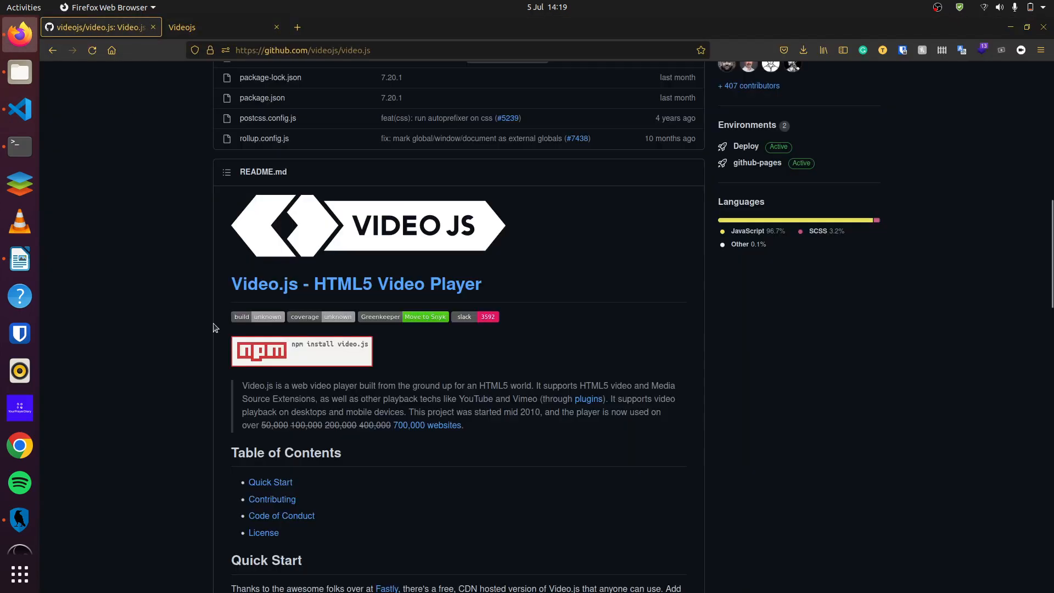
Step: Skim the Video.js README on GitHub, then search VS Code for the application layout
scroll(down, 3)
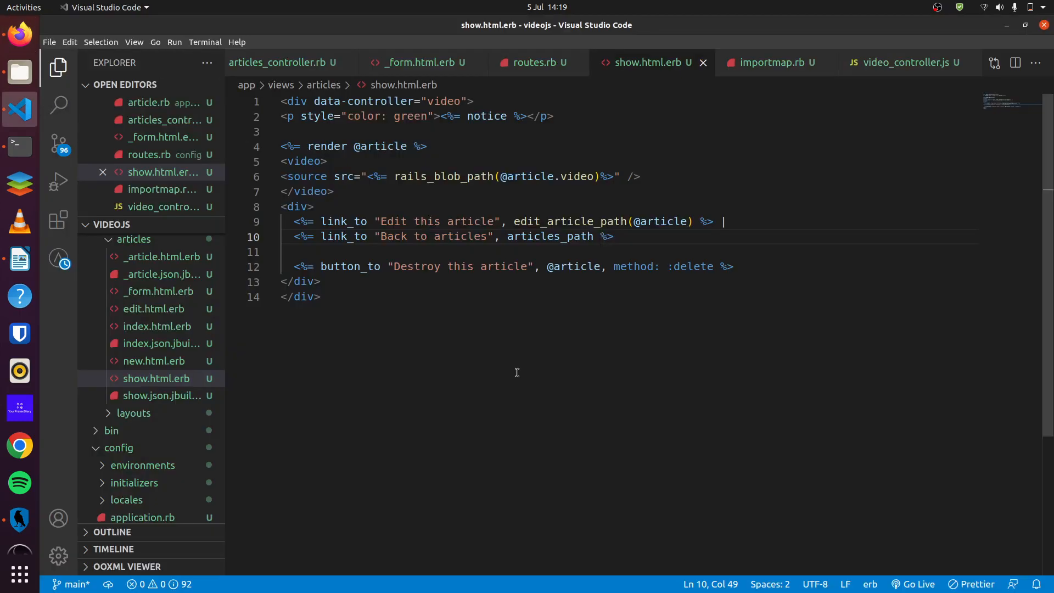
text(applicationhtml)
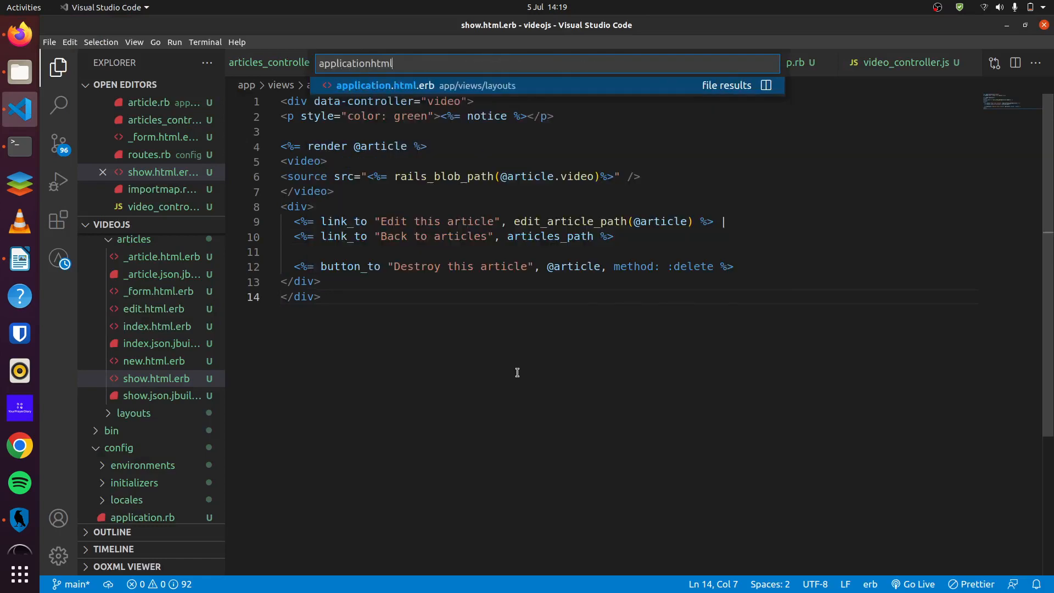
Step: Open application.html.erb and add the Video.js 7.10.2 CDN stylesheet link
click(386, 86)
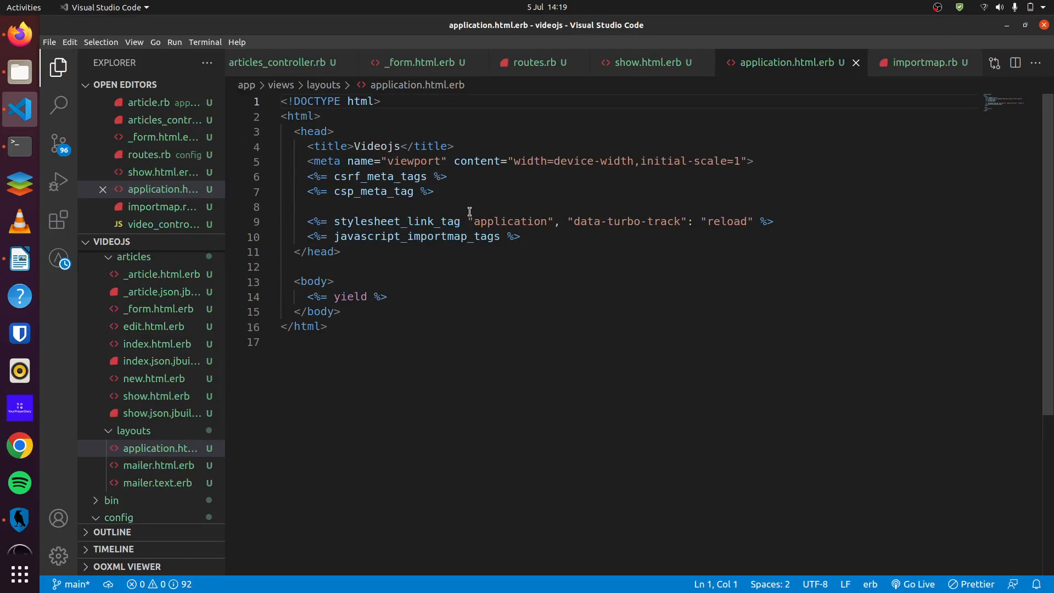
text(<link href="//vjs.zencdn.net/7.10.2/video-js.min.css" rel="stylesheet">)
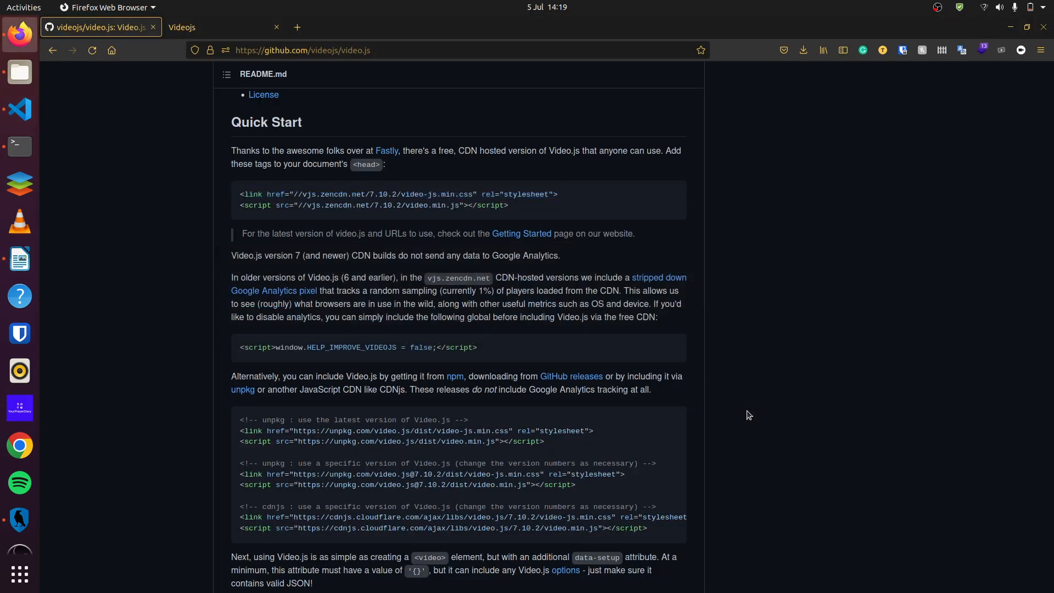
Step: Scroll the README to the <video> example and select its id and class lines
scroll(down, 3)
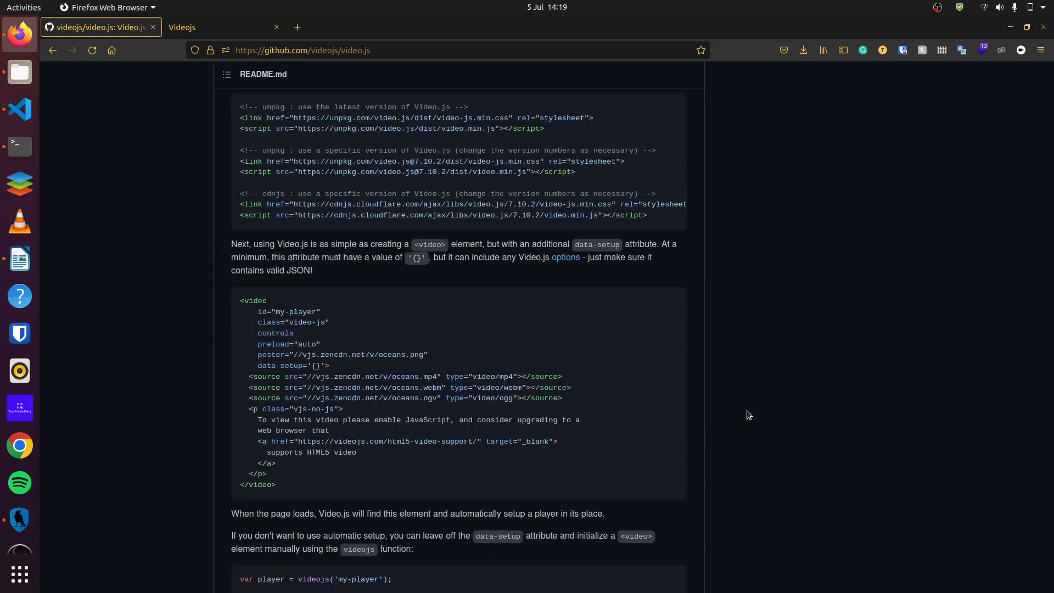
mouse_move(322, 334)
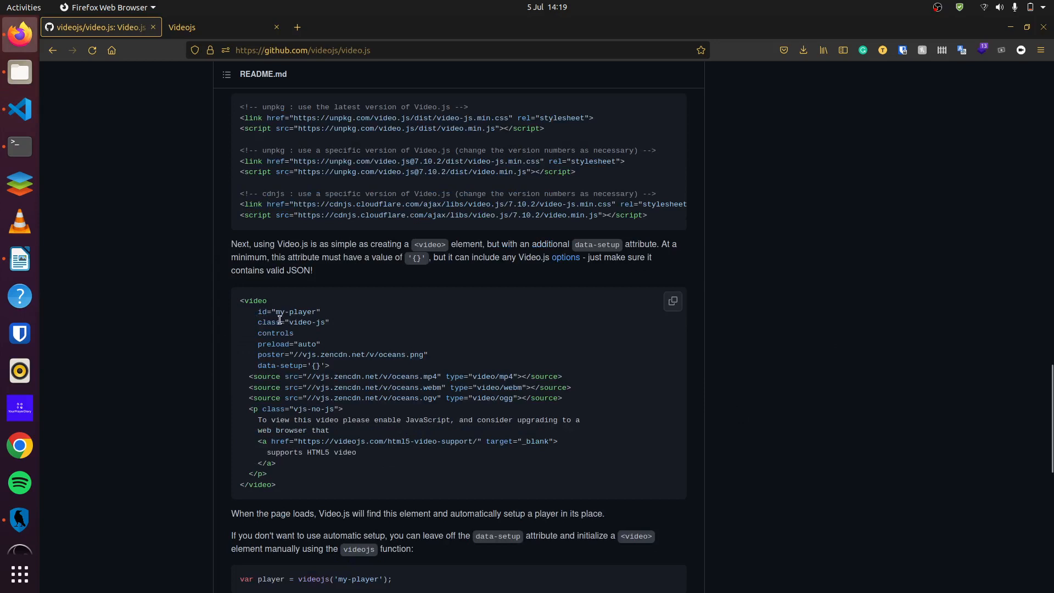
mouse_move(366, 365)
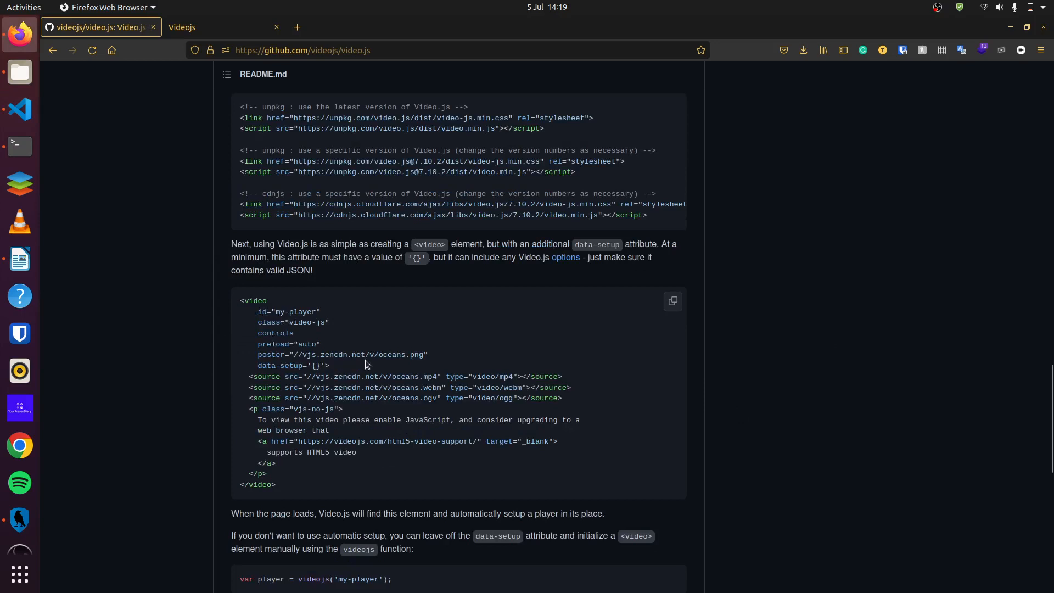
mouse_move(246, 311)
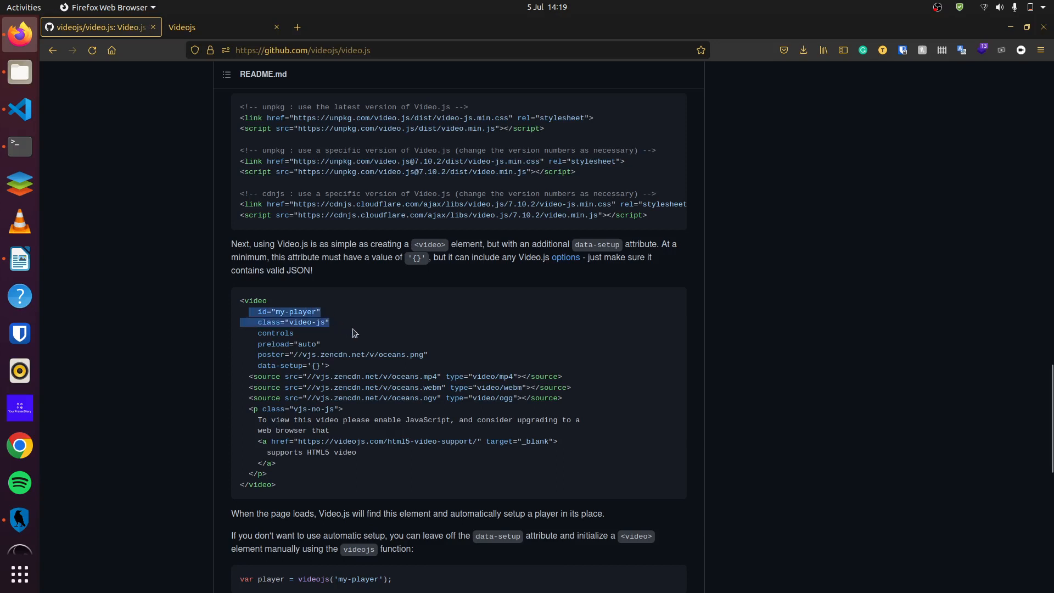
drag(353, 333, 460, 369)
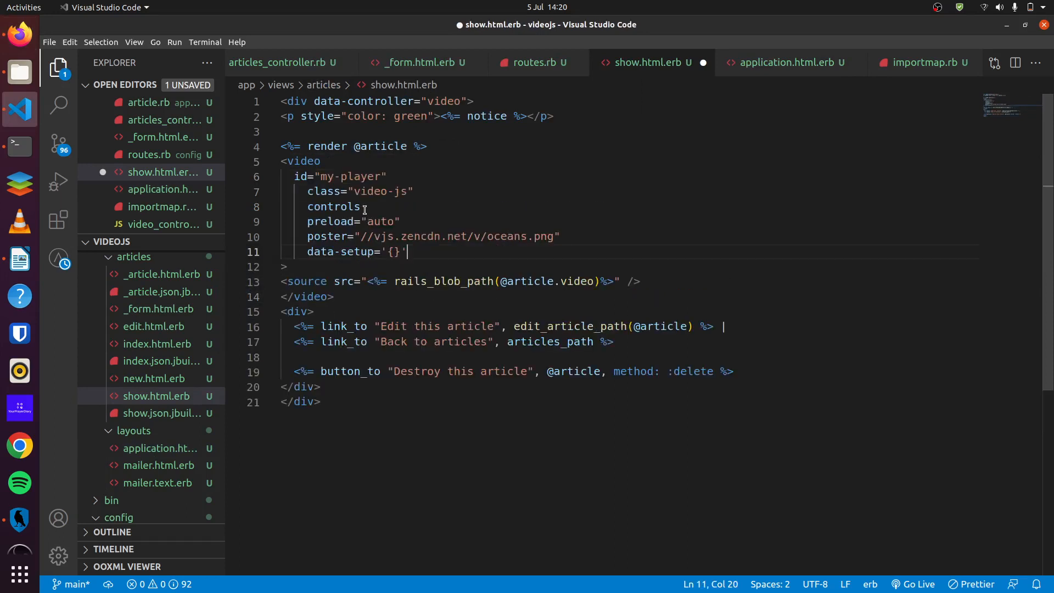
mouse_move(348, 221)
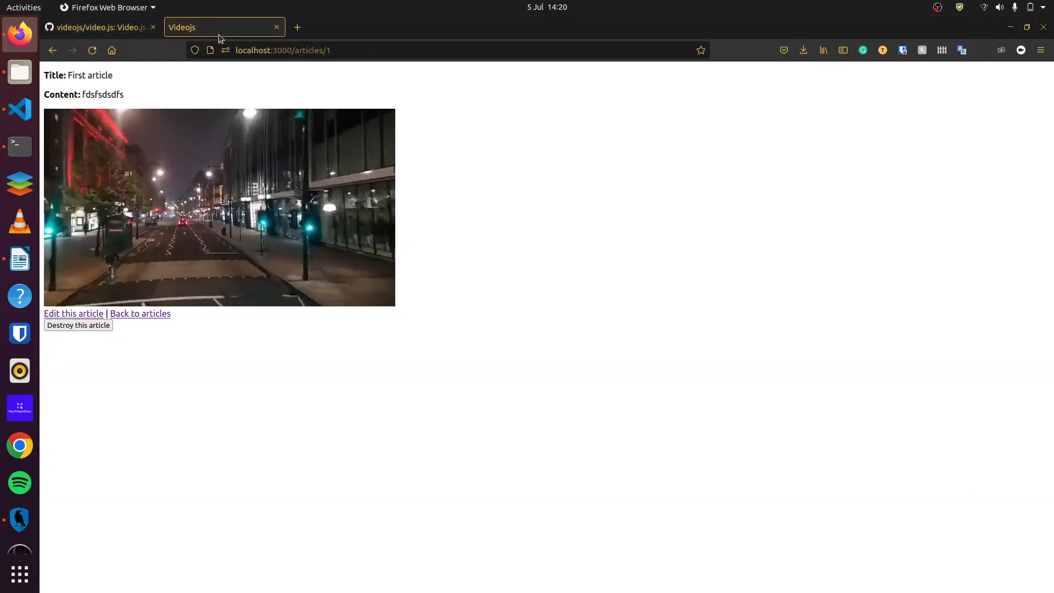
Step: Reload the First article page, play the uploaded night street clip, then pause it
click(282, 50)
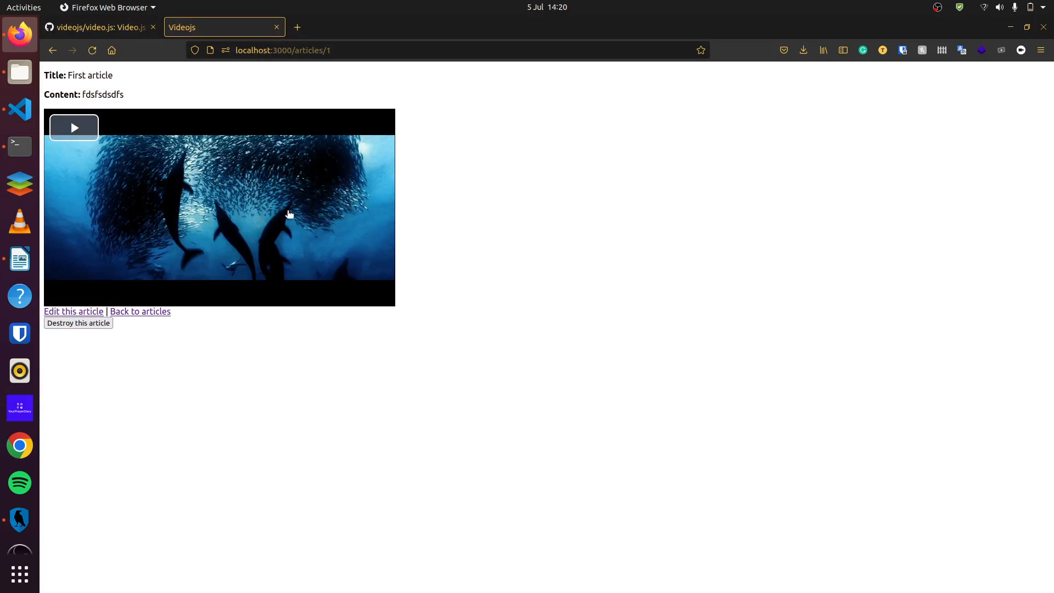
mouse_move(381, 344)
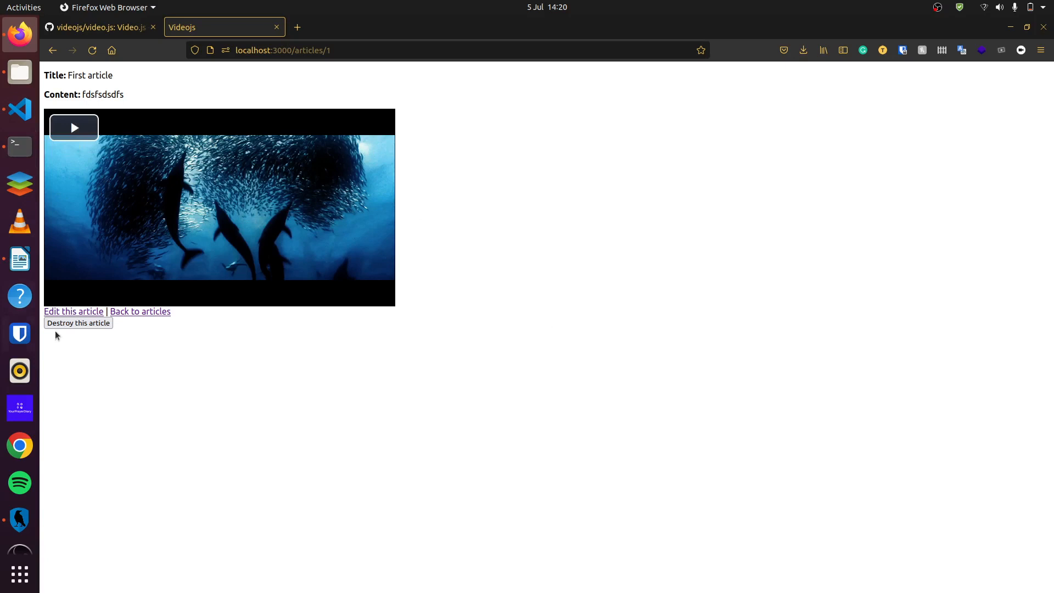
mouse_move(73, 128)
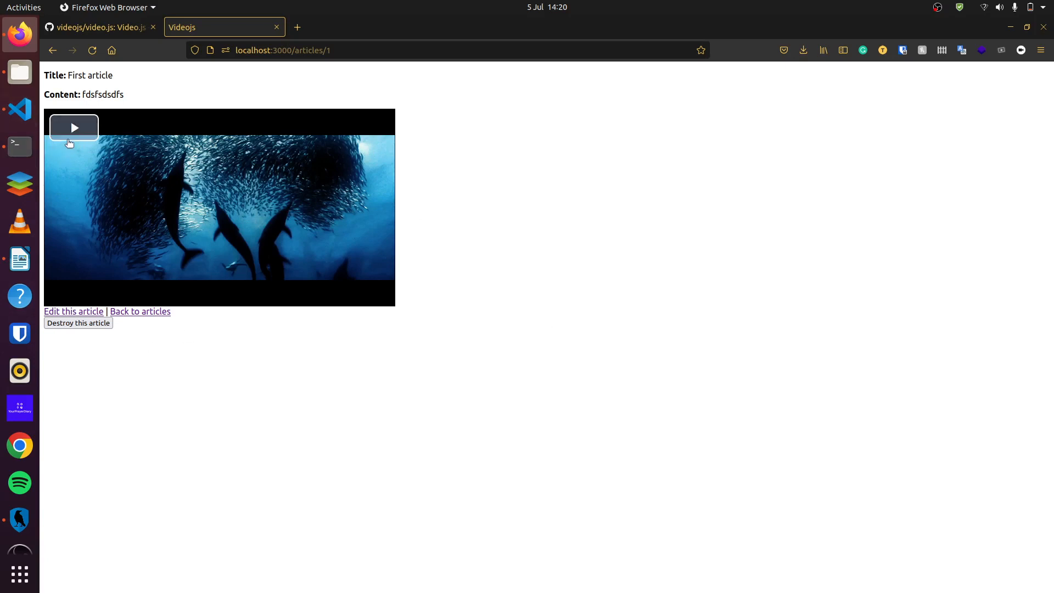
mouse_move(273, 191)
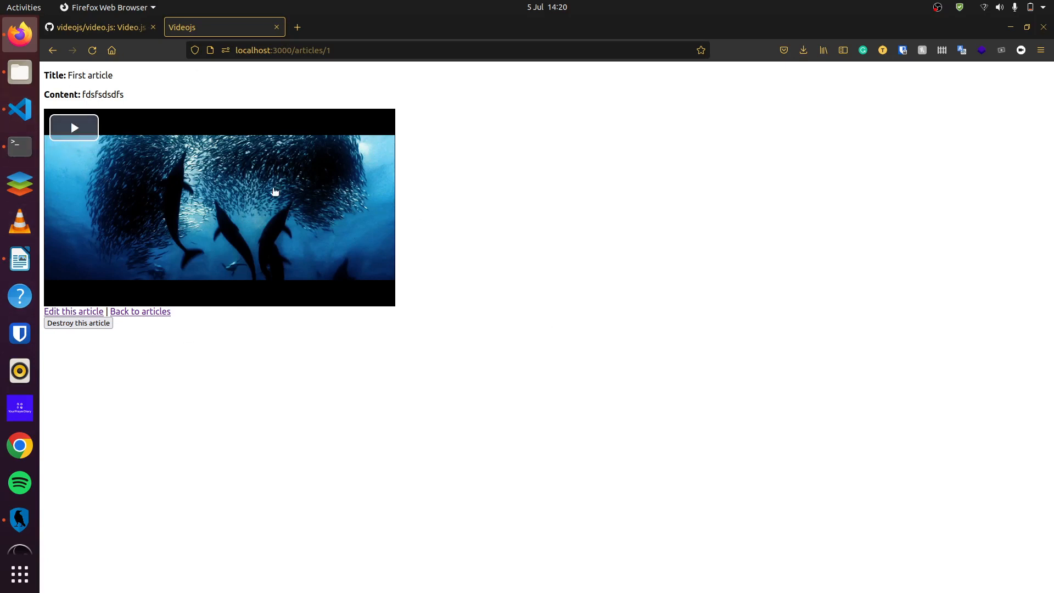
click(74, 128)
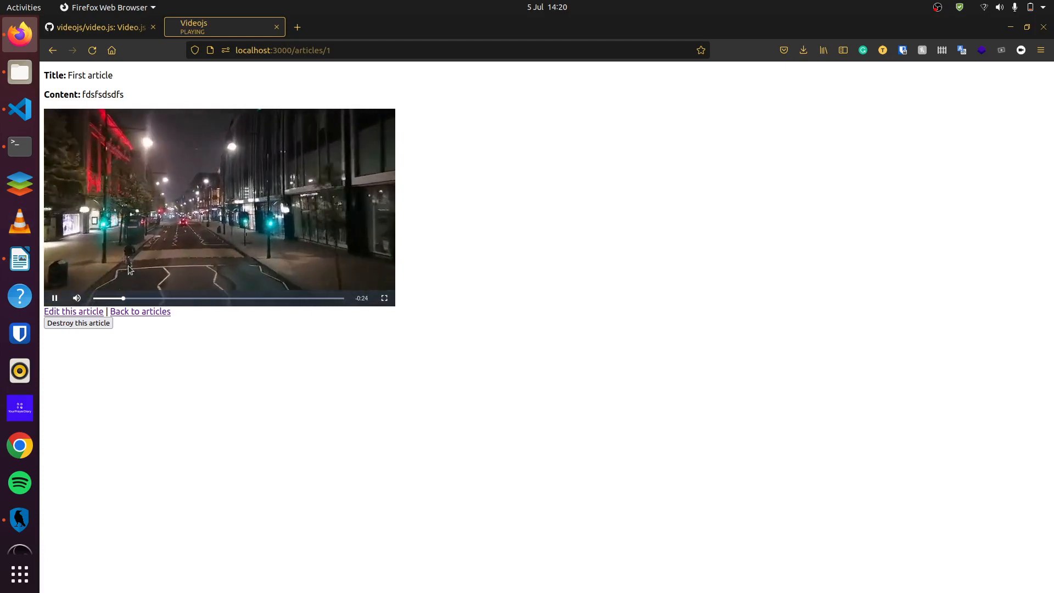
mouse_move(330, 123)
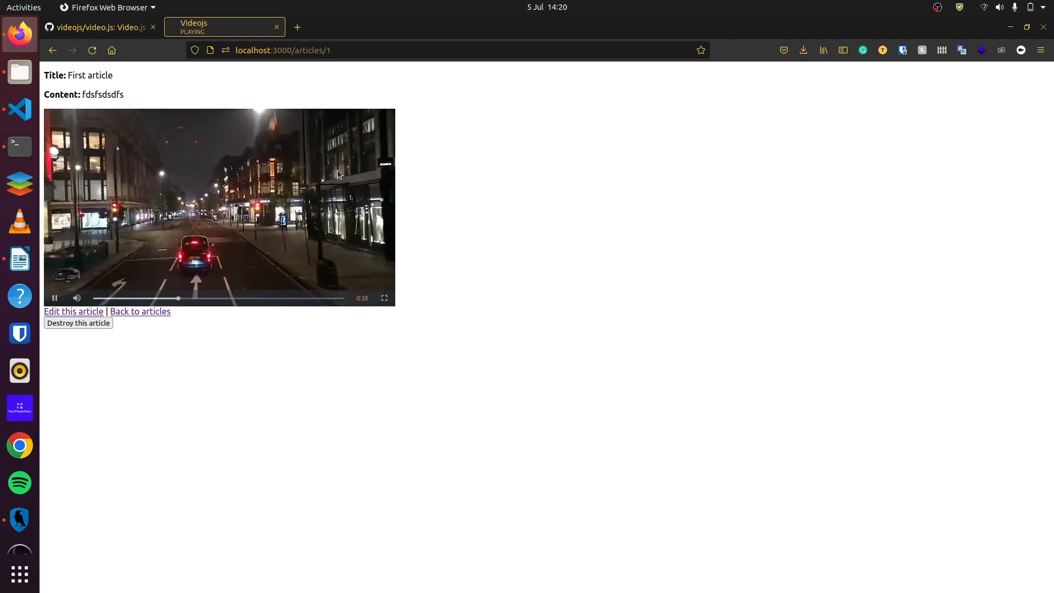
click(55, 298)
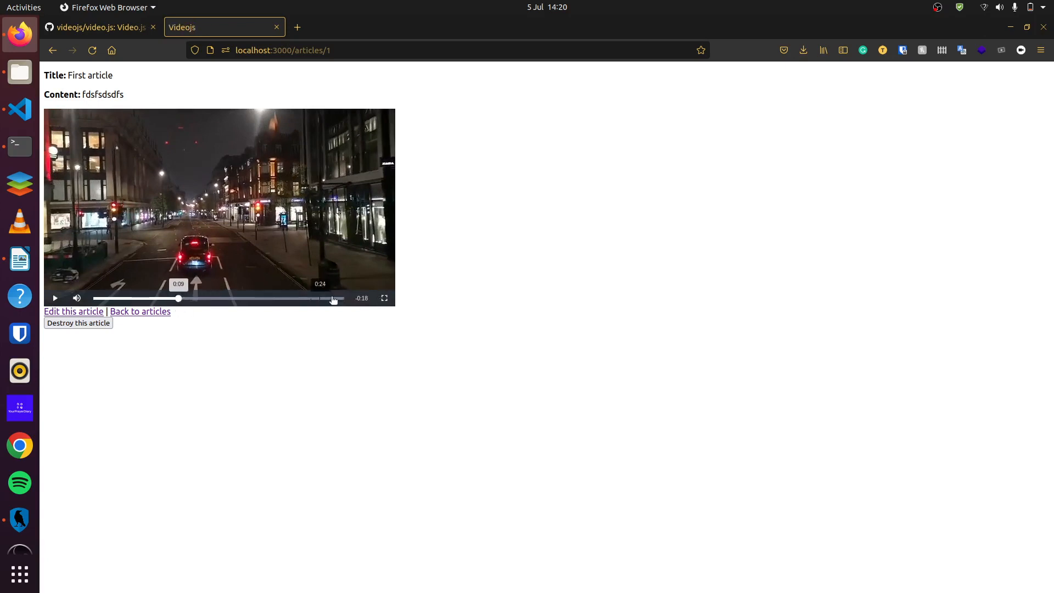
Step: Inspect the player's fullscreen control in DevTools, then exit fullscreen with Escape
right_click(332, 300)
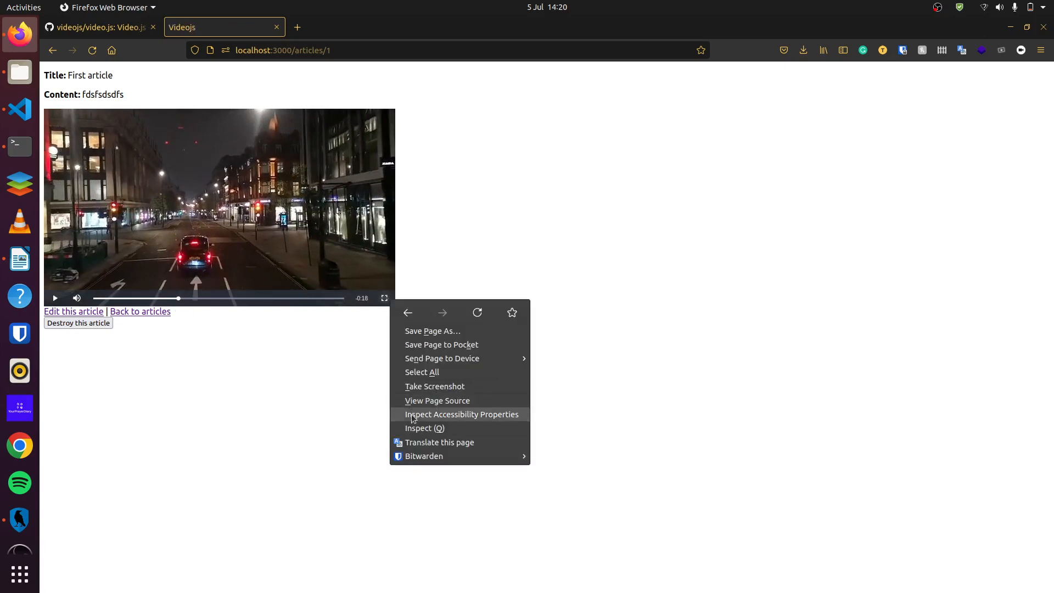
click(425, 429)
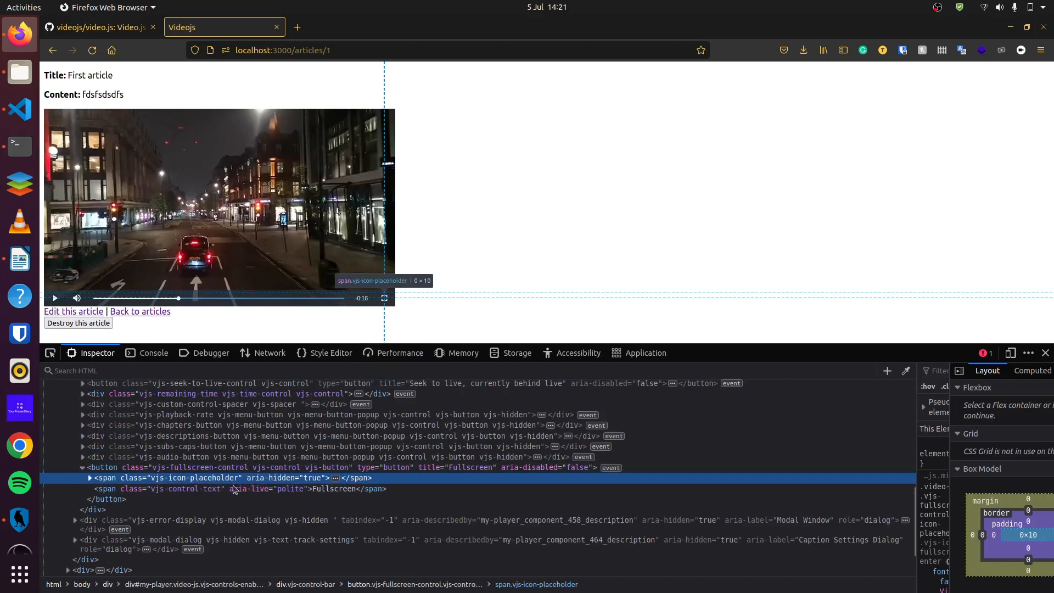
mouse_move(345, 518)
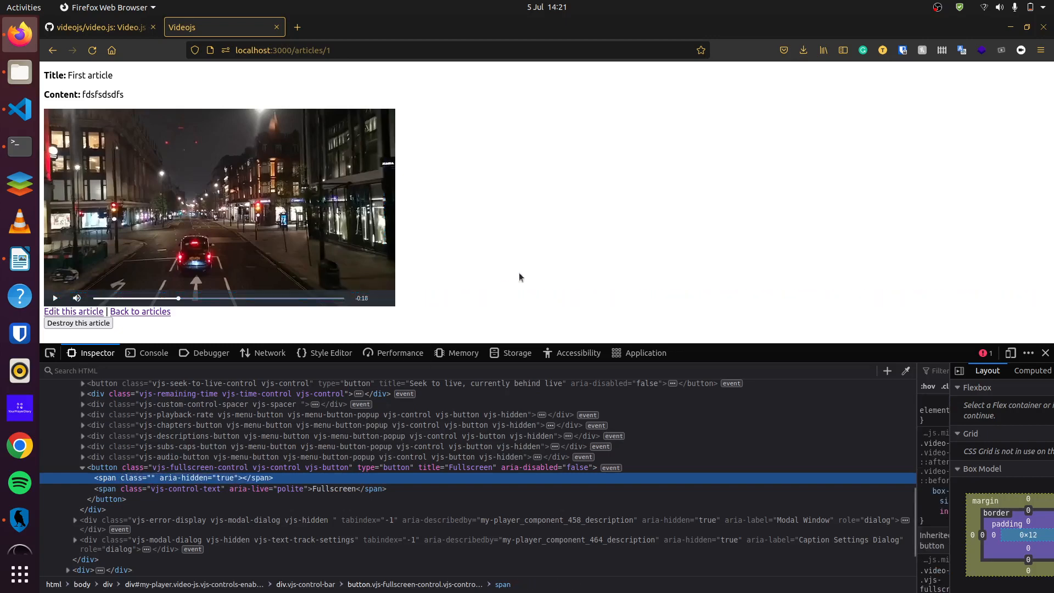
mouse_move(384, 299)
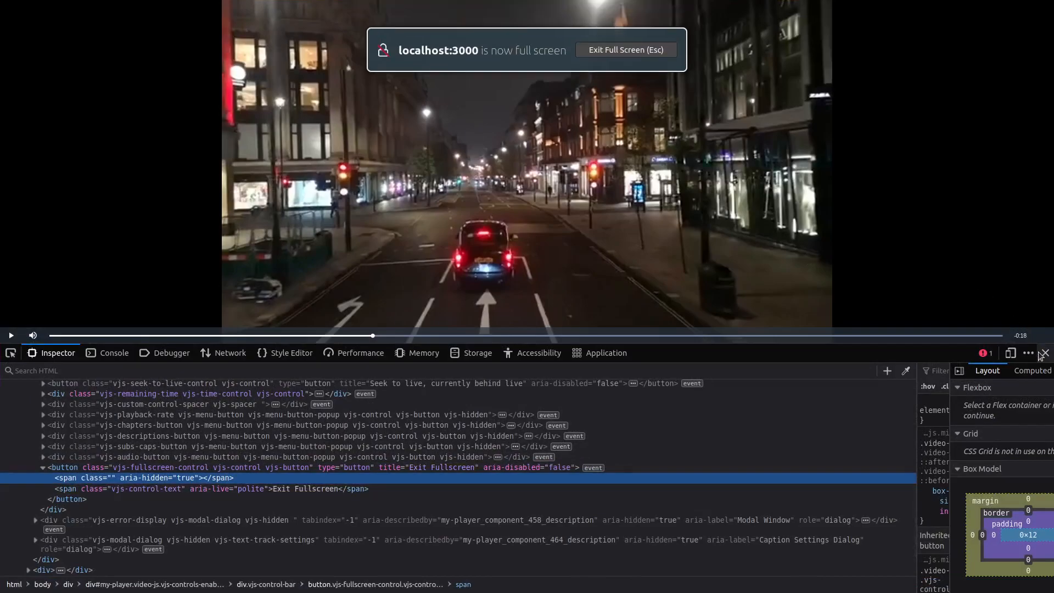
key(Escape)
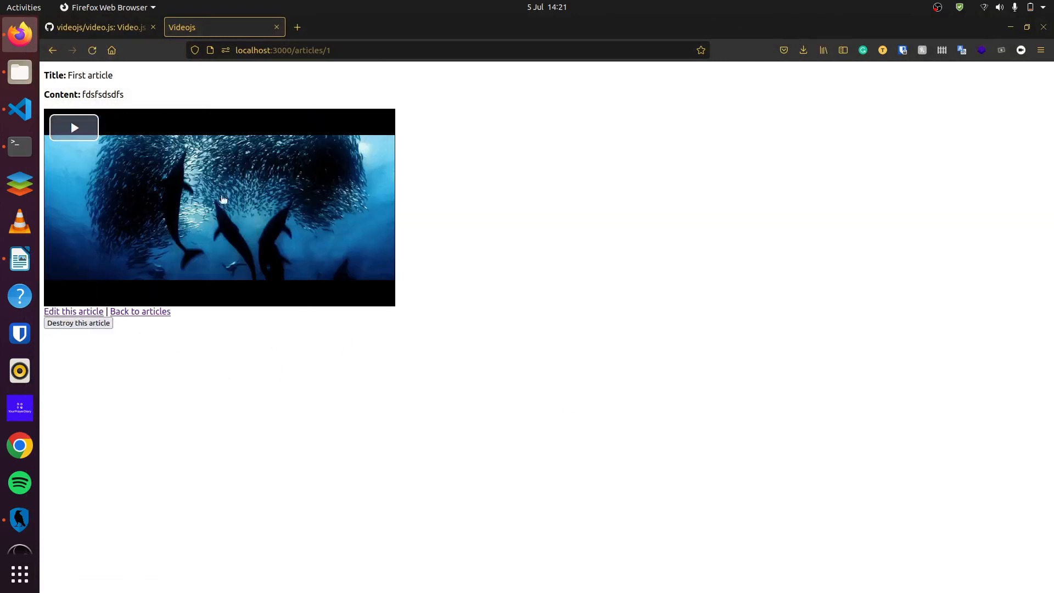
mouse_move(642, 485)
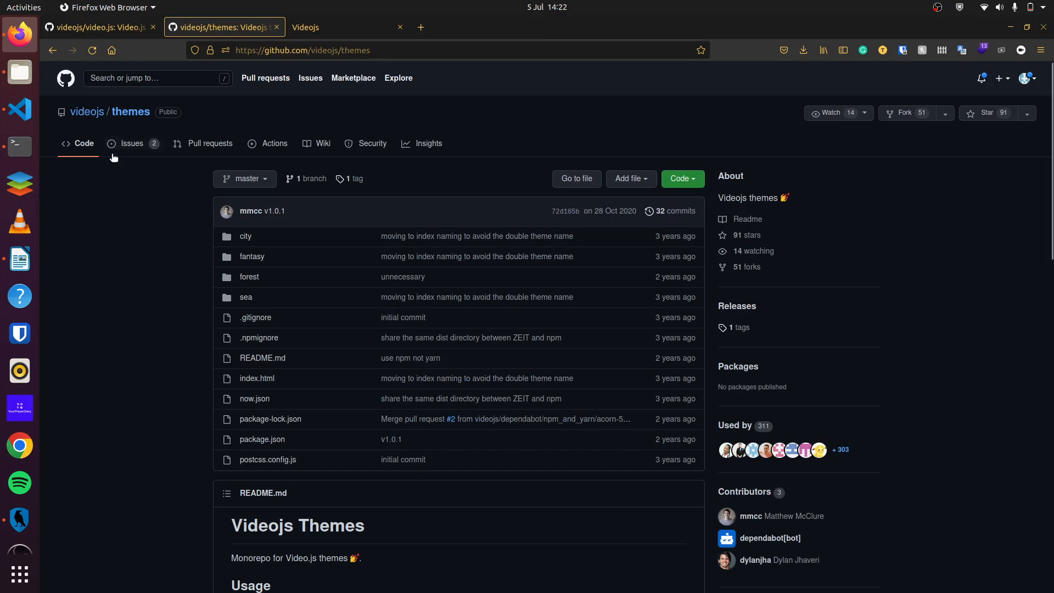
Step: Scroll the videojs/themes README to Usage and select the Forest theme <link> line
scroll(down, 3)
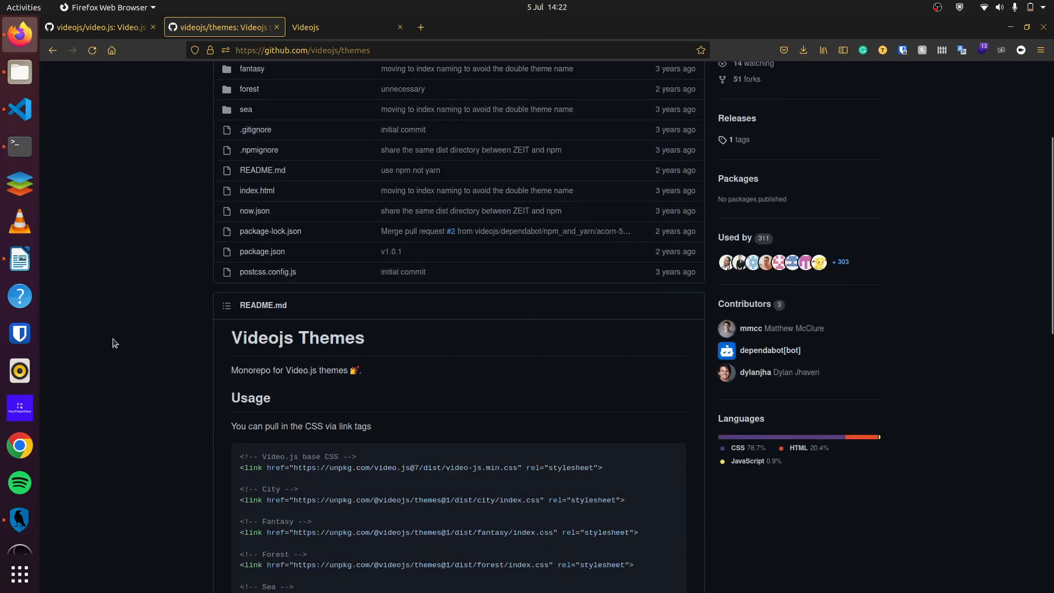
scroll(down, 3)
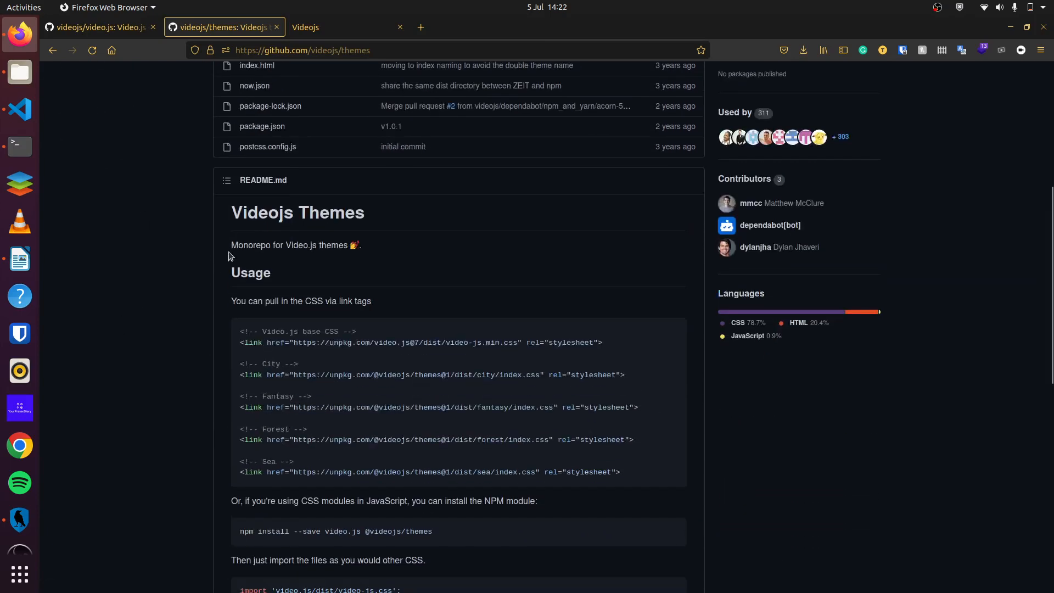
mouse_move(357, 368)
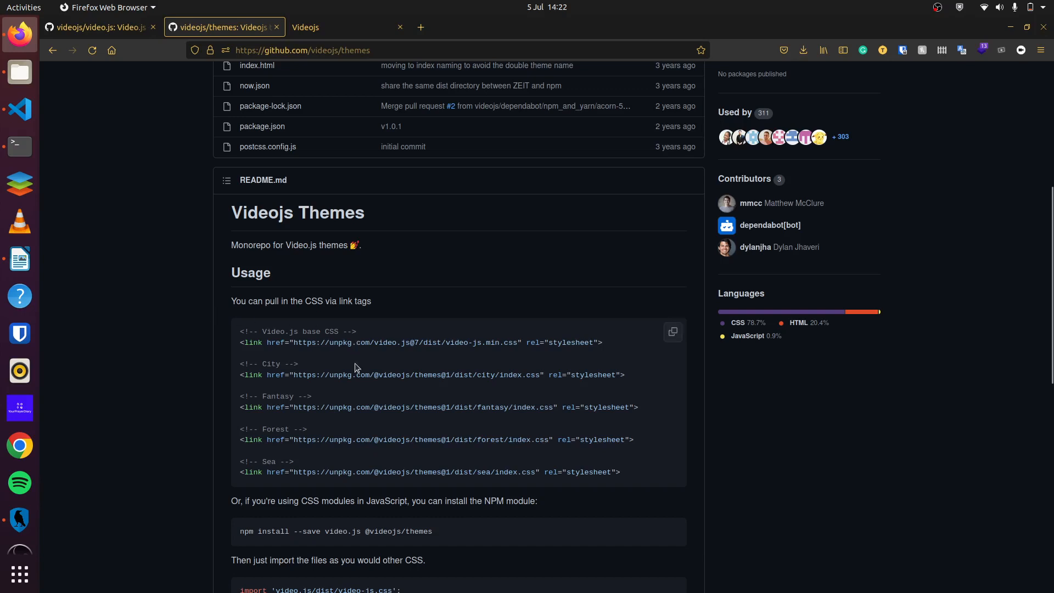
scroll(down, 3)
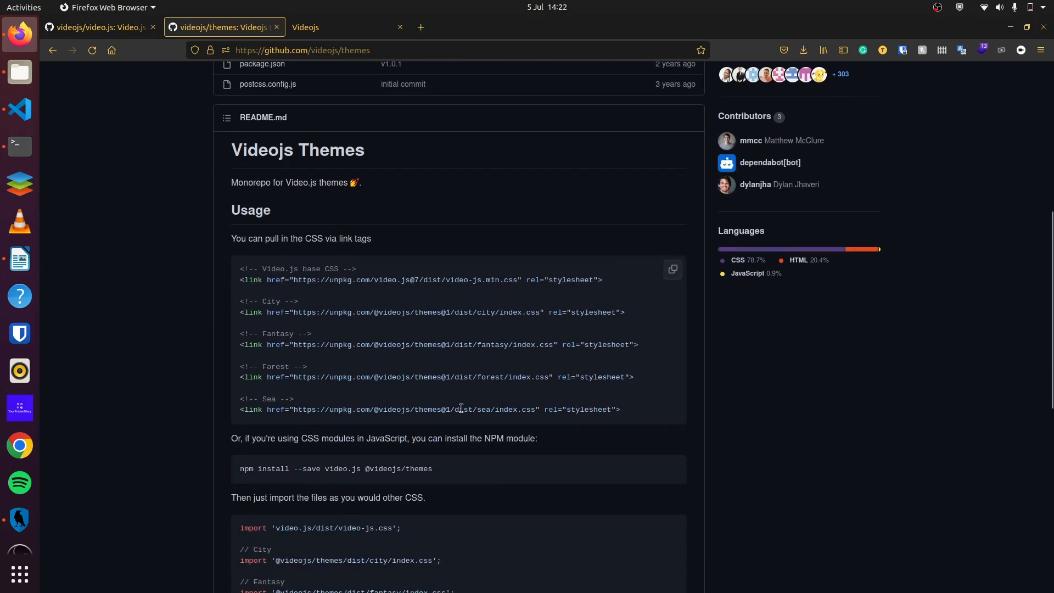
scroll(down, 3)
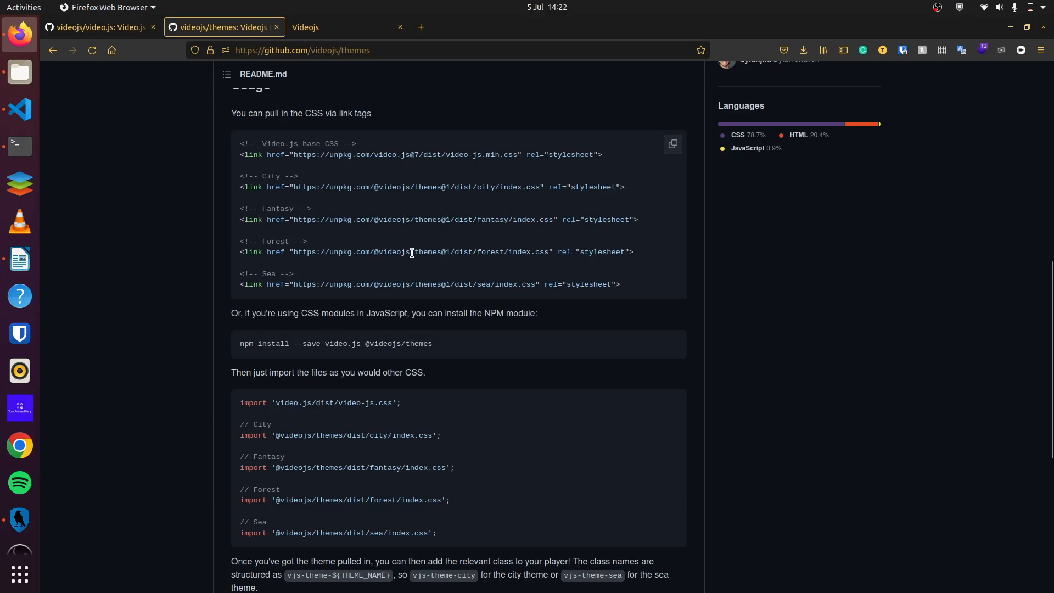
triple_click(411, 252)
text(app)
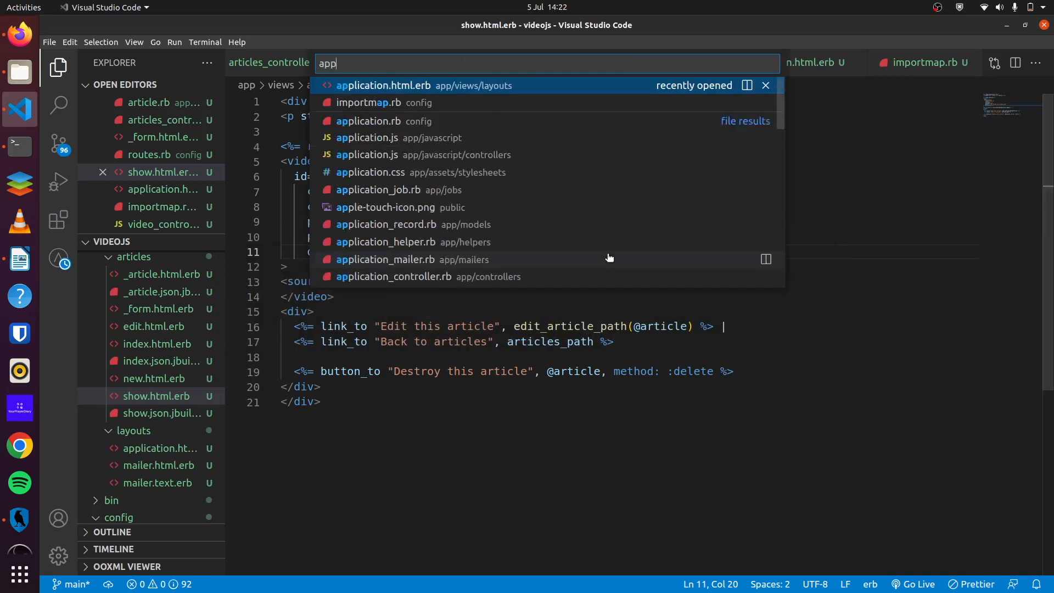
click(383, 86)
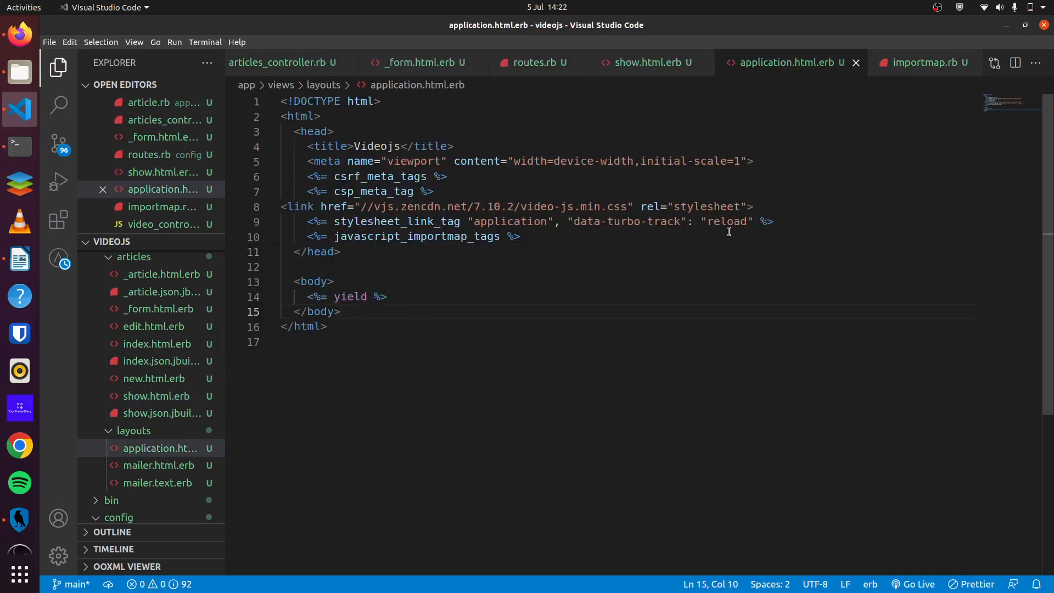
text(<link href="https://unpkg.com/@videojs/themes@1/dist/forest/index.css" rel="stylesheet">)
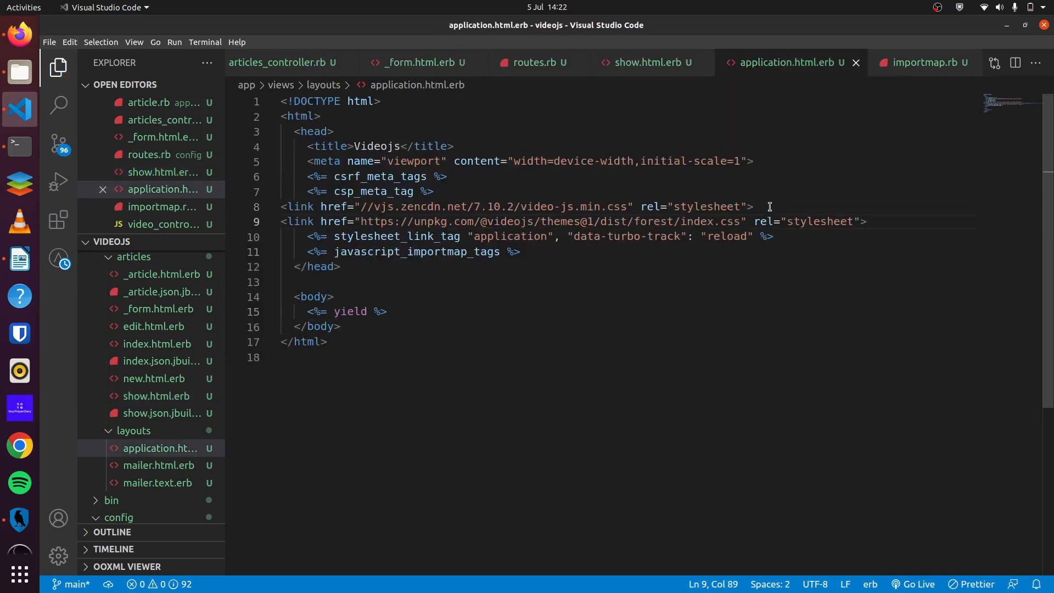
click(646, 62)
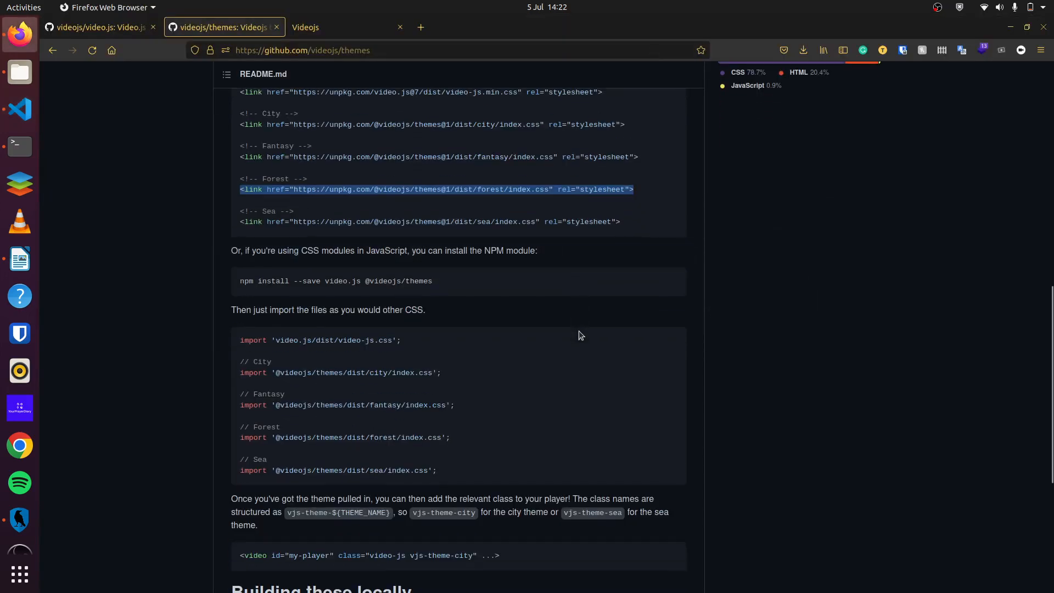
Step: Scroll to the README's theme class example and select vjs-theme-city
scroll(down, 3)
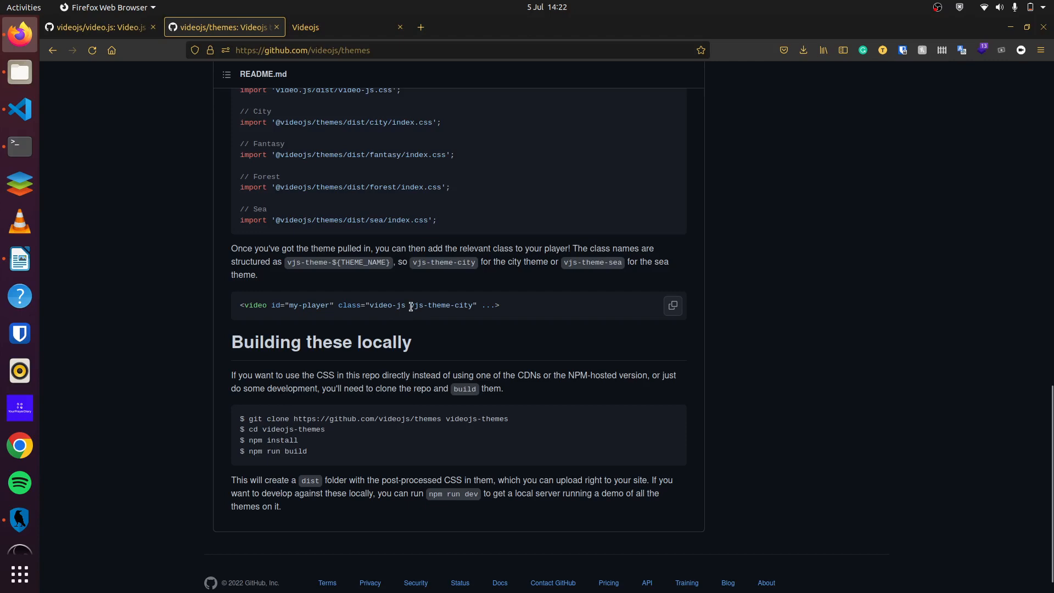
double_click(441, 306)
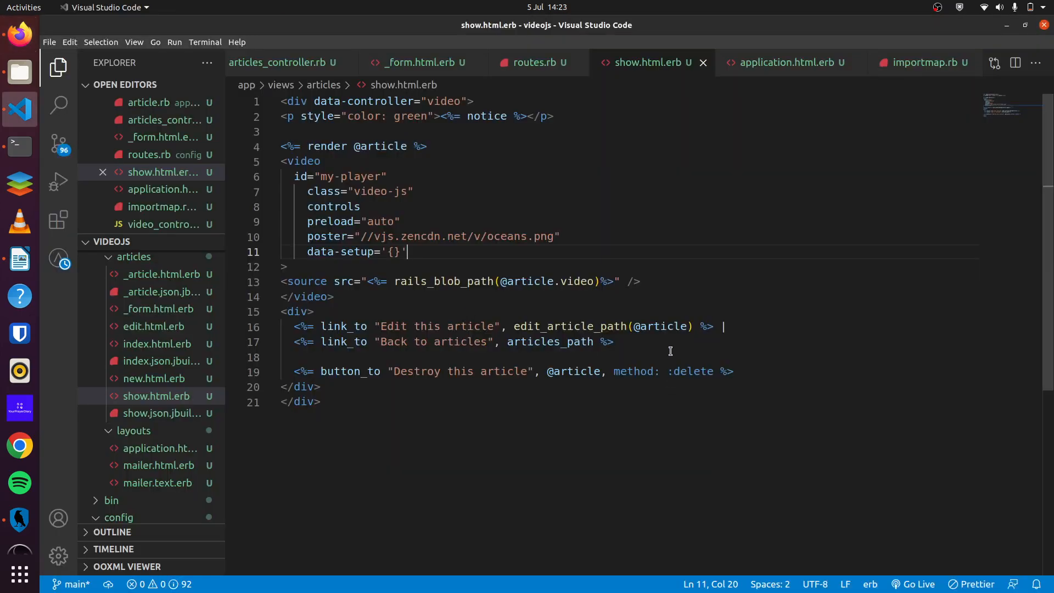
Step: Check the layout tab, then add vjs-theme-city to the video tag's class in show.html.erb
click(785, 62)
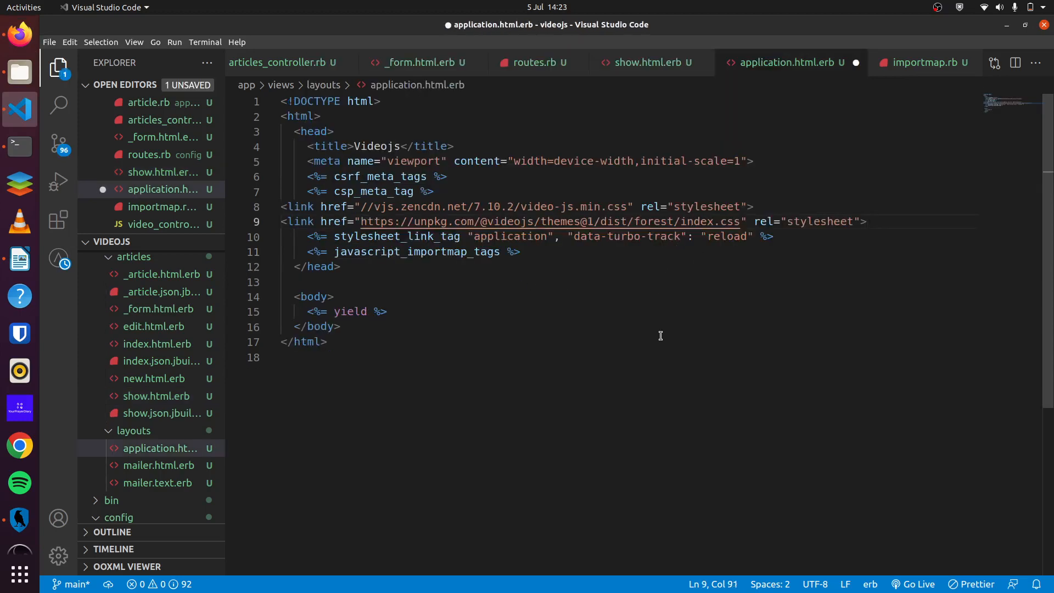
click(644, 62)
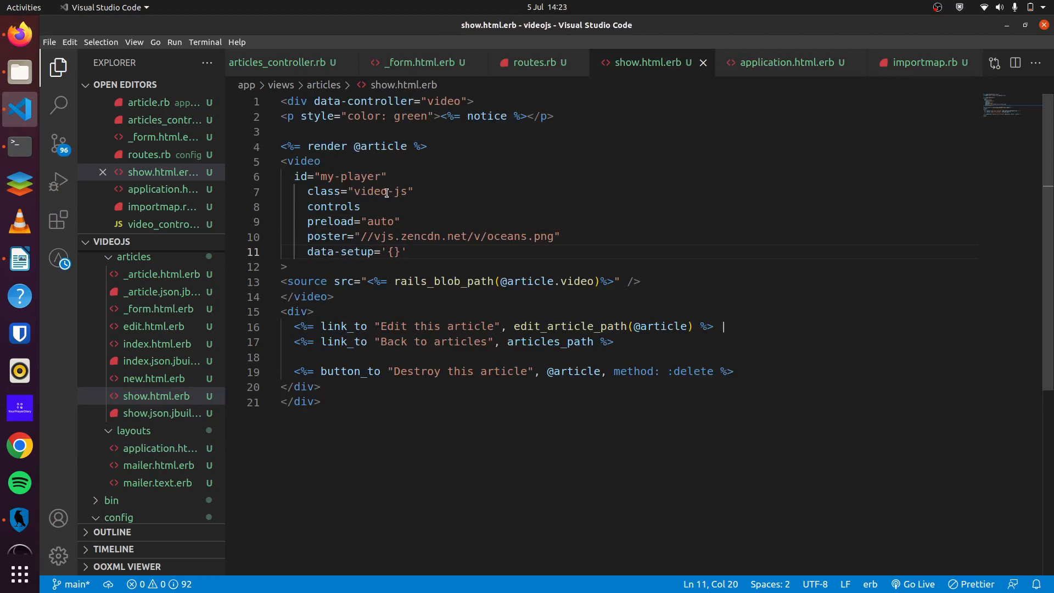
text(vjs-theme-city)
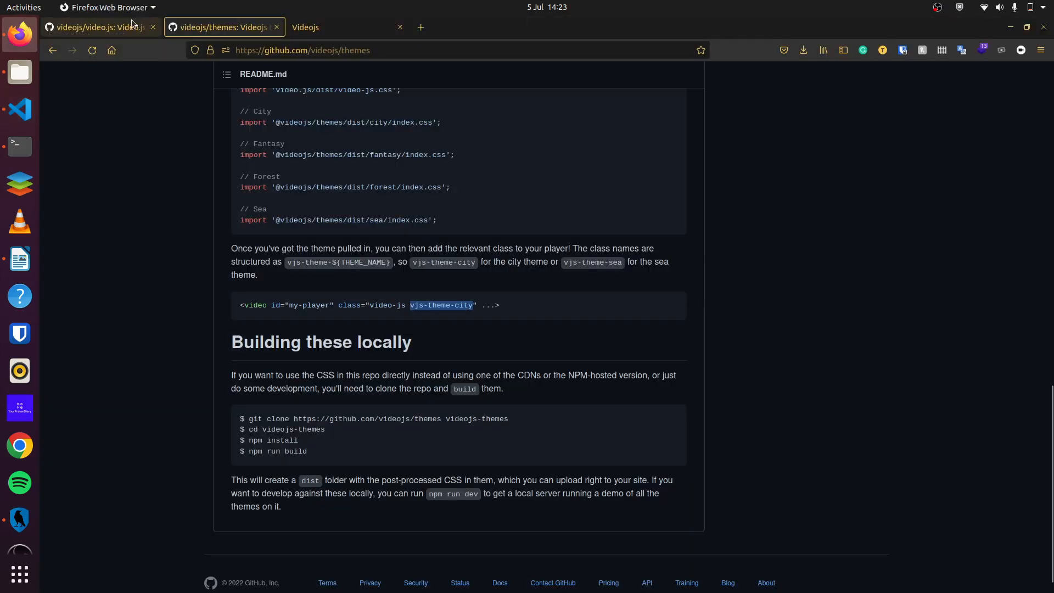
Step: Return to the article page and play the video in the themed player
click(345, 27)
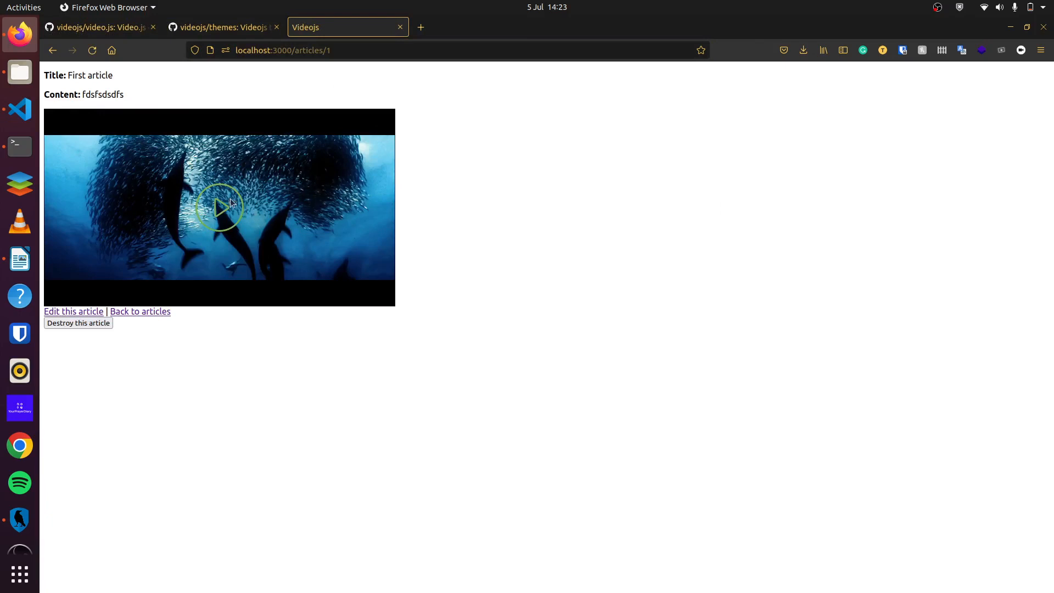
click(219, 207)
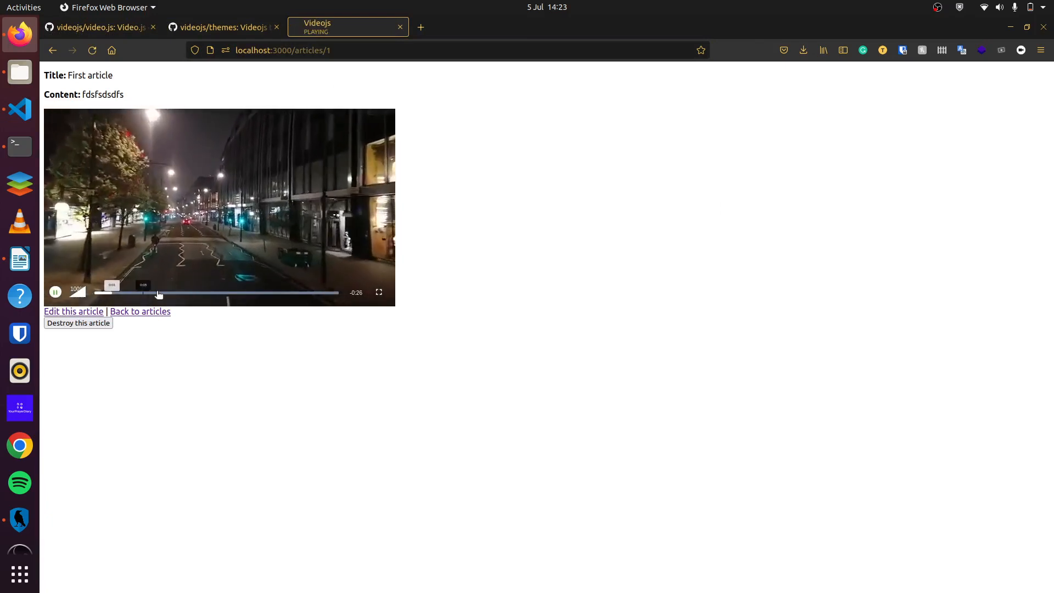